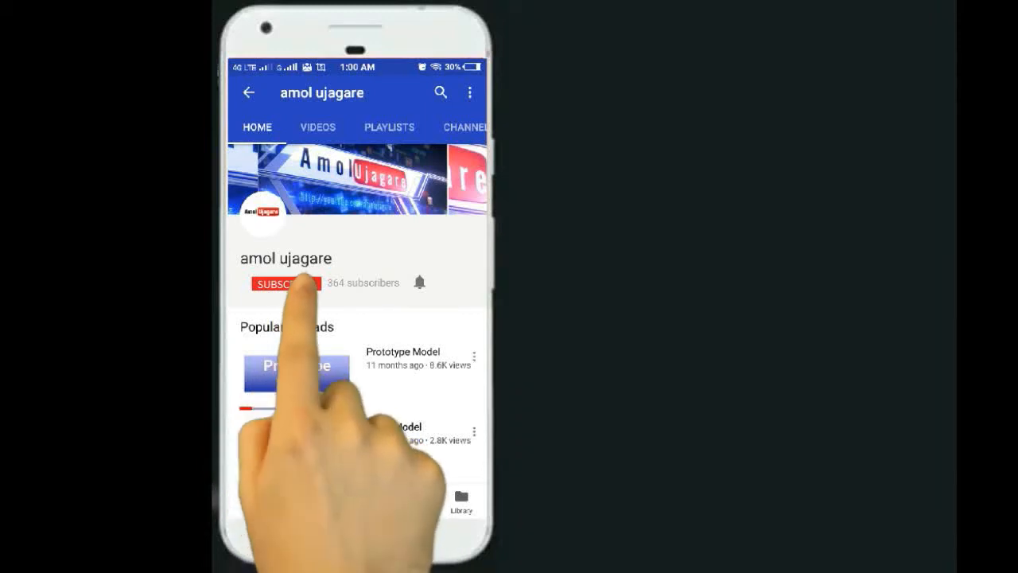
Review the project's lib jars and the setProperty line in the login test
click(285, 283)
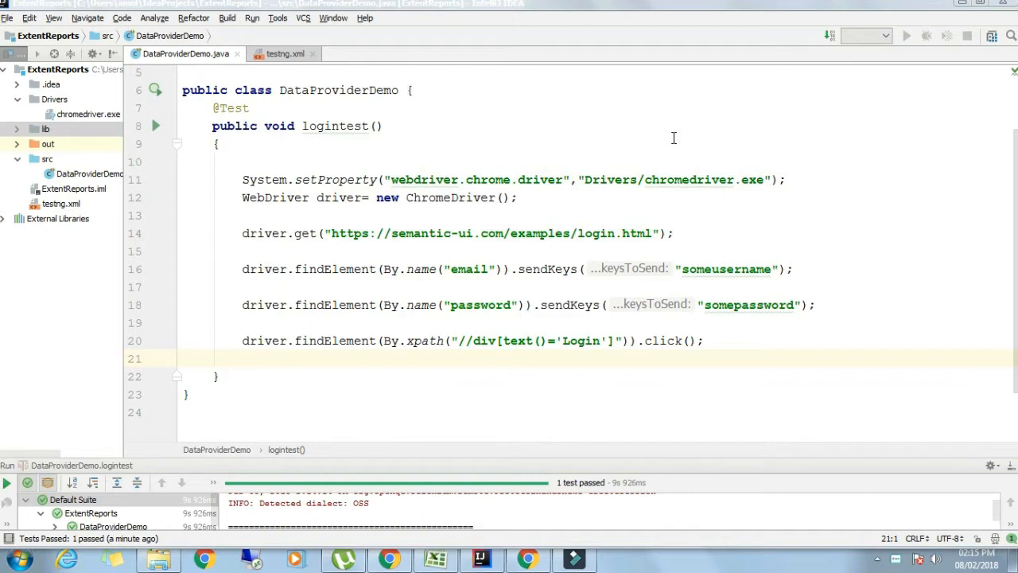
click(45, 129)
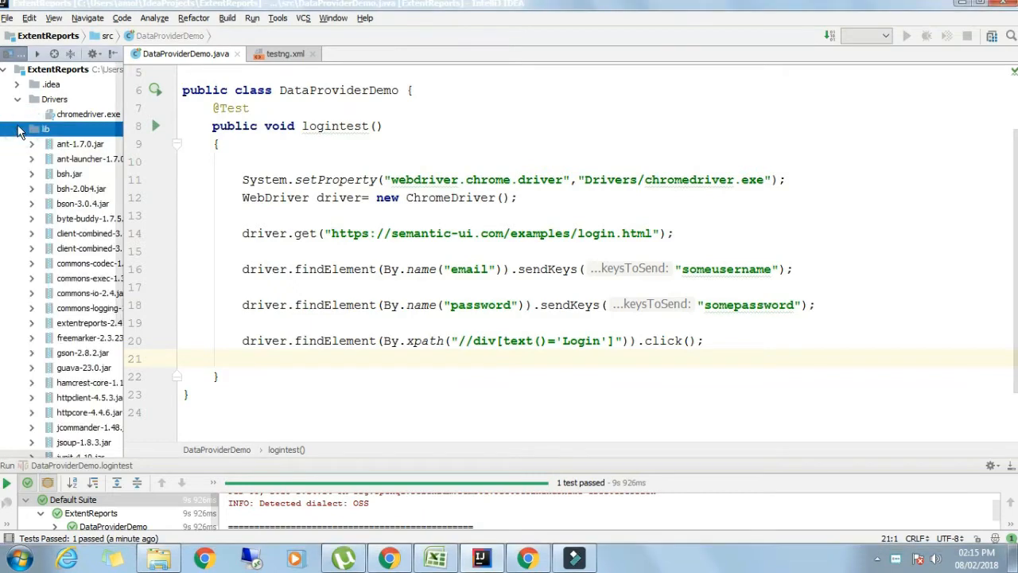
click(17, 129)
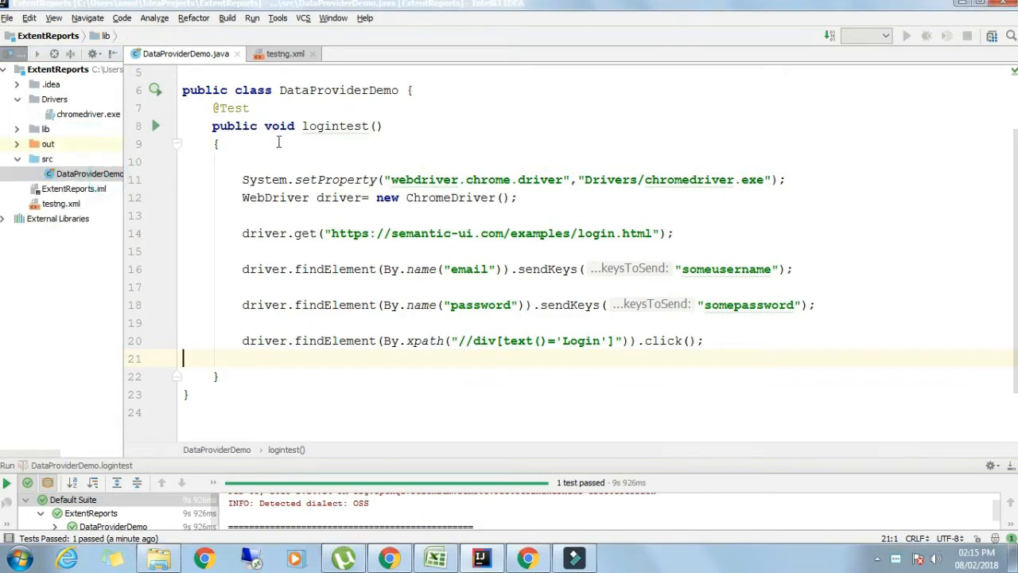
click(216, 143)
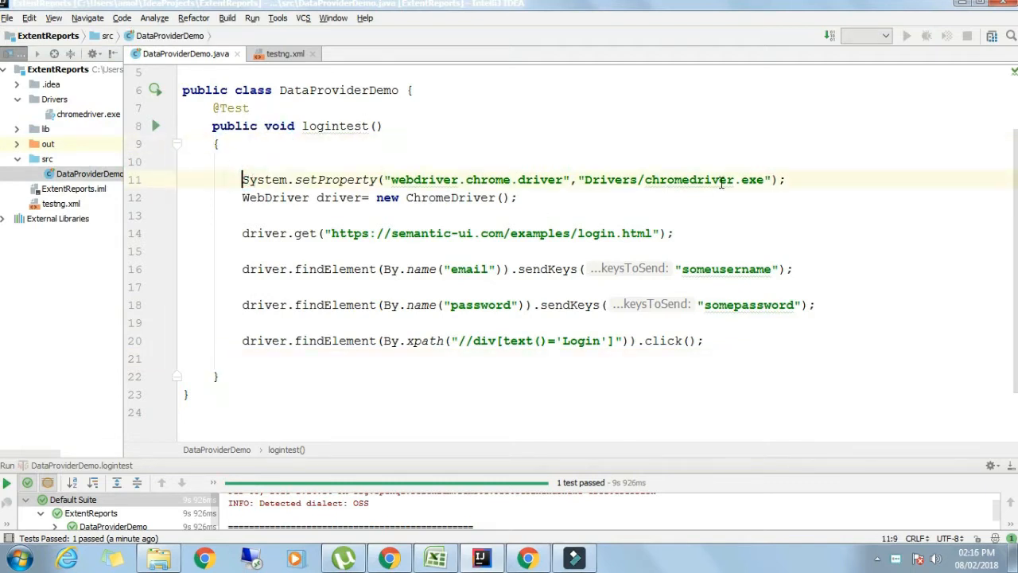
Add driver.manage().window().maximize(); right after the ChromeDriver is created
click(550, 216)
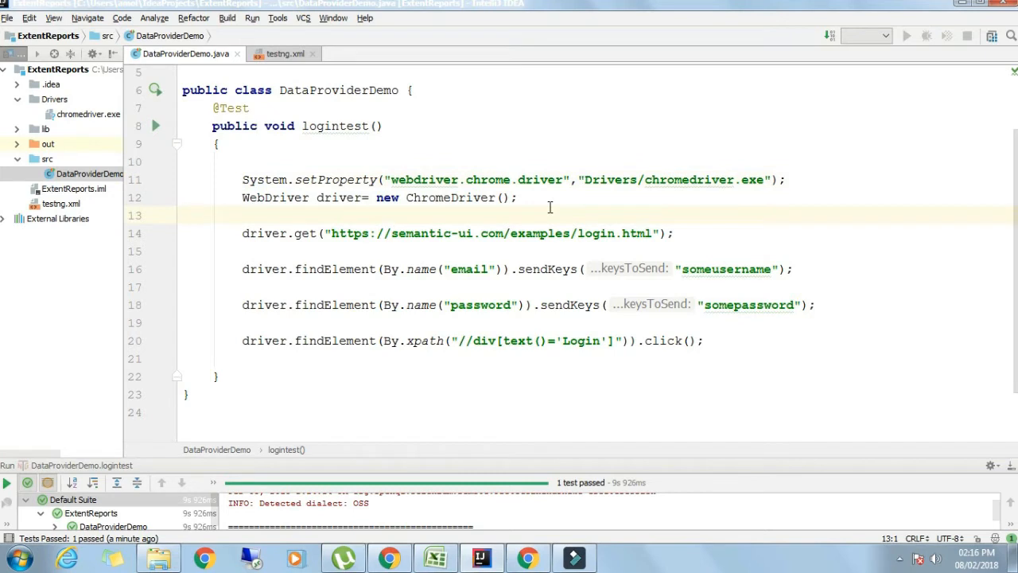
text(driver.manage().window().)
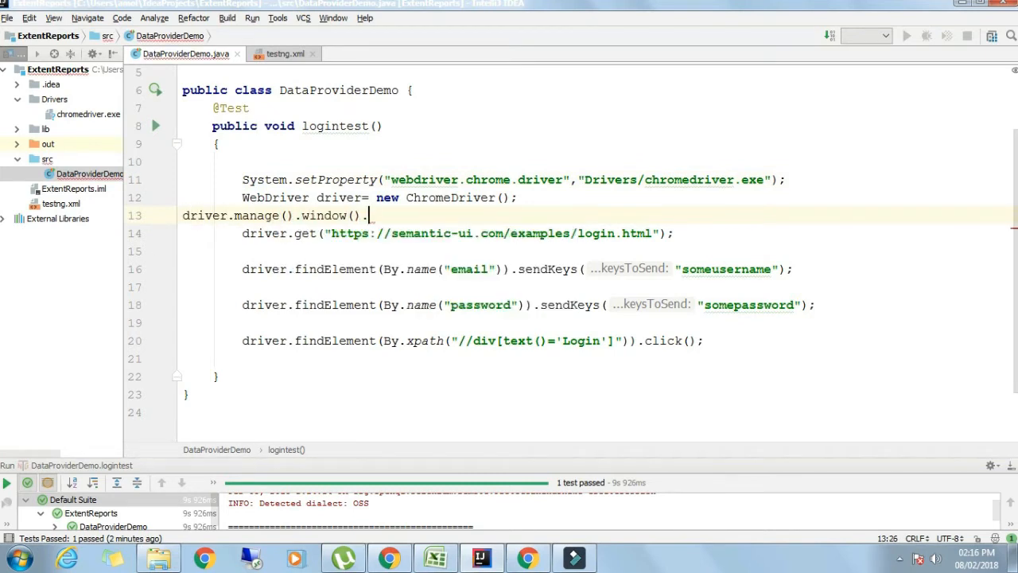
text(maximize();)
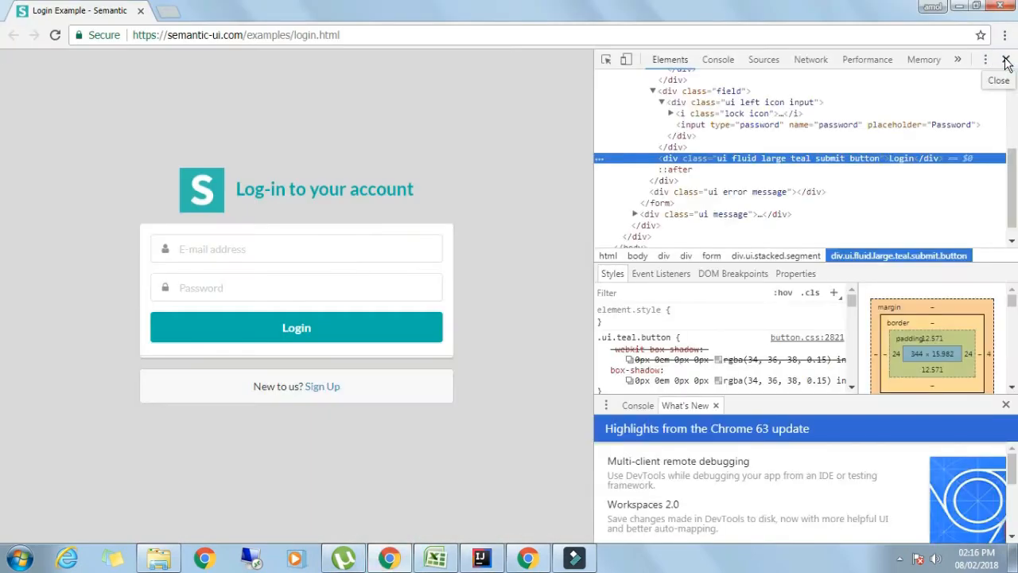
Close Chrome's developer tools so the login page shows in full
click(1005, 60)
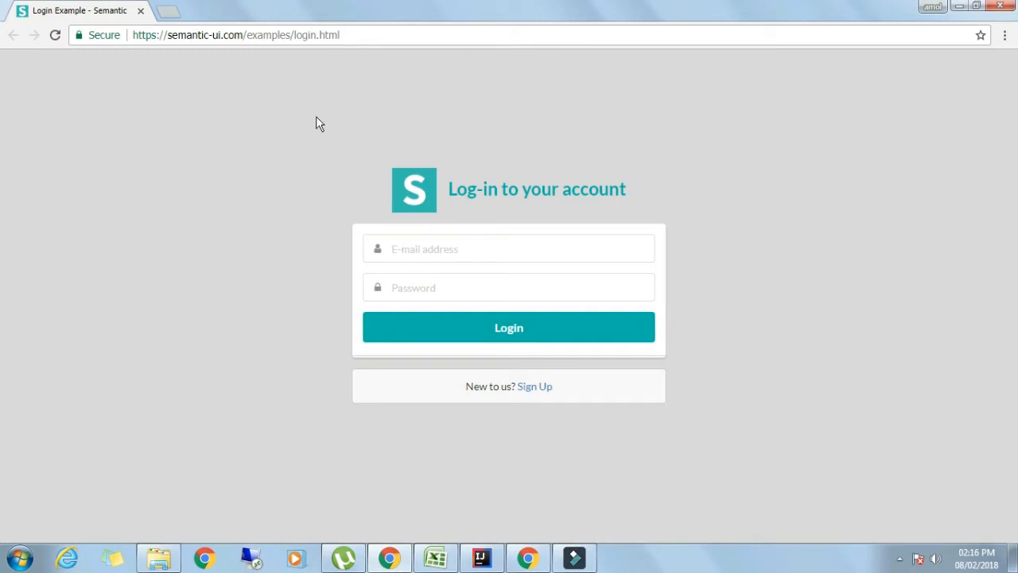
mouse_move(452, 353)
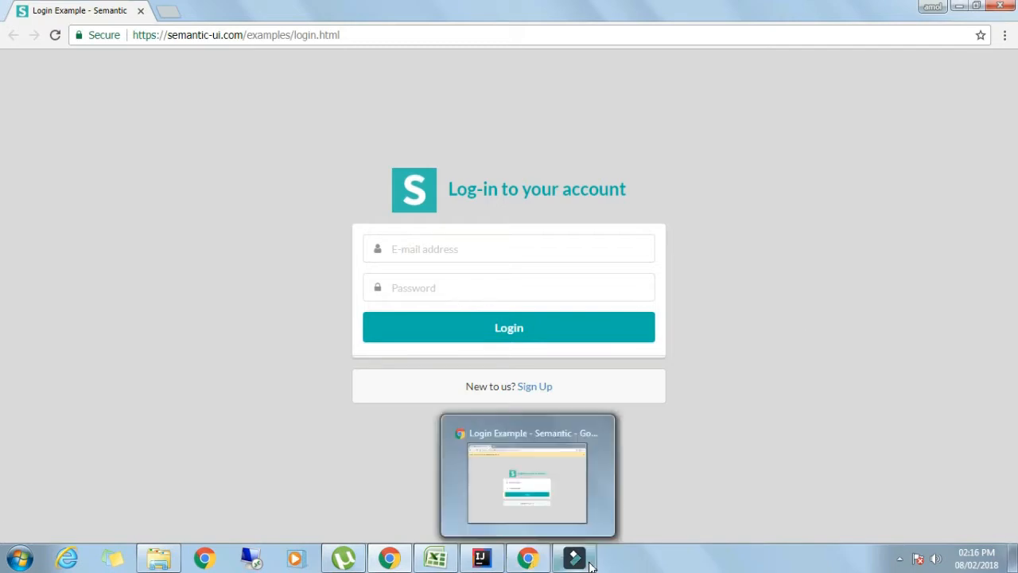
mouse_move(450, 561)
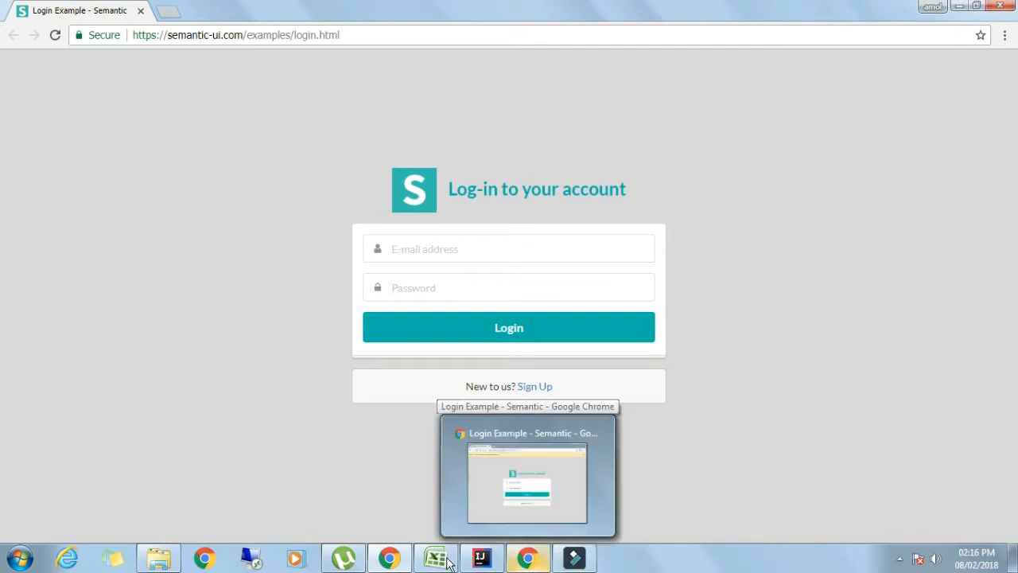
click(480, 557)
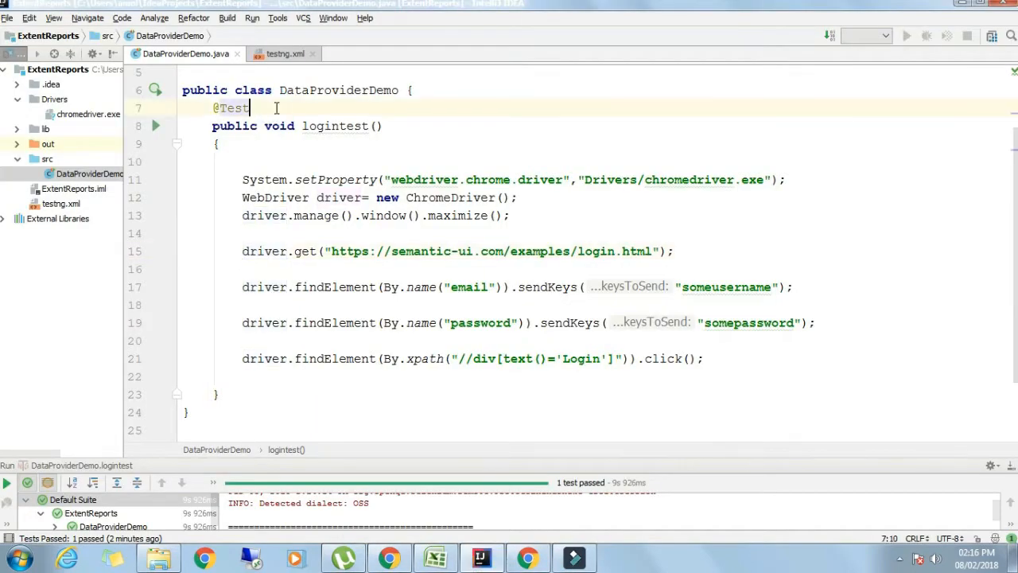
text((dataProvider = ")
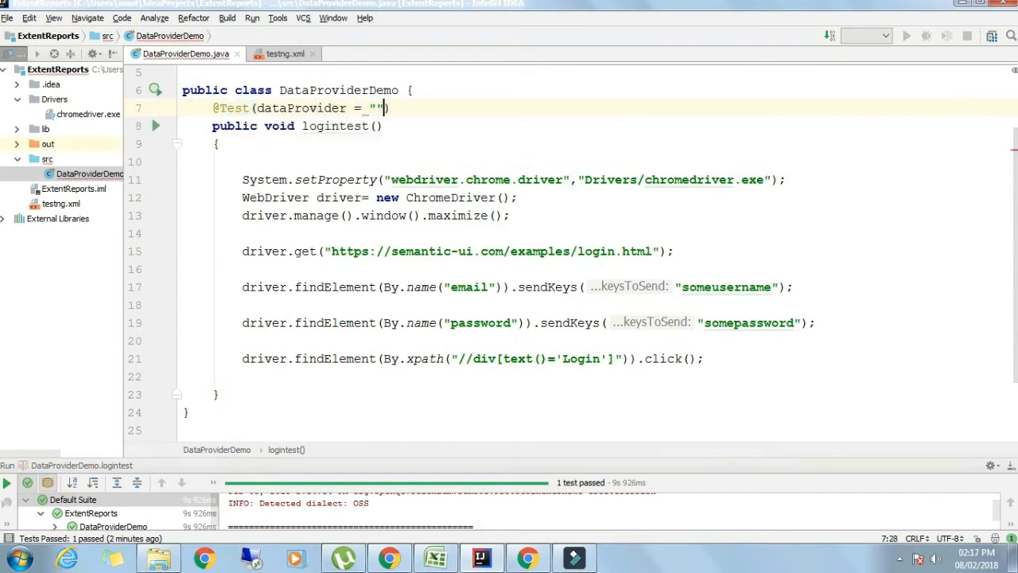
text(getData)
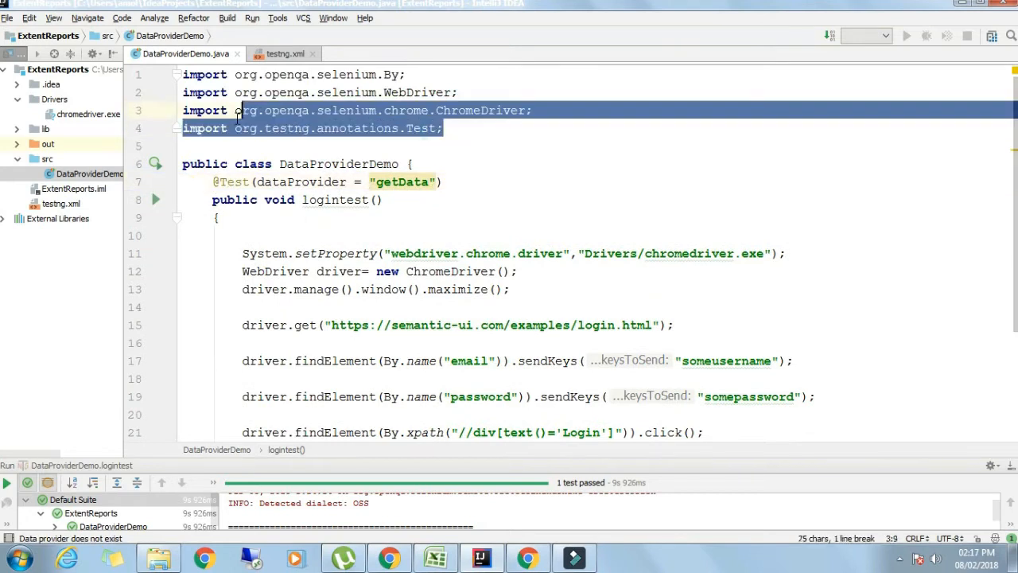
Give logintest String username, String password parameters replacing the hard-coded sendKeys values
click(814, 241)
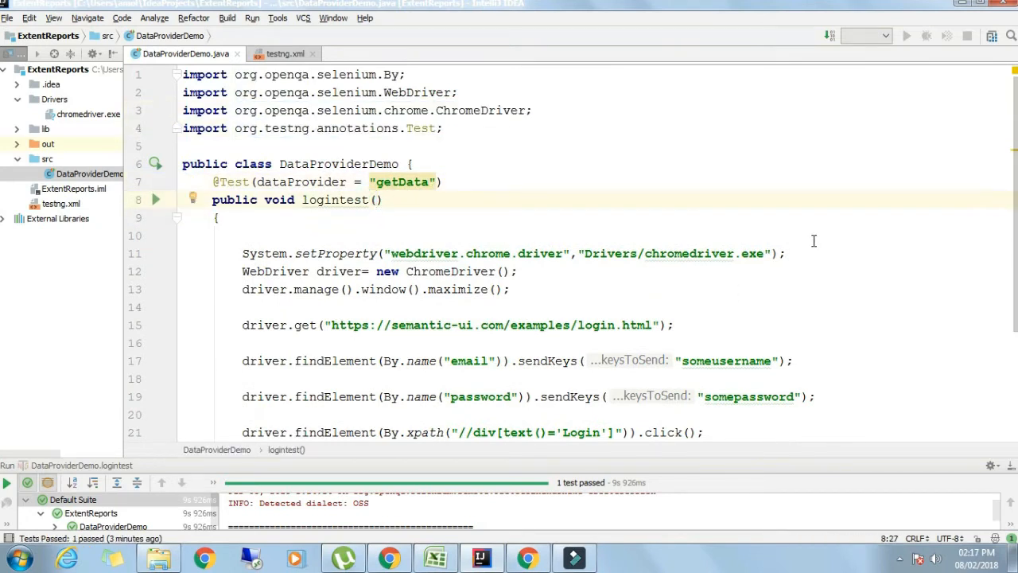
text(String username,String password)
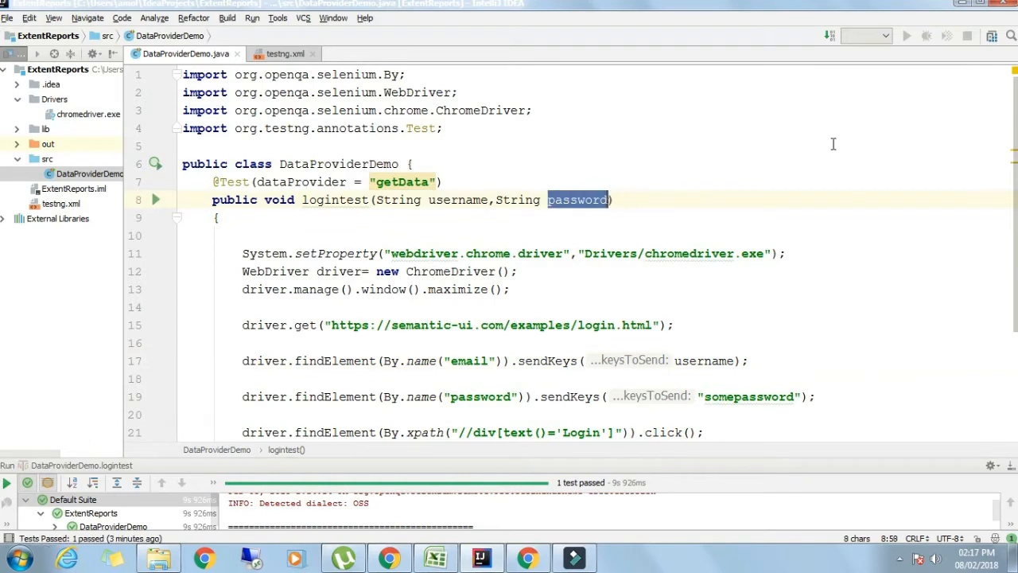
click(804, 396)
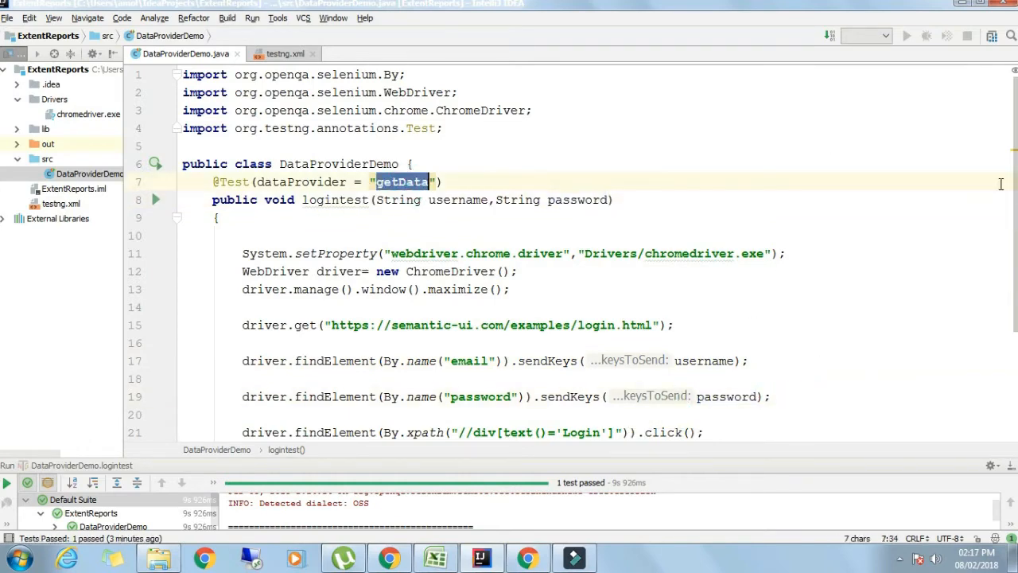
scroll(down, 3)
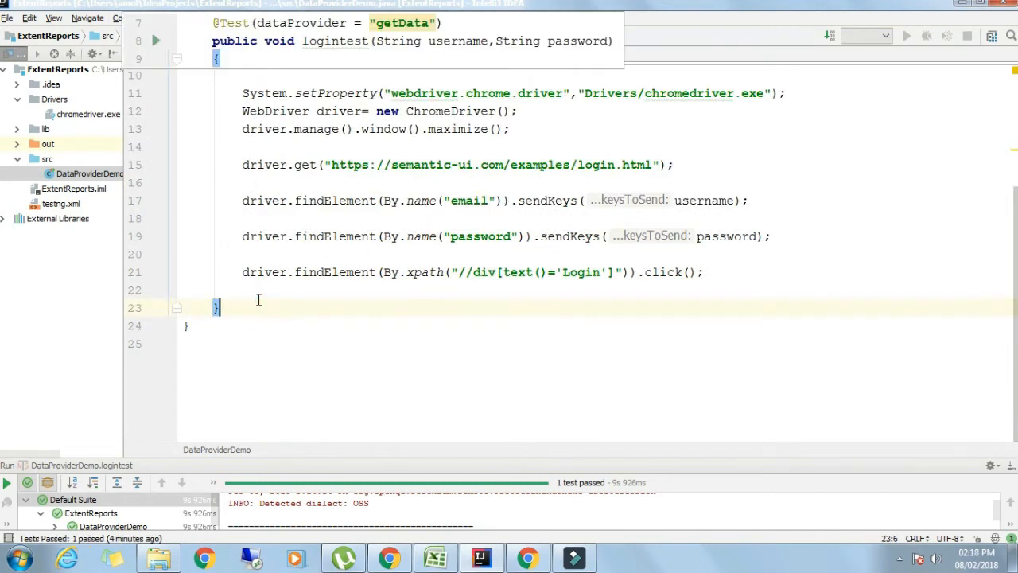
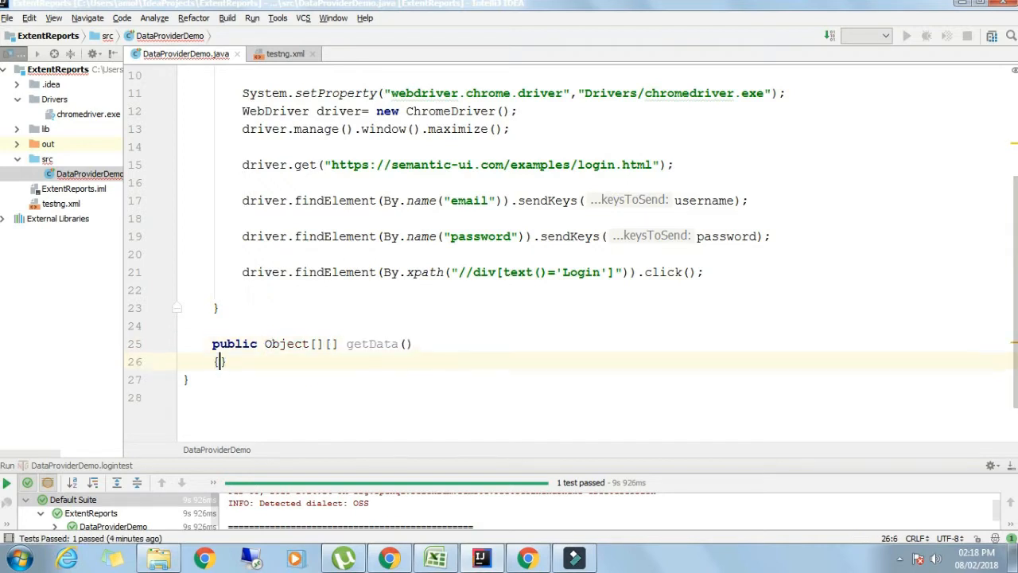
Write public Object[][] getData() creating data = new Object[4][2] and returning it
key(enter)
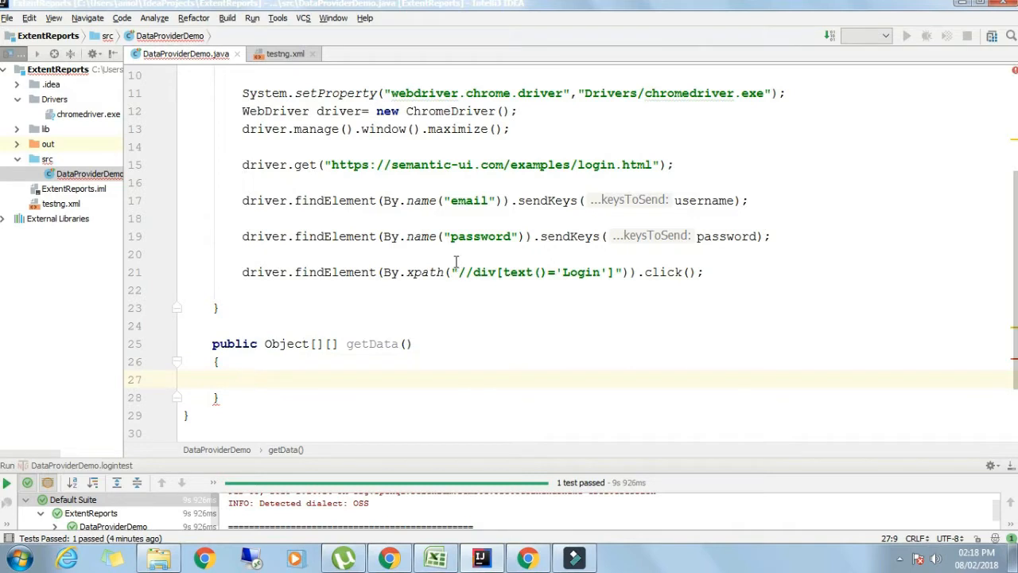
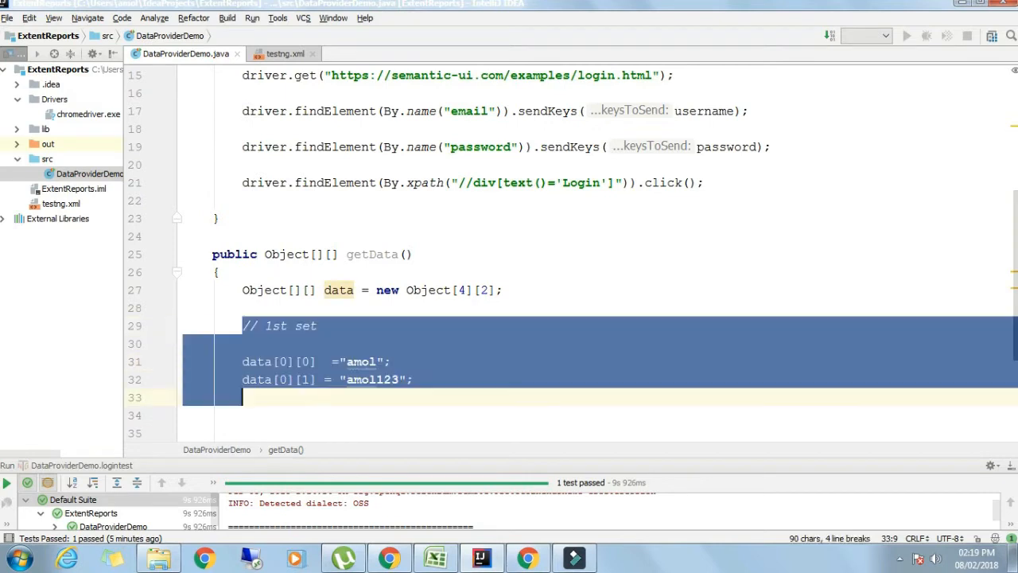
click(183, 397)
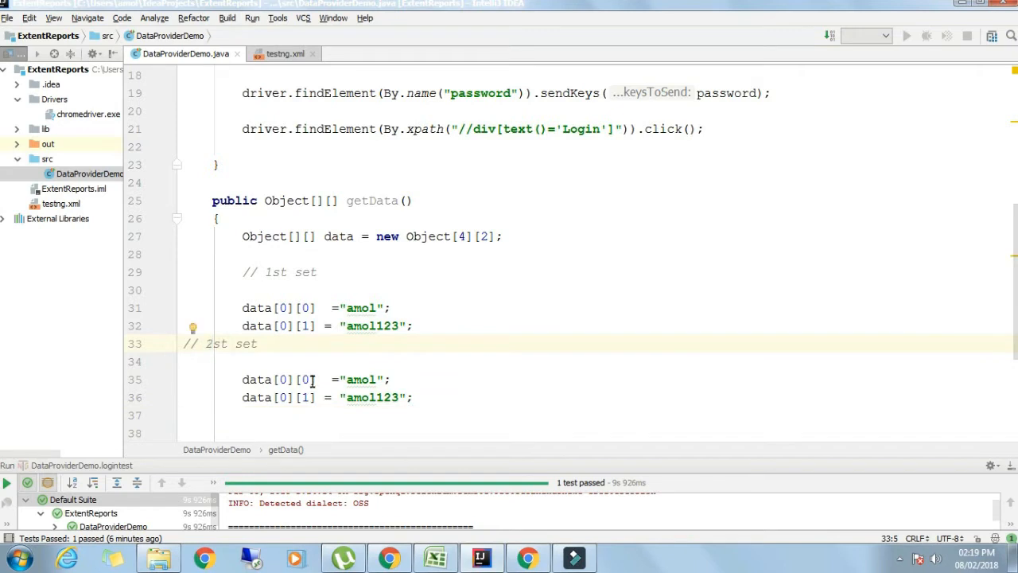
click(288, 380)
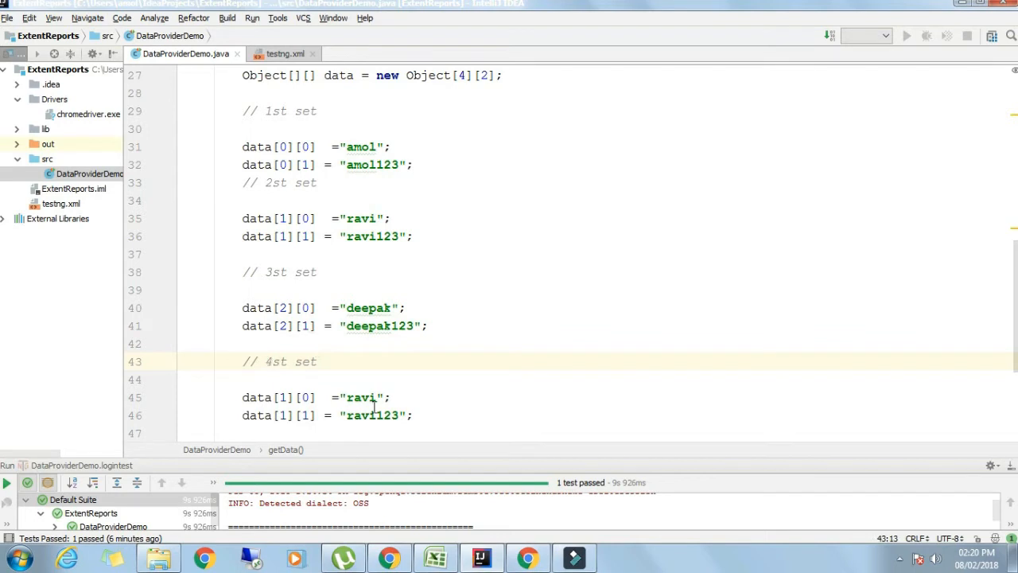
double_click(359, 396)
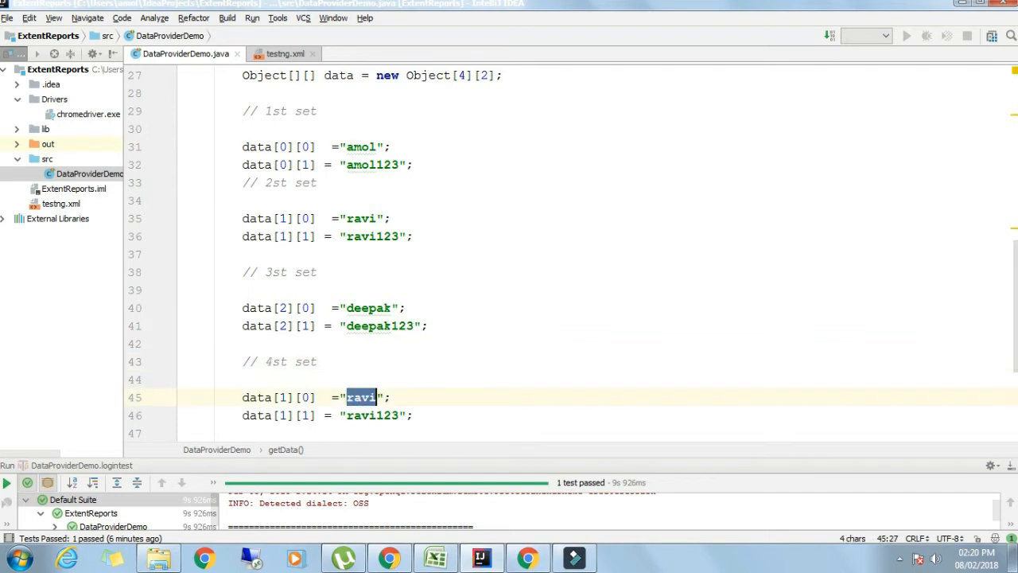
text(deepak)
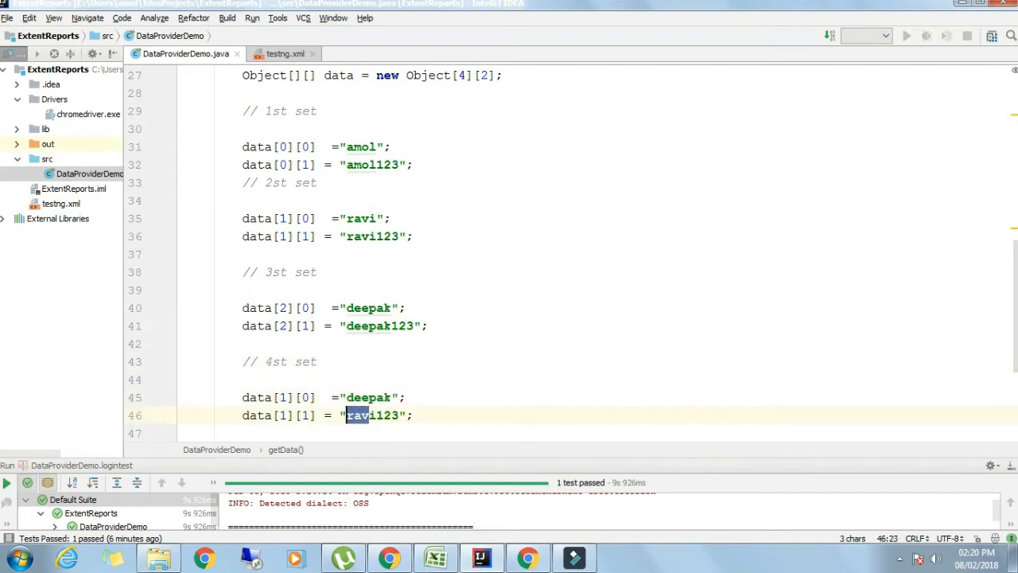
click(904, 35)
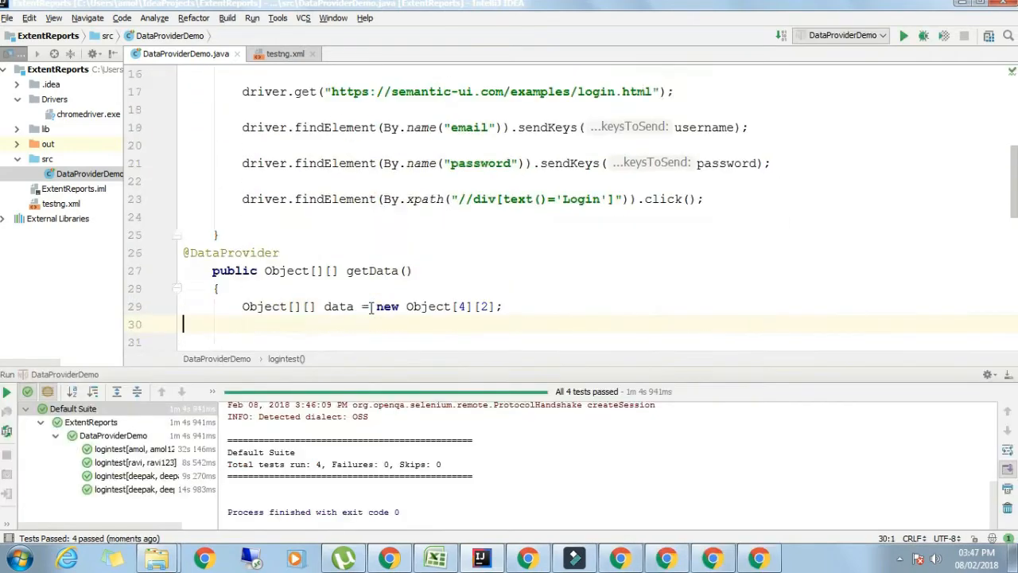
Run 'DataProviderDemo' again so logintest executes with all four data sets
scroll(down, 3)
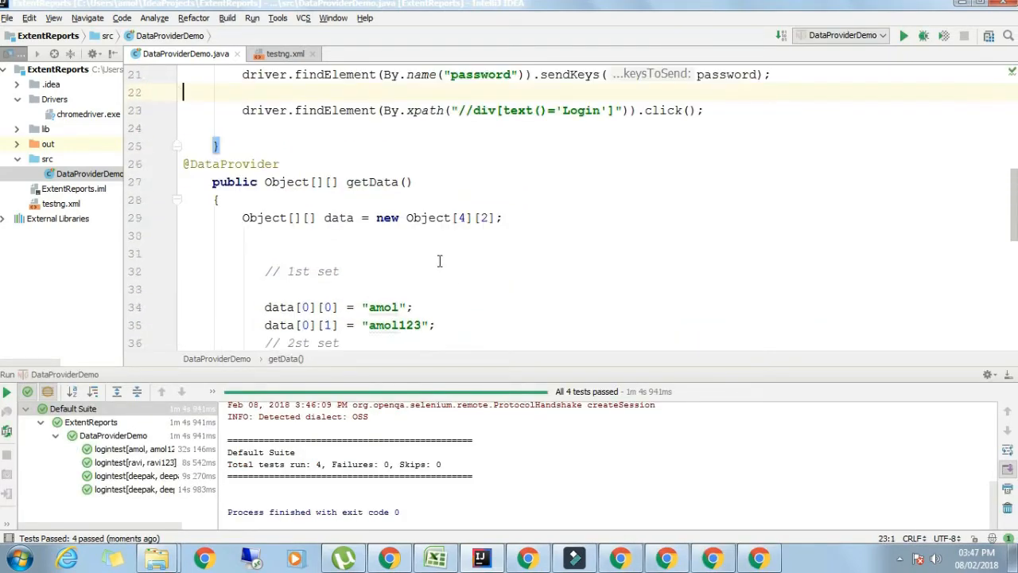
double_click(223, 199)
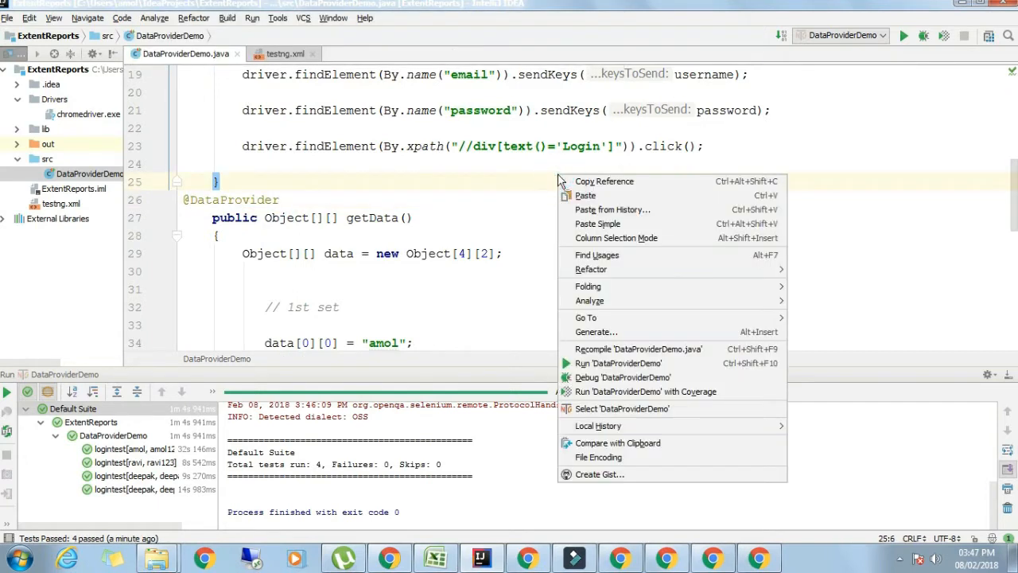
mouse_move(618, 363)
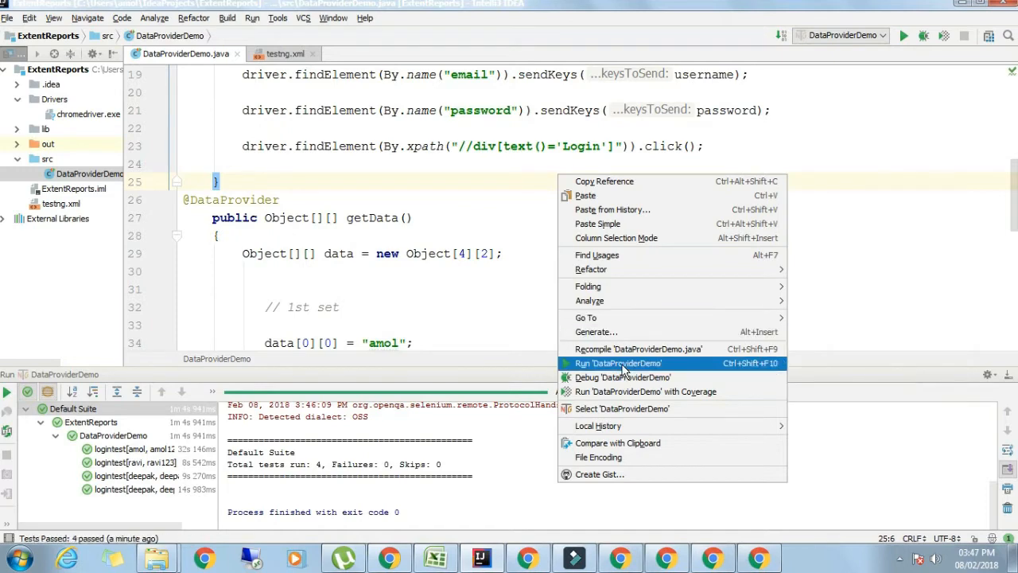
click(618, 363)
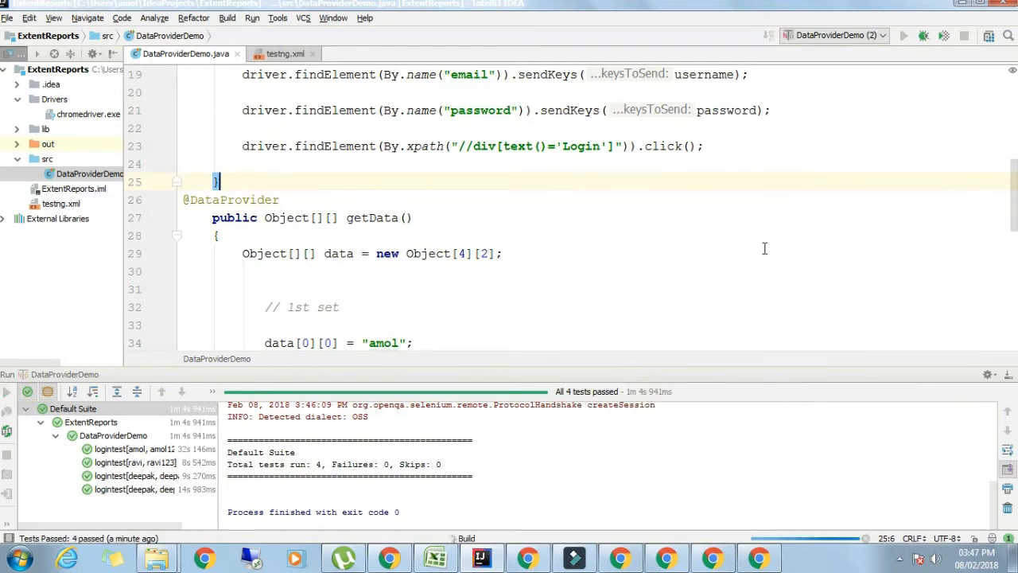
scroll(down, 3)
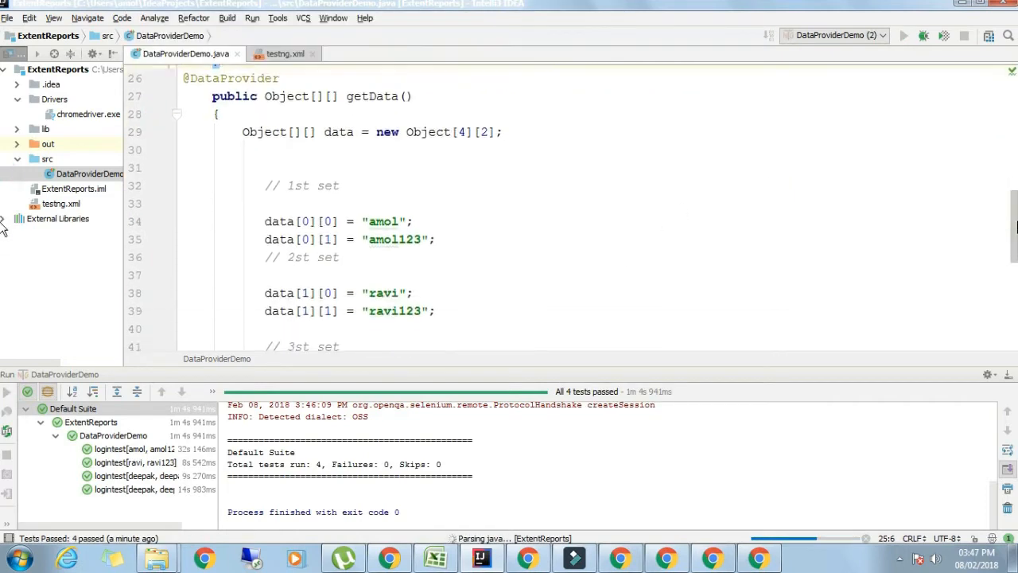
scroll(down, 3)
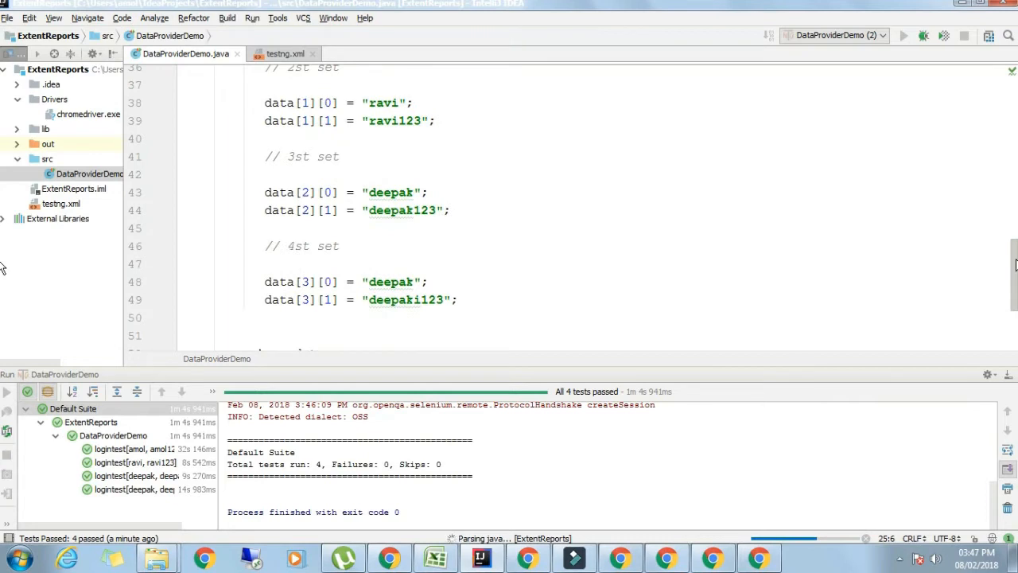
click(904, 36)
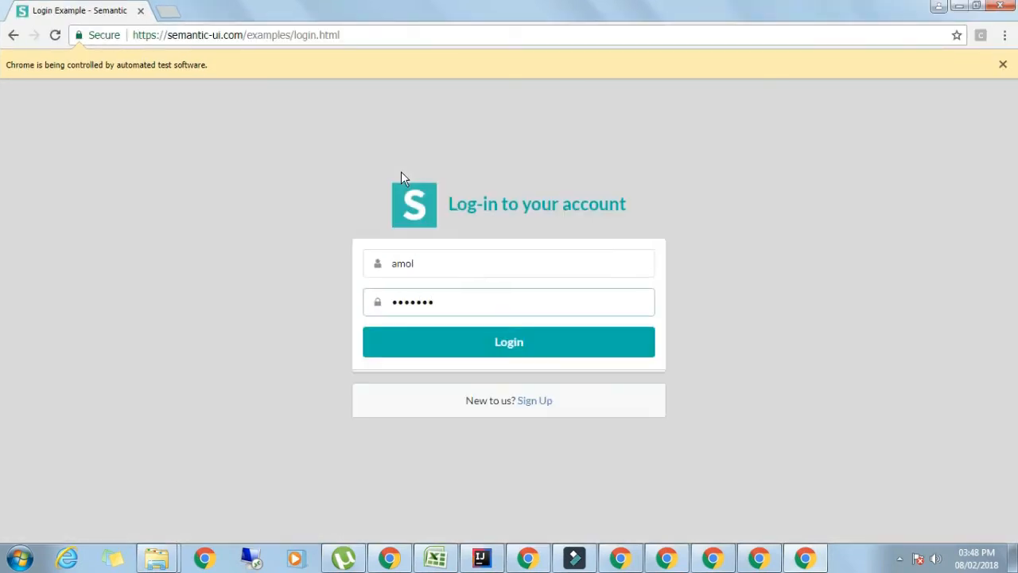
Watch Chrome log in with each credential set, then bring up actions for the src folder
click(509, 341)
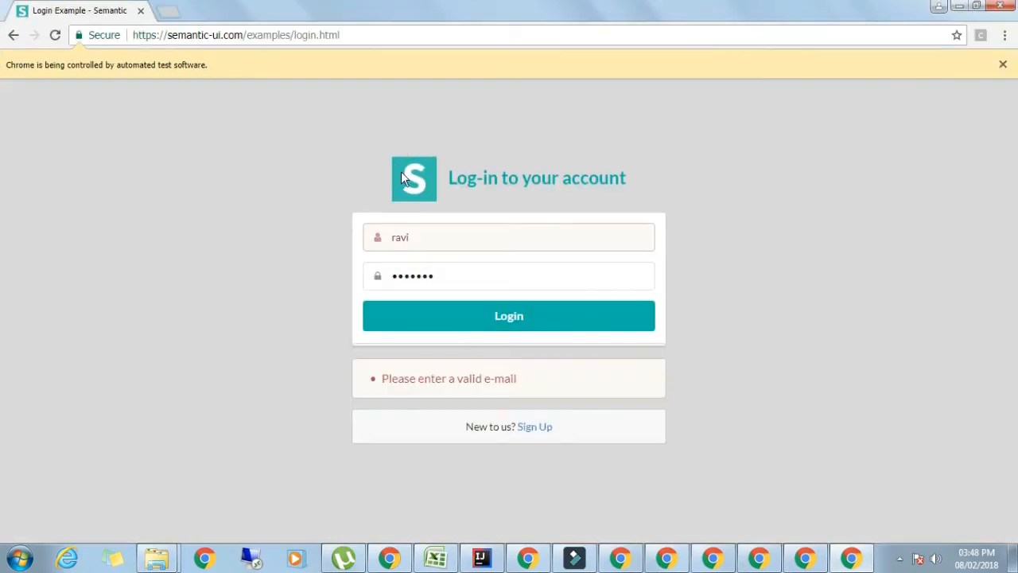
click(508, 315)
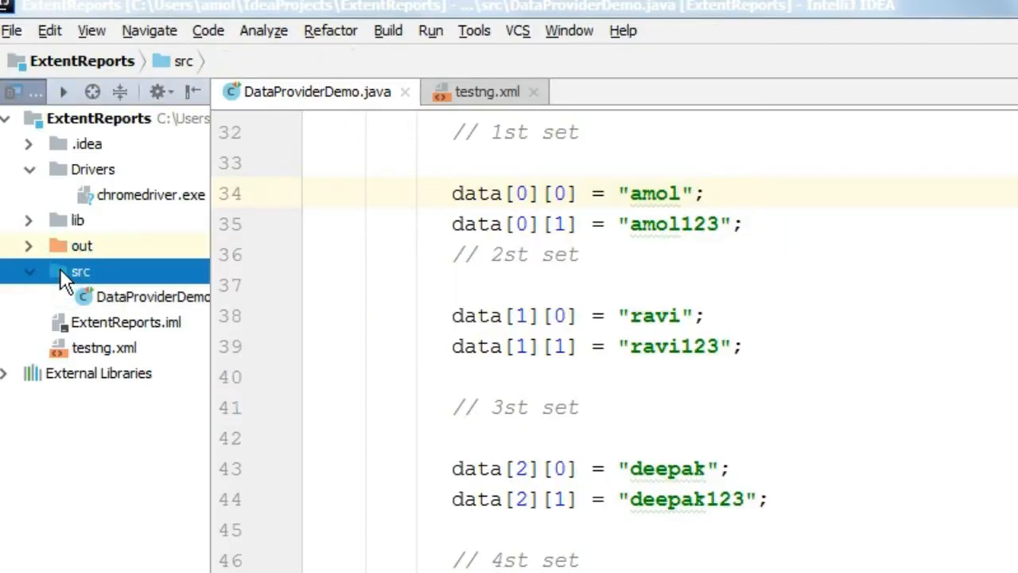
right_click(80, 271)
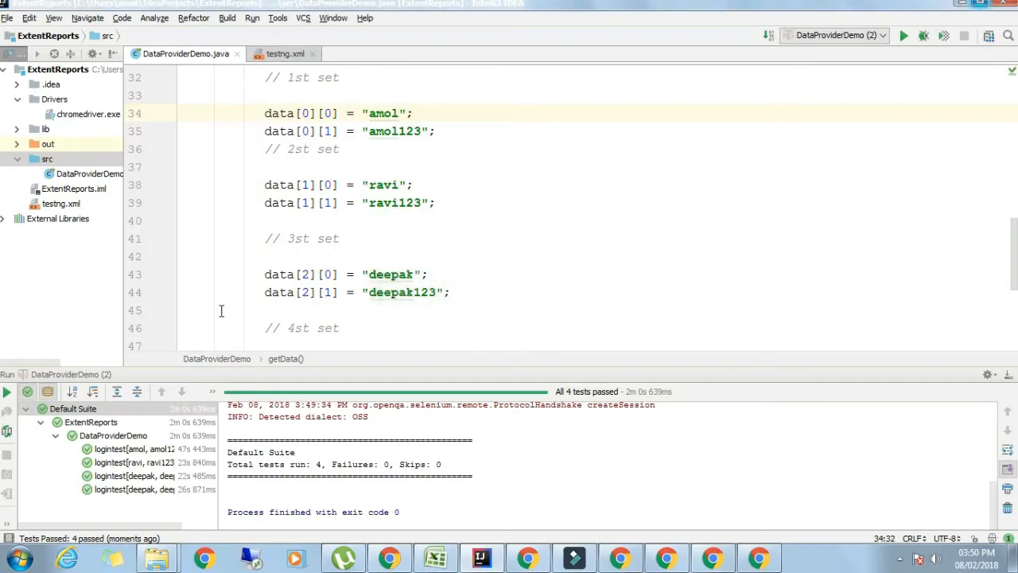
Create the DataProviderWithExcel class under src
double_click(80, 173)
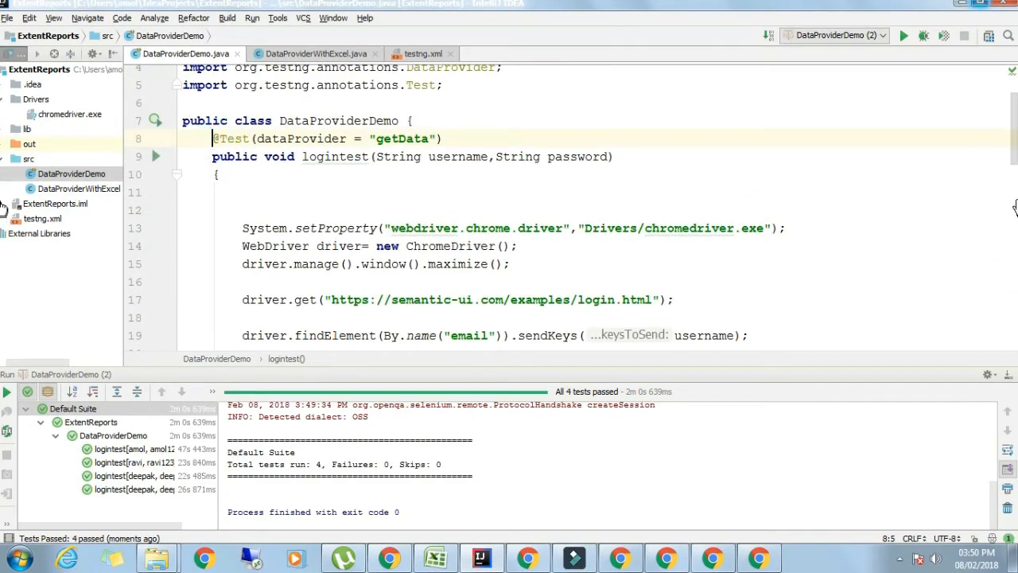
scroll(down, 3)
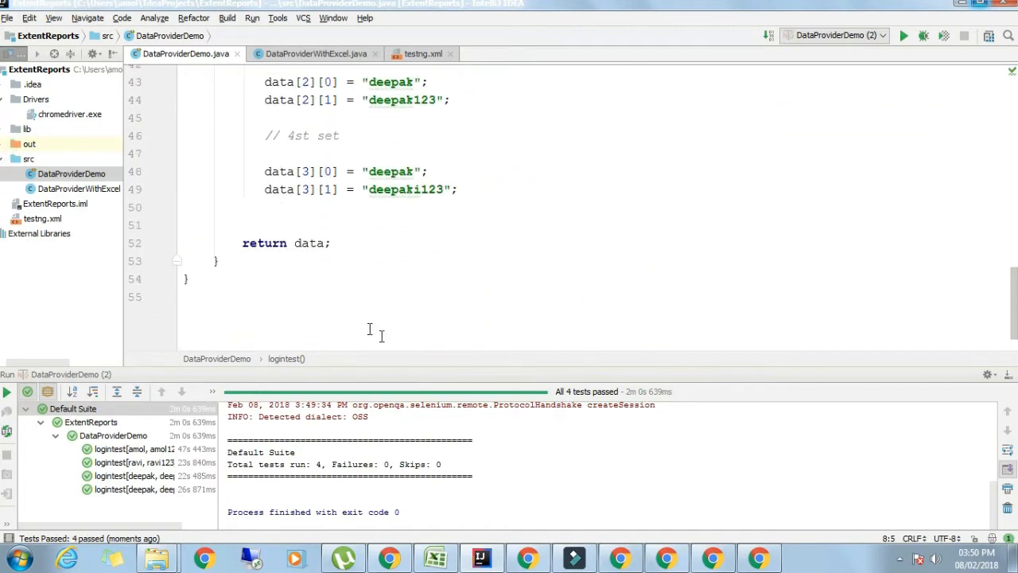
click(316, 53)
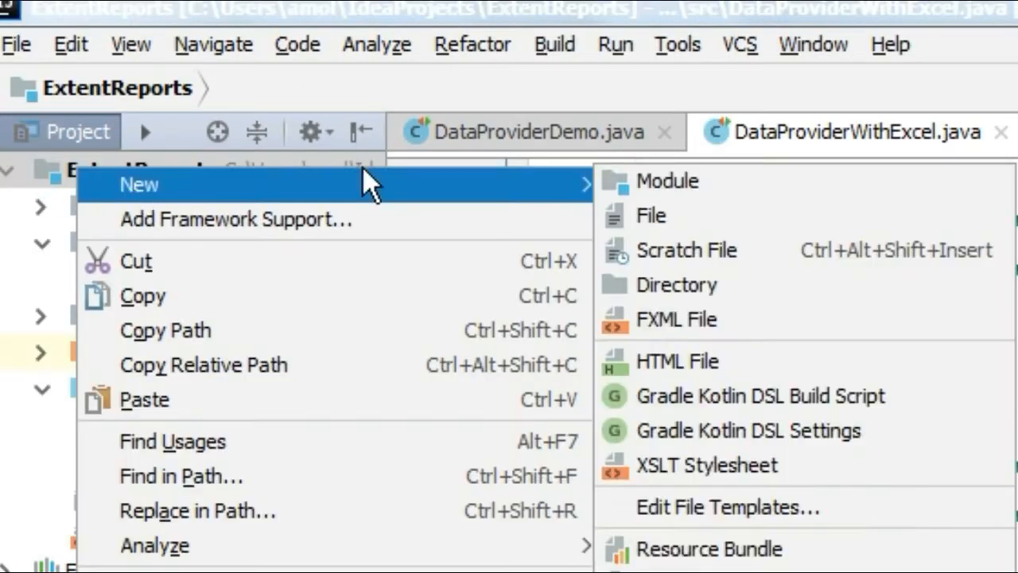
Create a project directory named Data and start Microsoft Excel for the test data
click(676, 284)
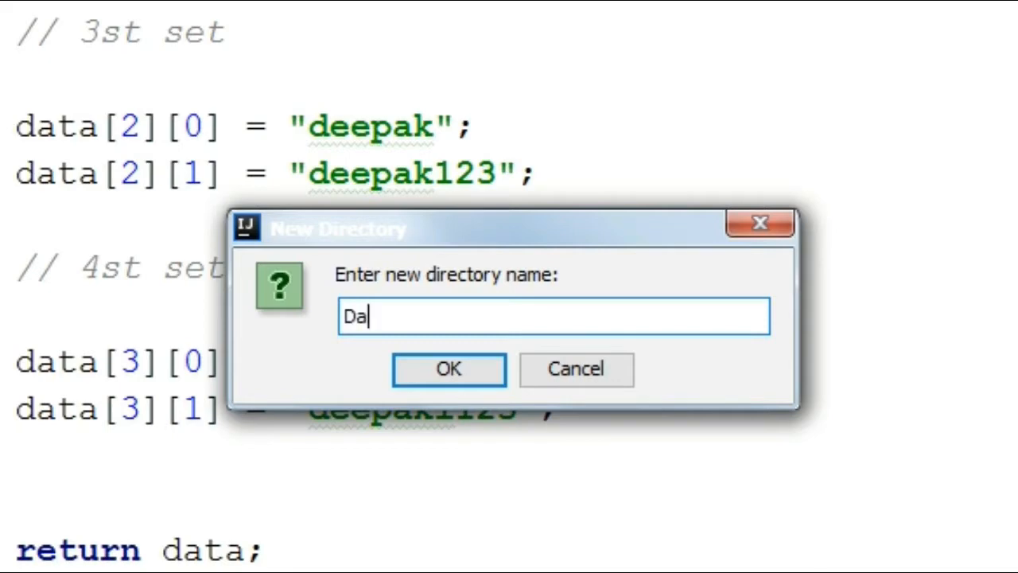
text(ta)
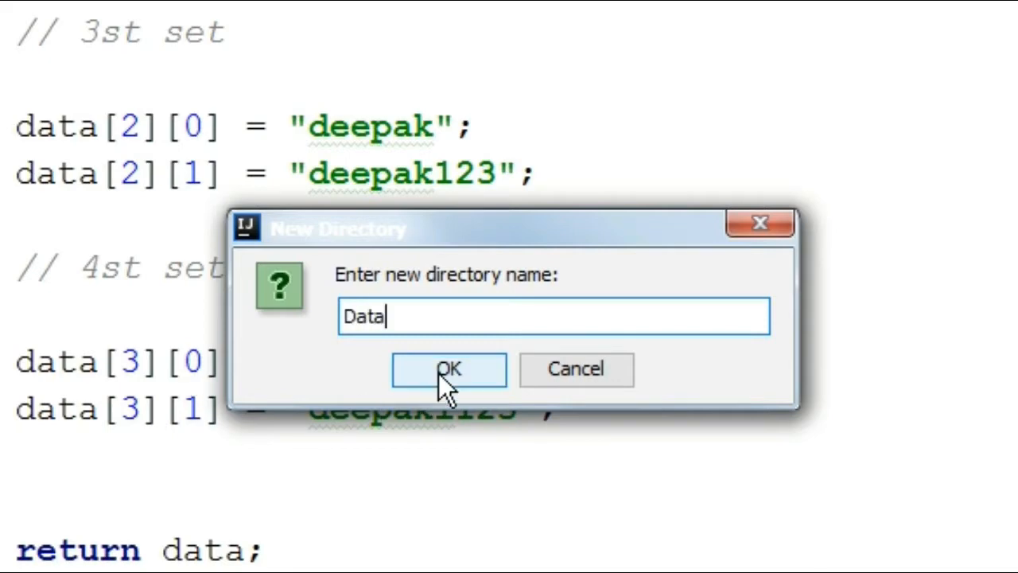
click(448, 370)
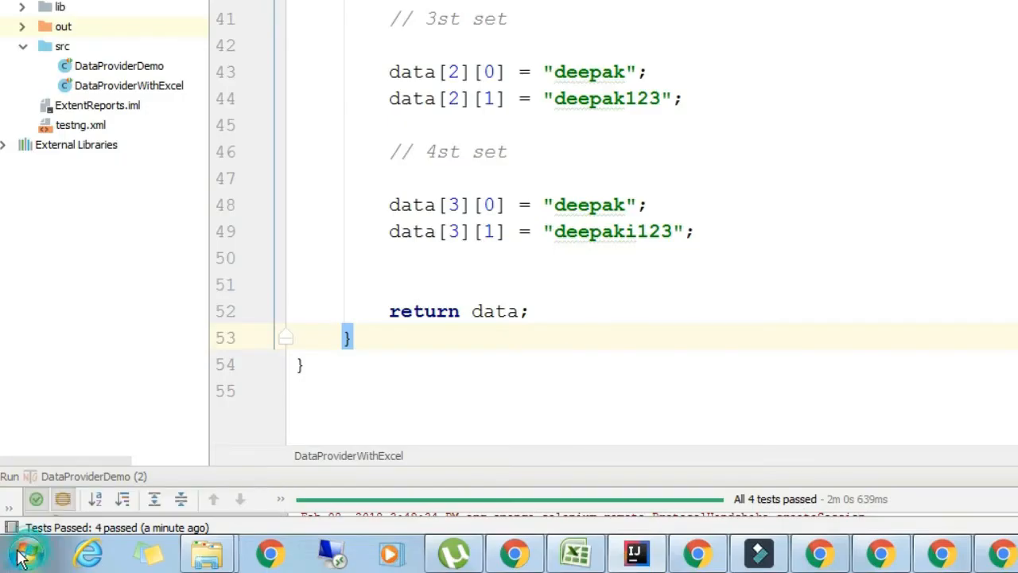
click(24, 551)
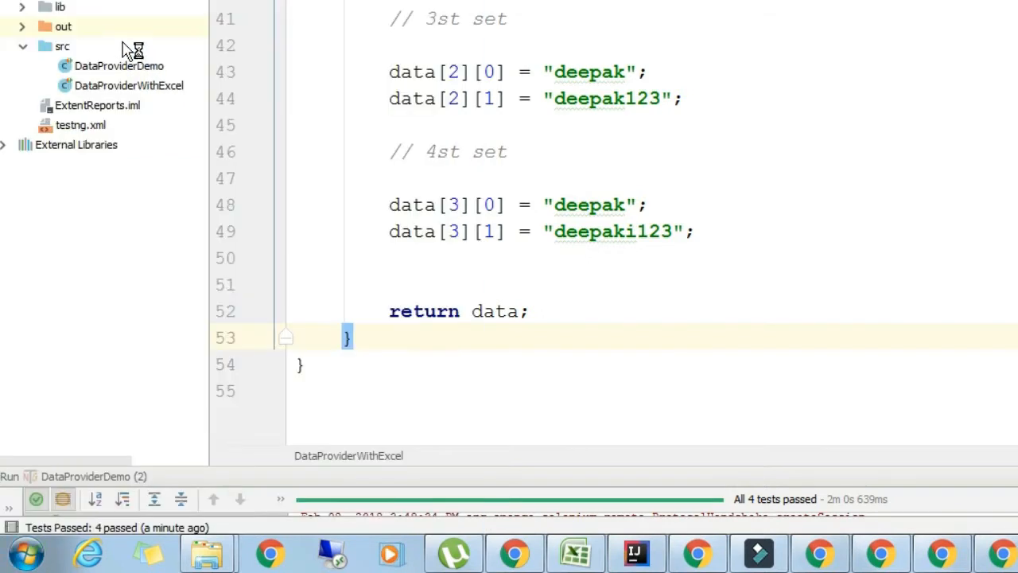
right_click(123, 141)
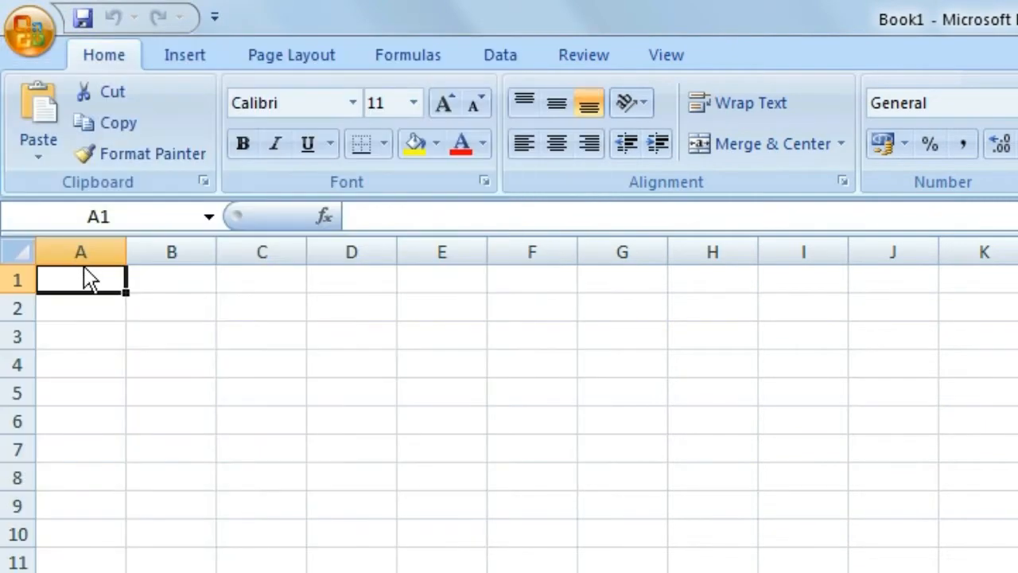
Enter username/password rows (amol, ravi, deepak, nilesh) and save as myData in Excel 97-2003 format
click(991, 9)
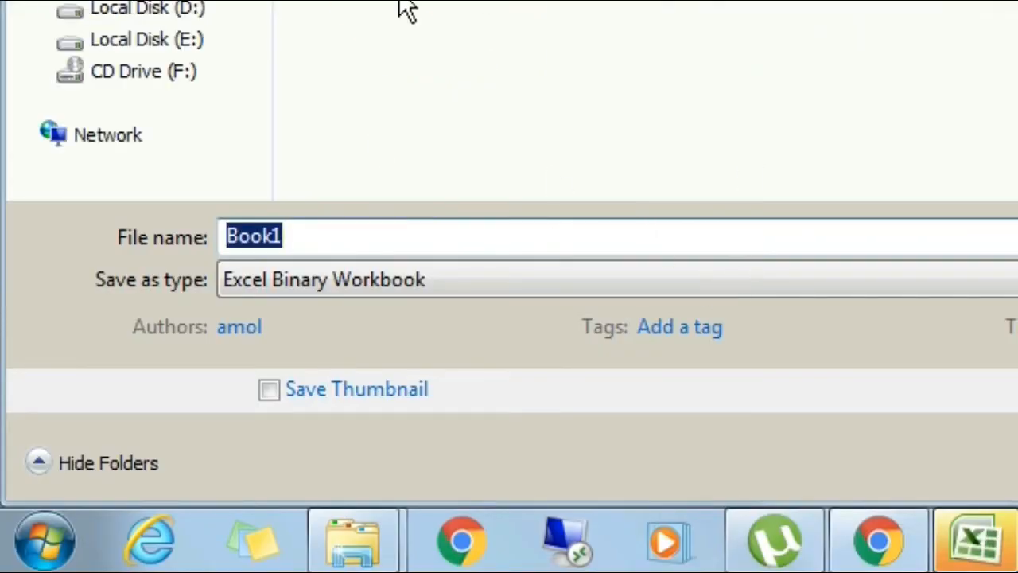
text(my)
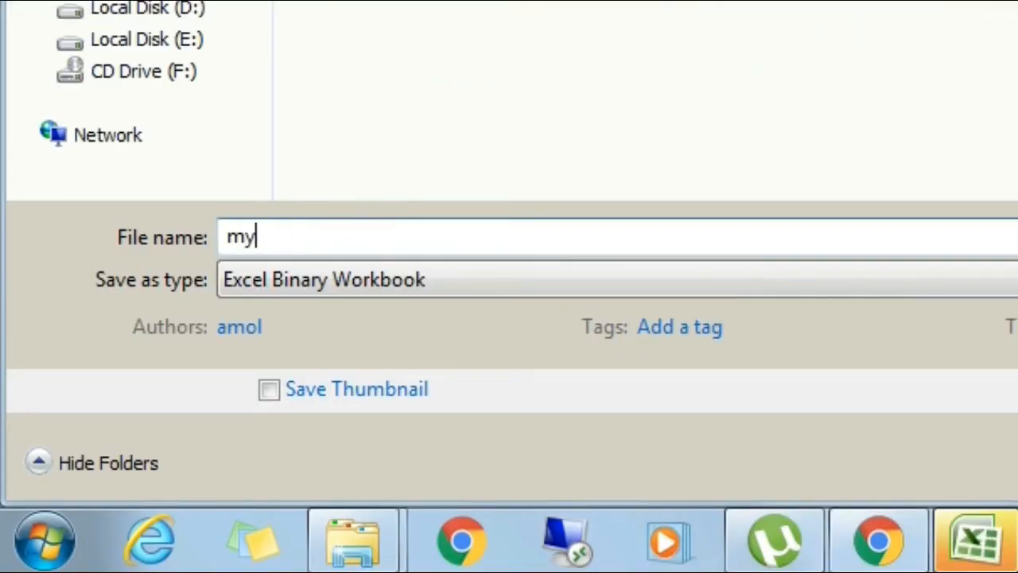
click(382, 279)
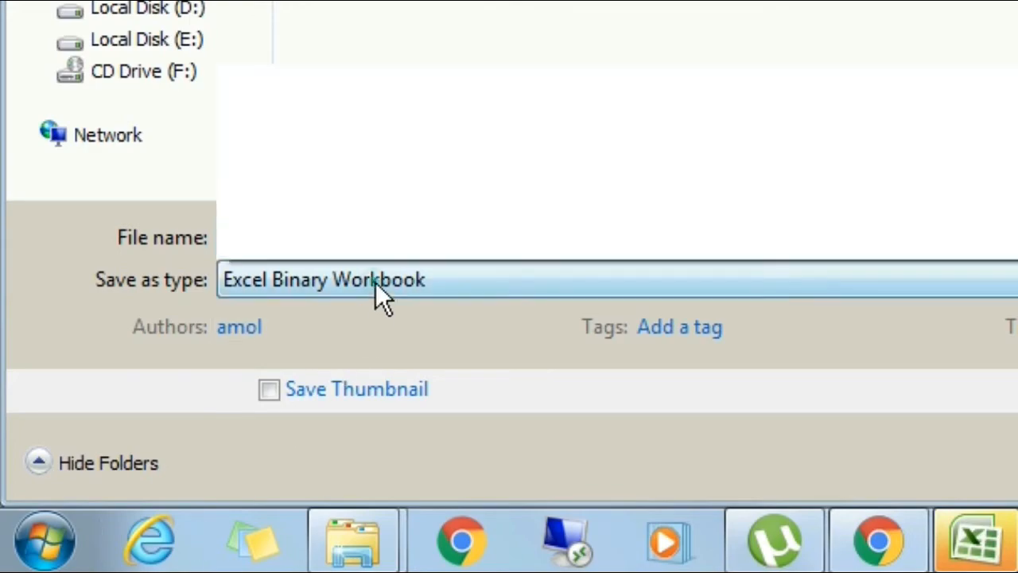
click(382, 279)
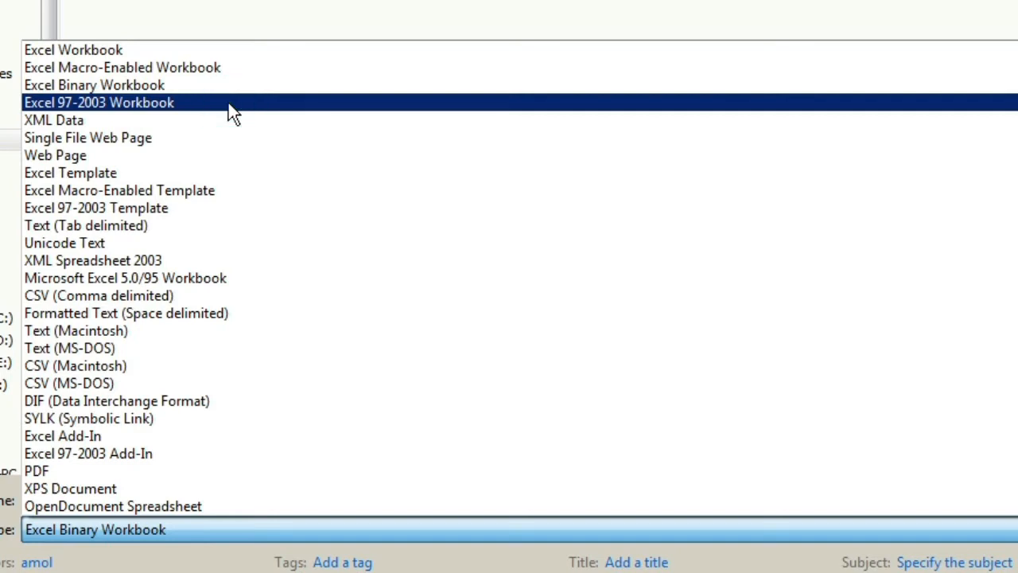
click(98, 102)
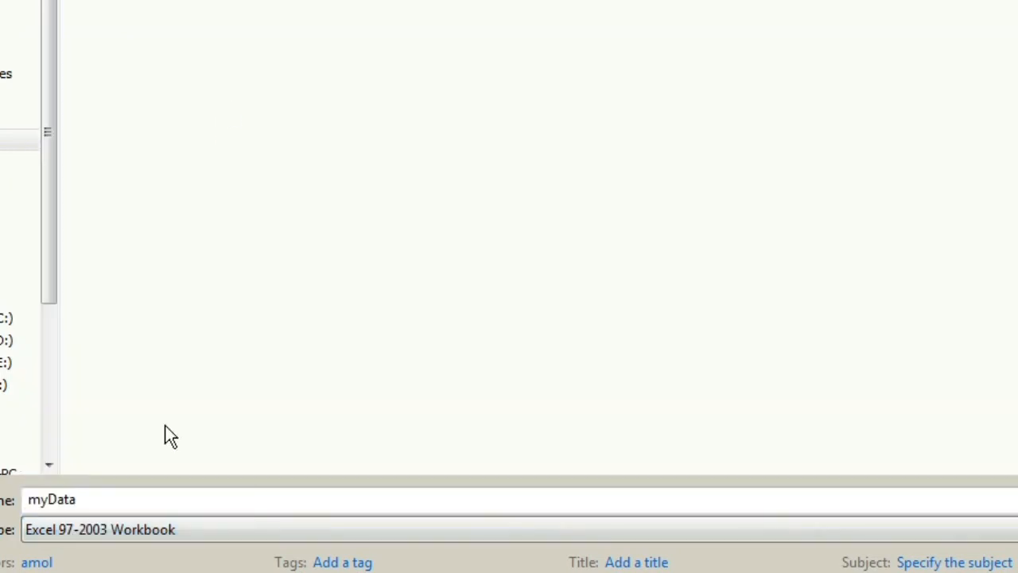
click(755, 464)
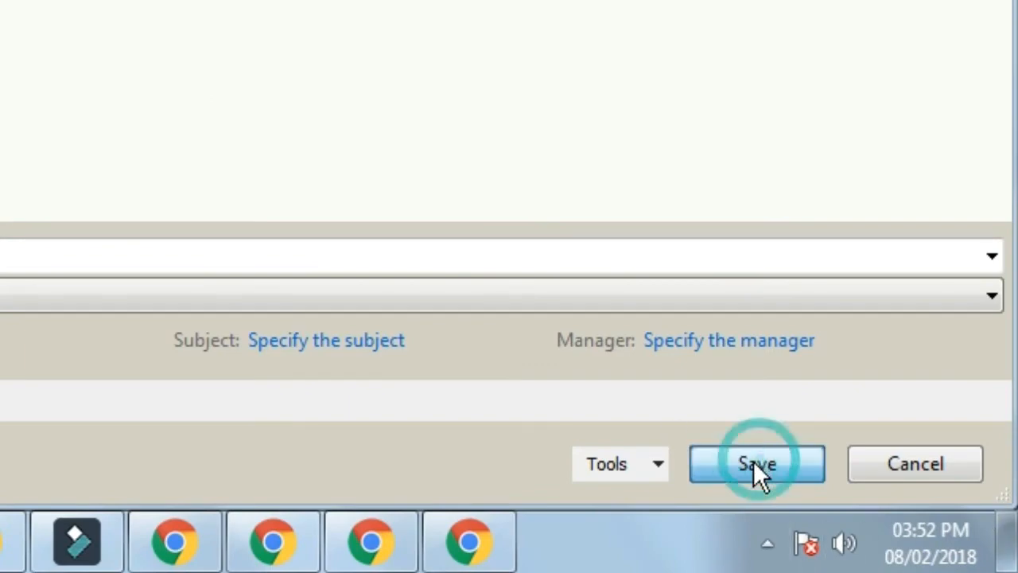
click(756, 464)
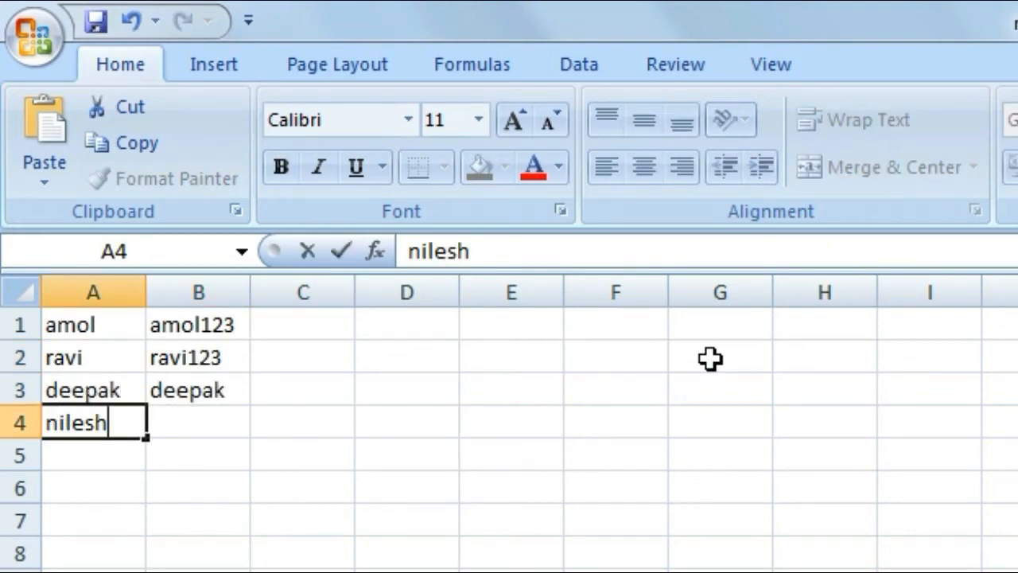
click(824, 454)
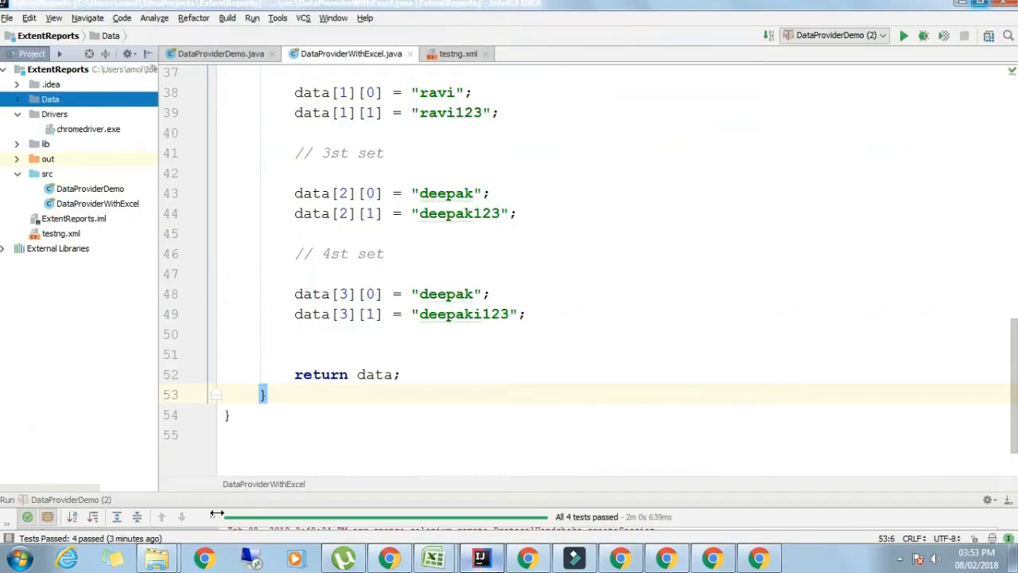
Expand the Data folder to reveal myData.xls beside the getData code
click(51, 99)
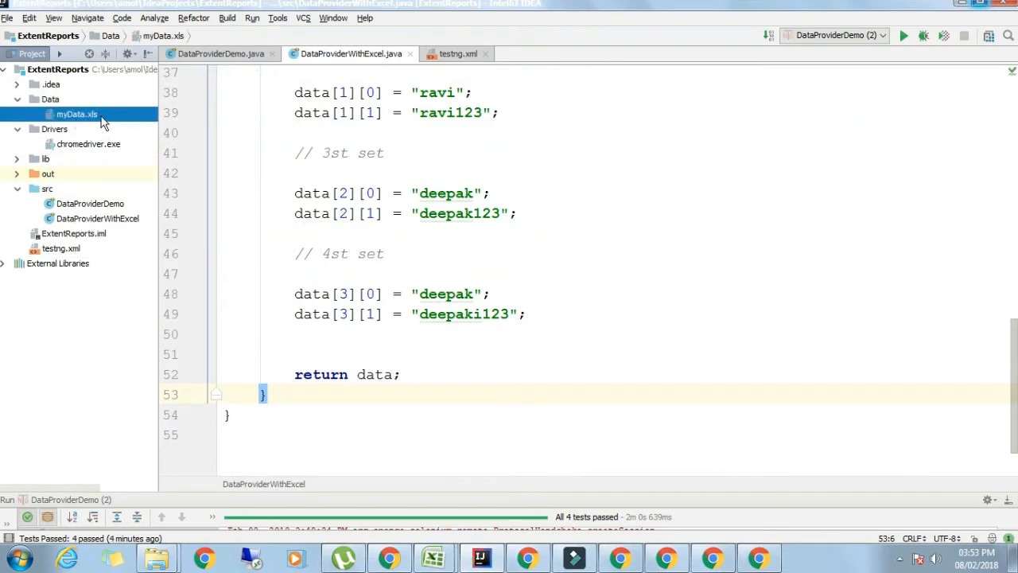
mouse_move(97, 132)
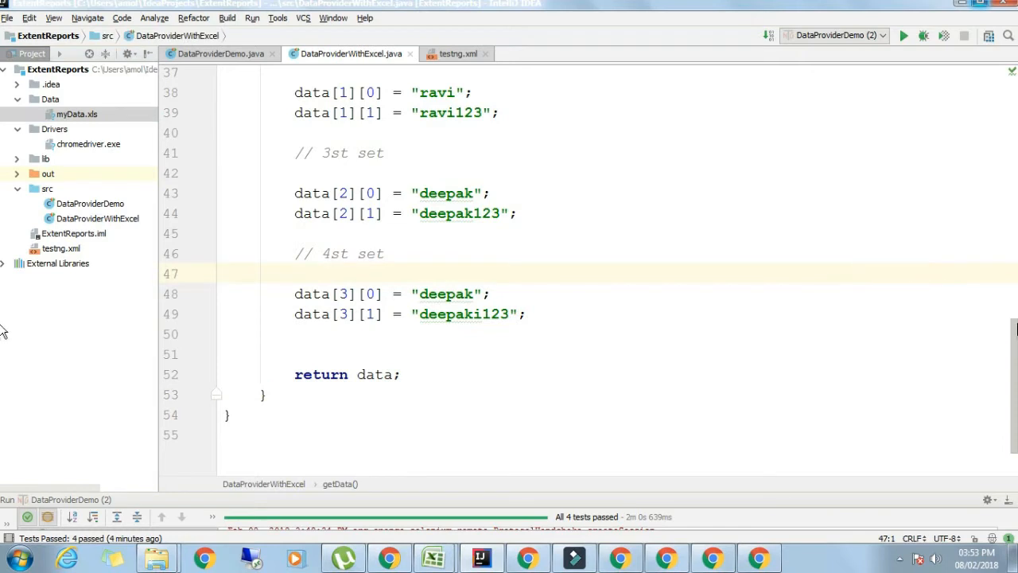
scroll(up, 3)
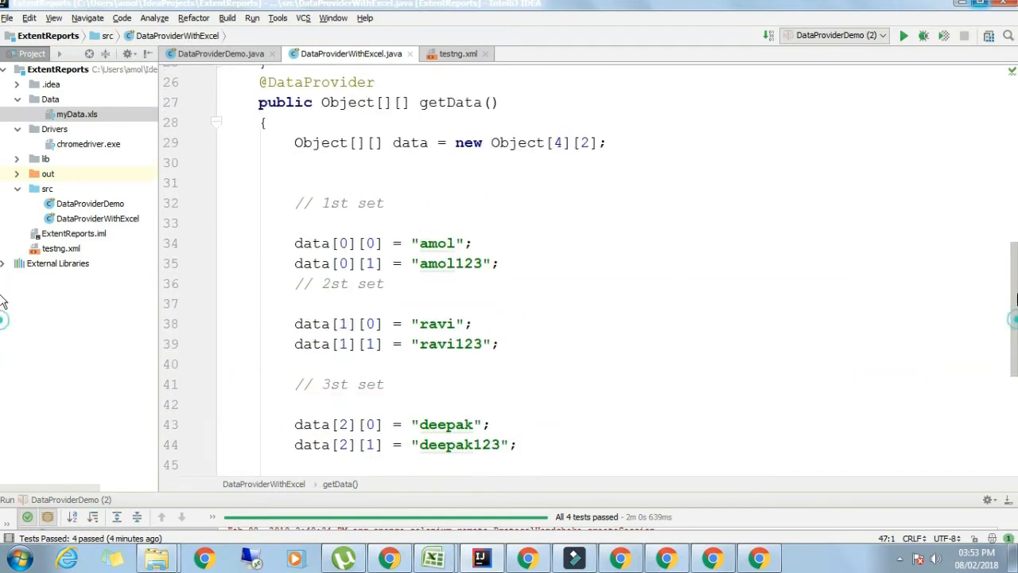
scroll(down, 3)
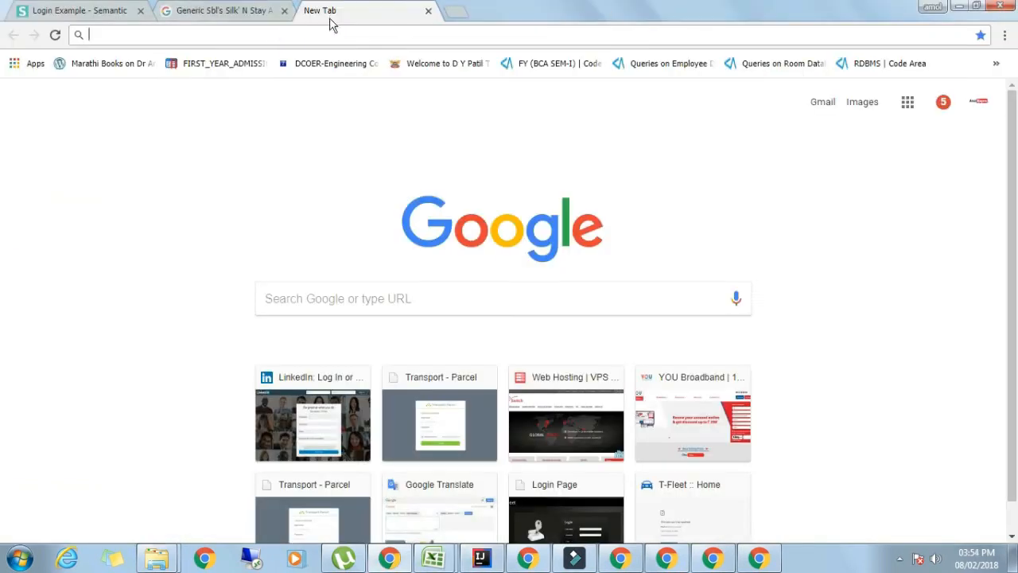
Search Google for the POI library, reach poi.apache.org and download the poi-bin 3.17 tar.gz archive
click(284, 11)
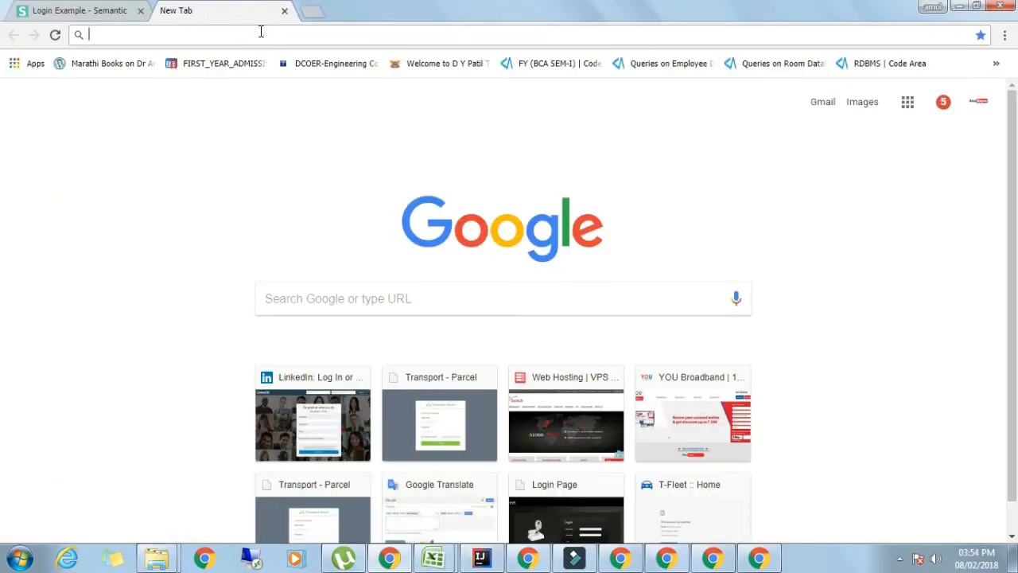
text(PDI Library)
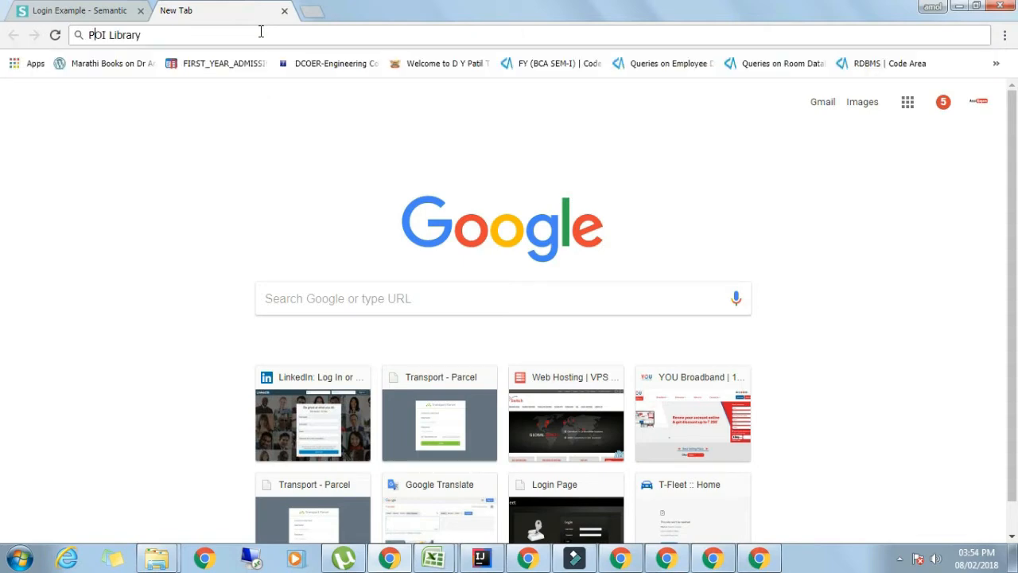
key(Return)
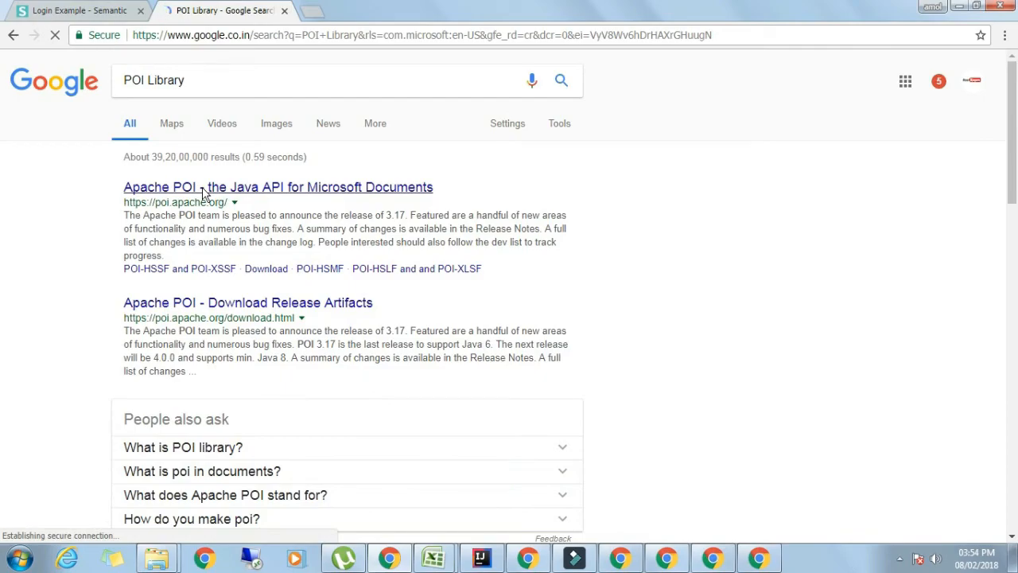
click(278, 187)
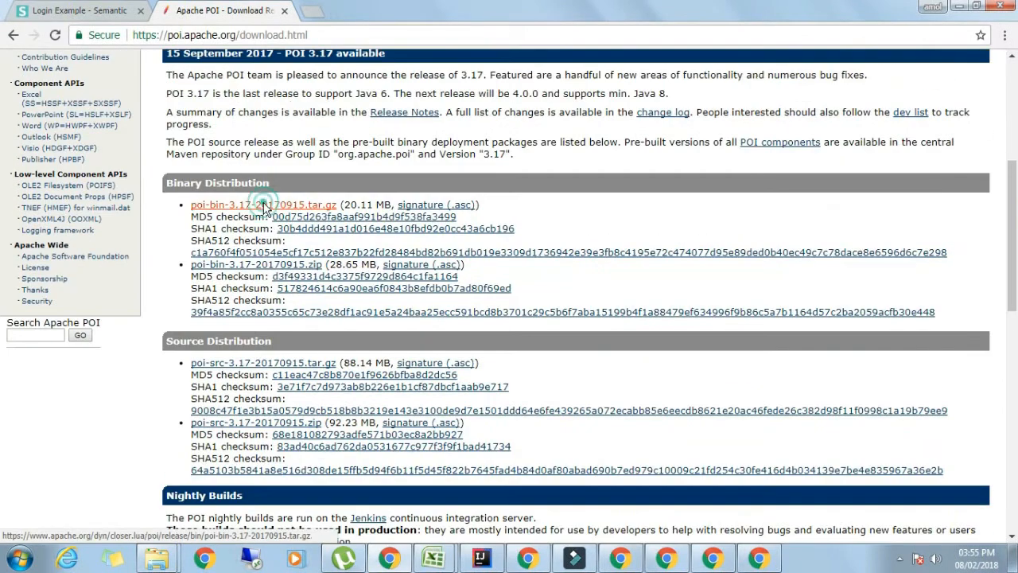
click(263, 205)
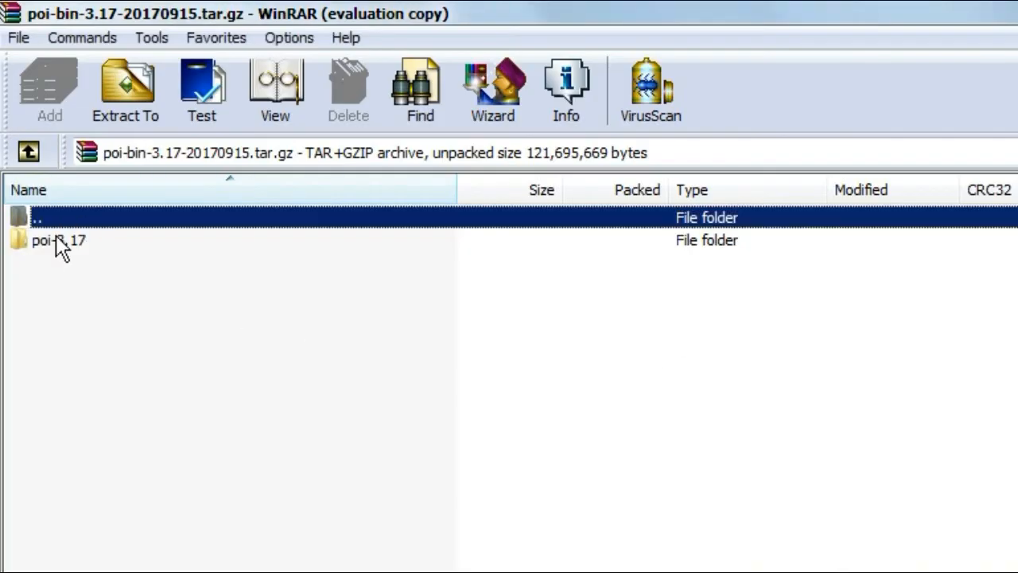
Enter the poi-3.17 folder inside the downloaded archive in WinRAR
double_click(52, 240)
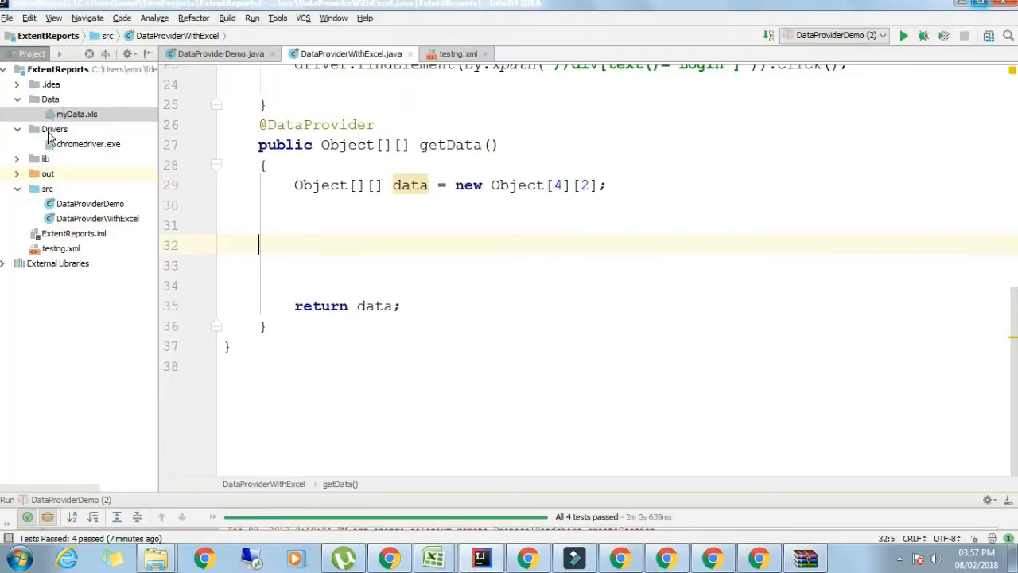
Select the project's lib folder as the destination for the POI jar files
click(45, 158)
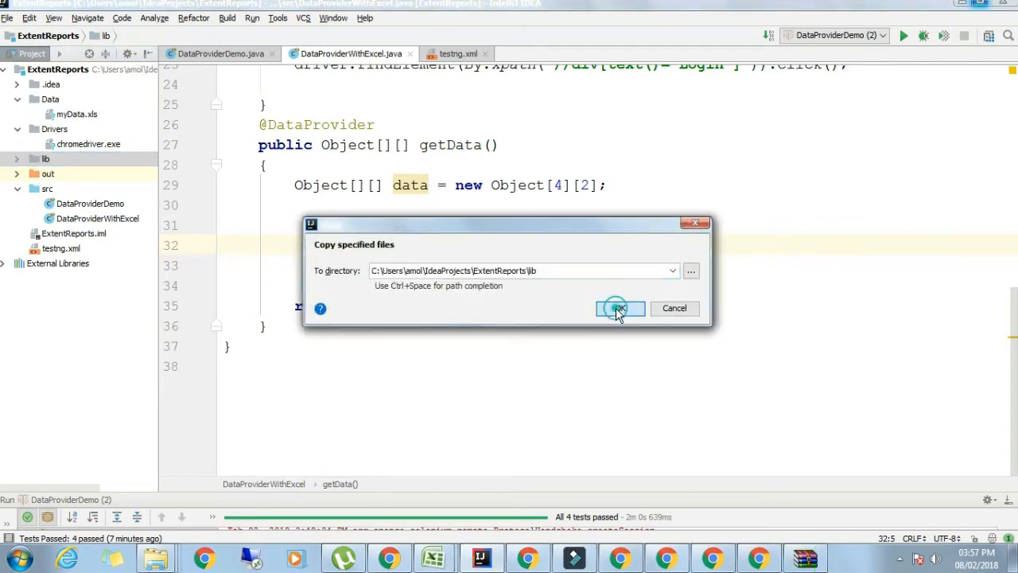
Copy the POI jars into lib, add them as a library, and write the FileInputStream/HSSFWorkbook/Sheet1 code with HSSFWorkbook imported
click(620, 308)
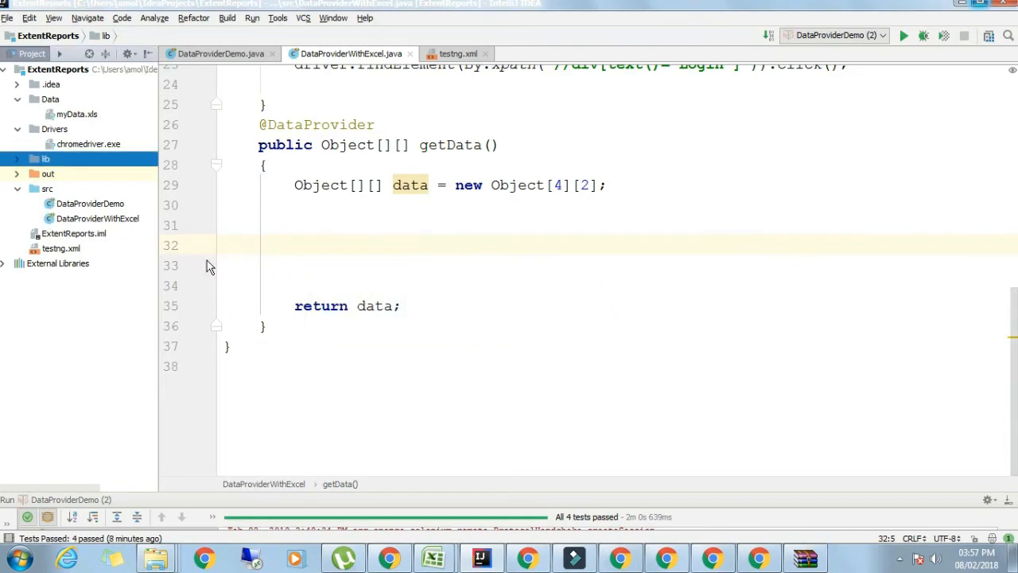
right_click(77, 113)
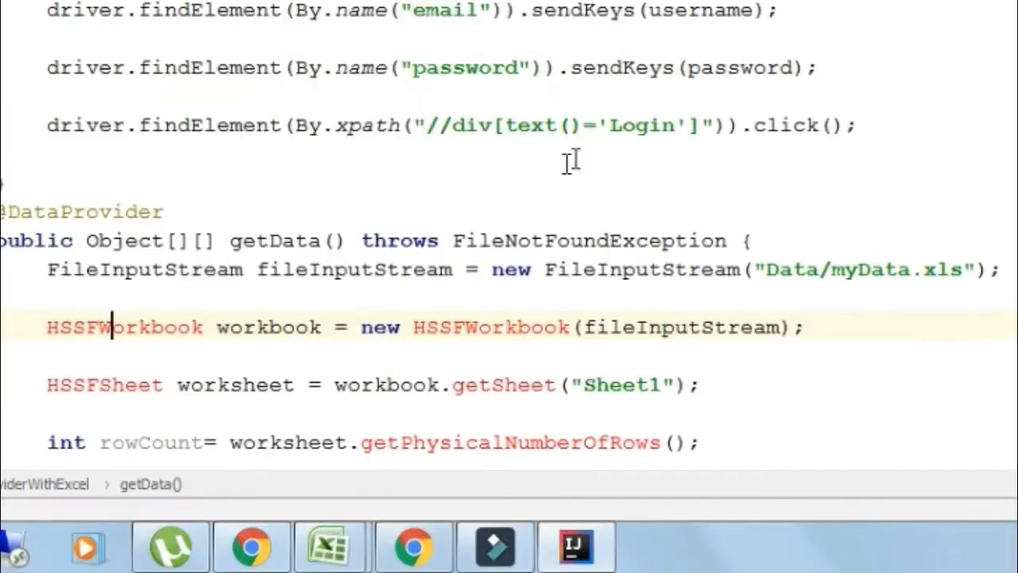
mouse_move(436, 262)
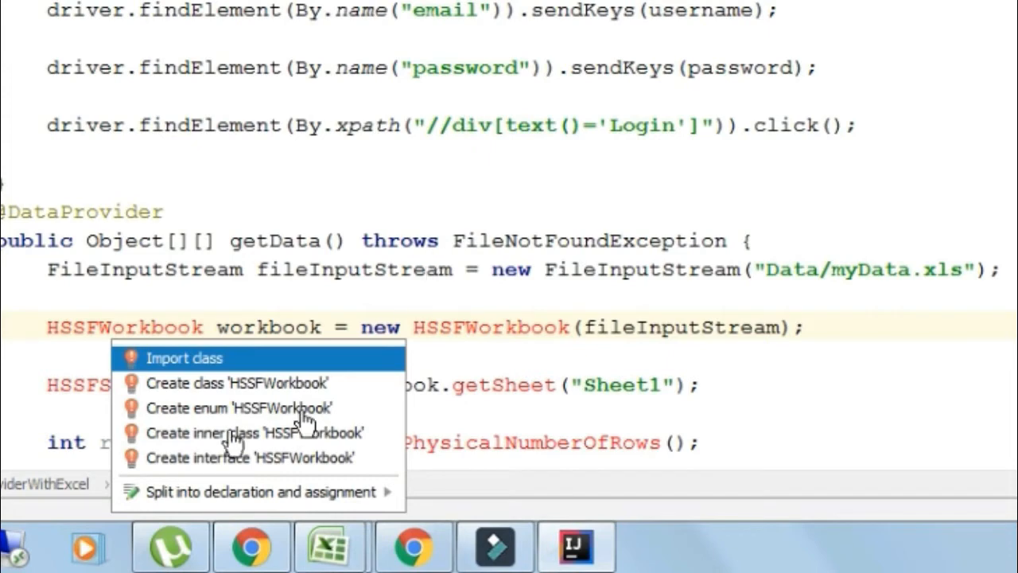
click(184, 357)
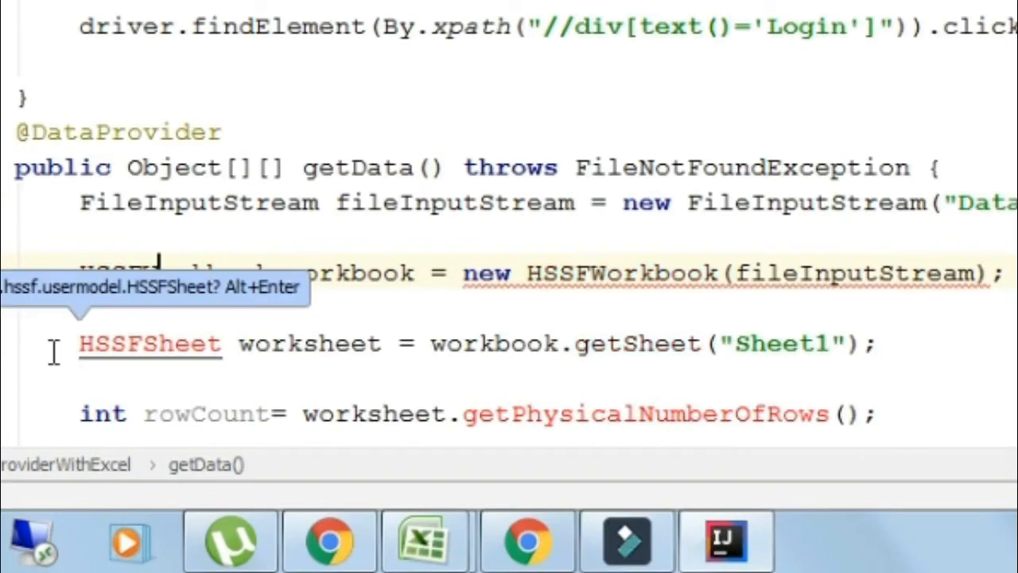
mouse_move(716, 267)
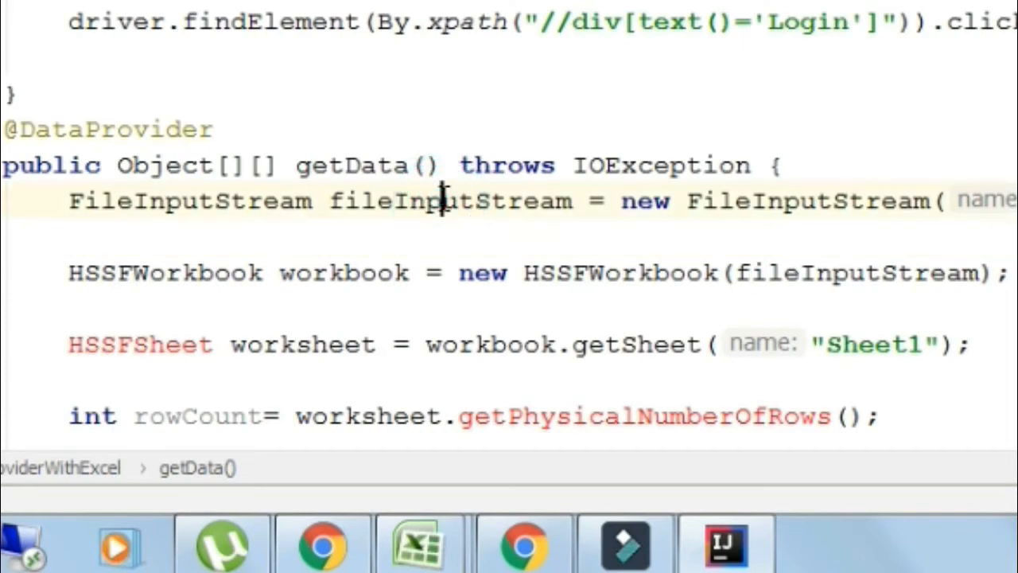
Import HSSFSheet so the workbook, Sheet1 and row-count lines in getData compile cleanly
double_click(855, 272)
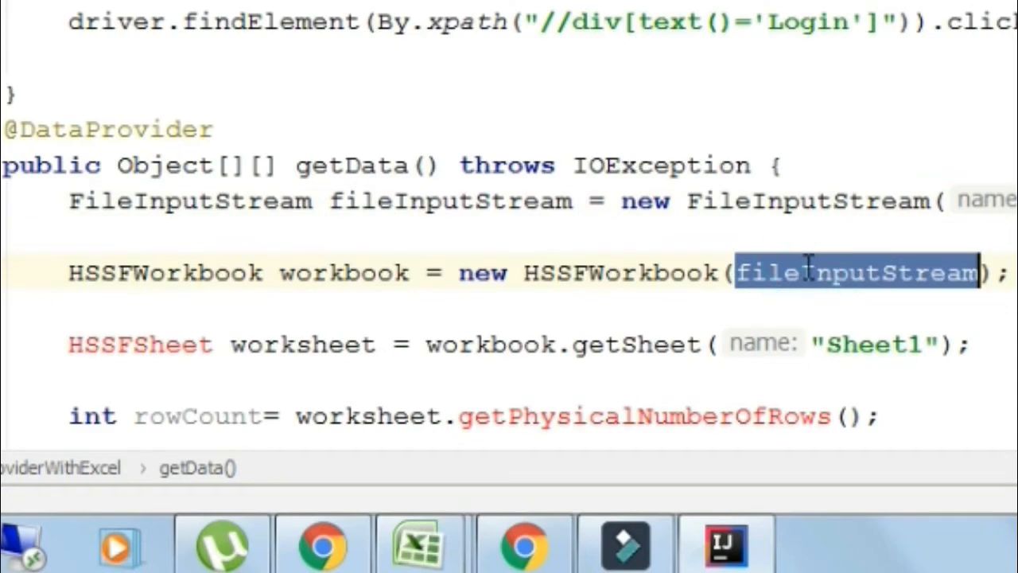
mouse_move(419, 545)
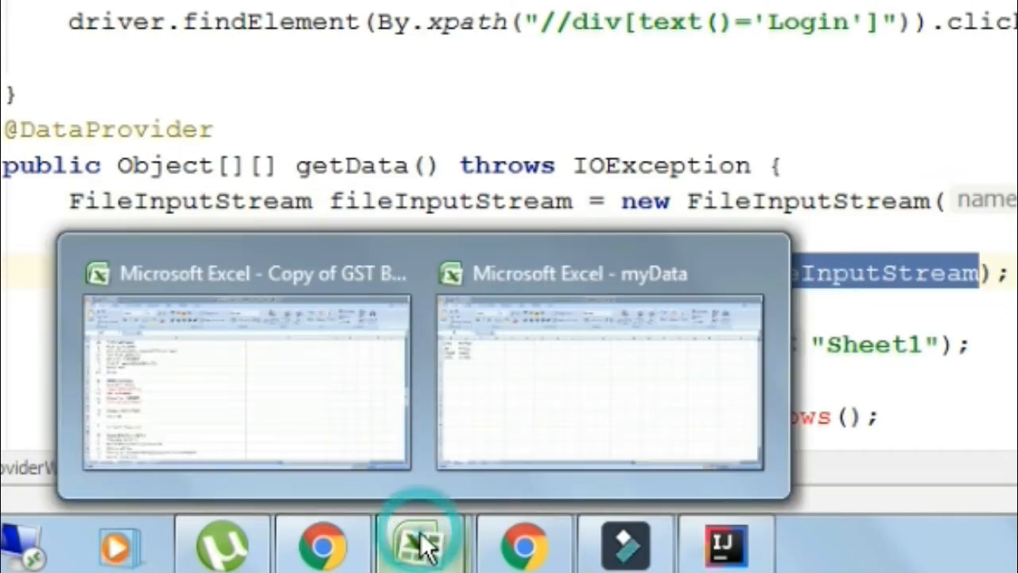
click(598, 382)
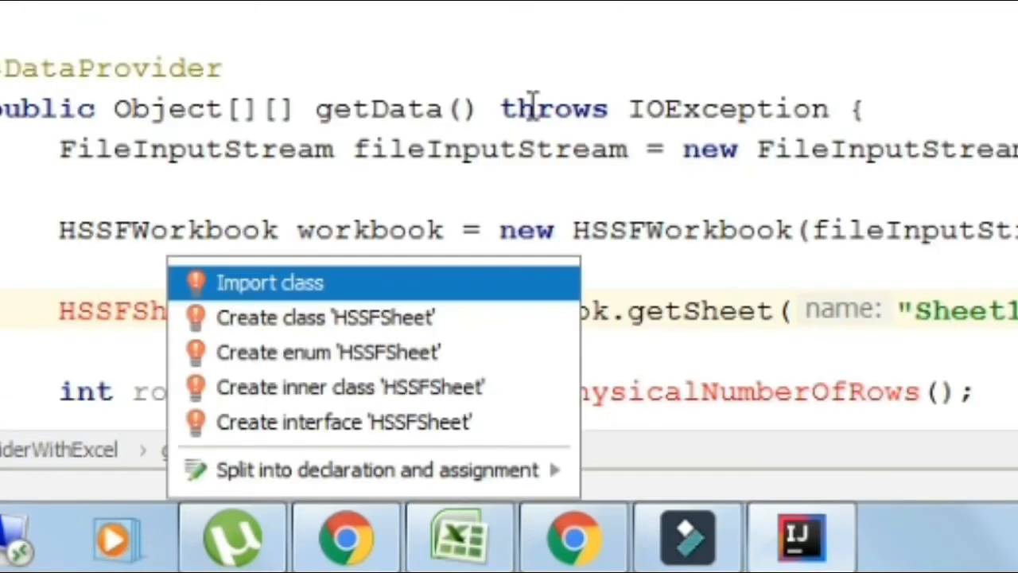
click(270, 283)
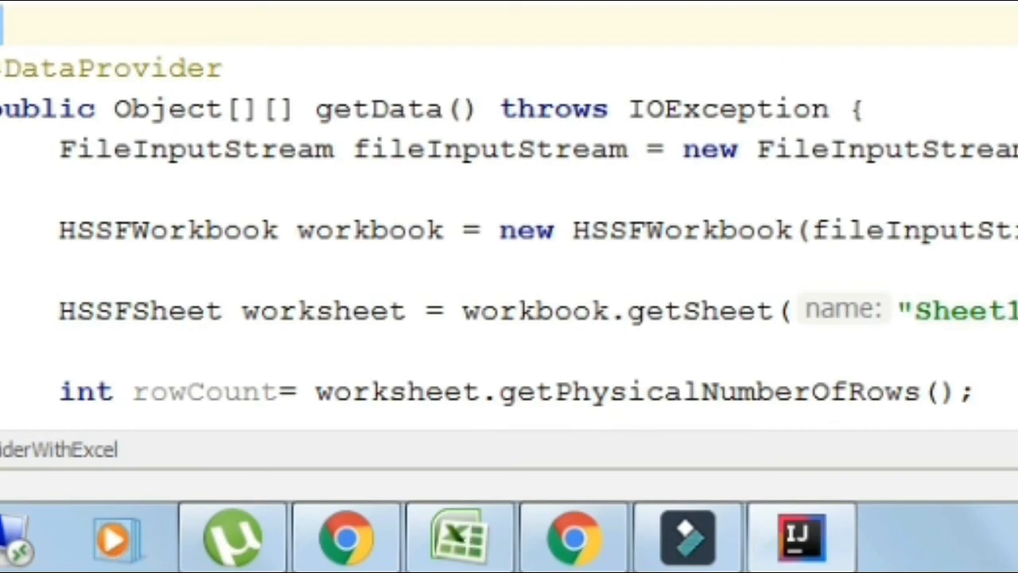
scroll(down, 3)
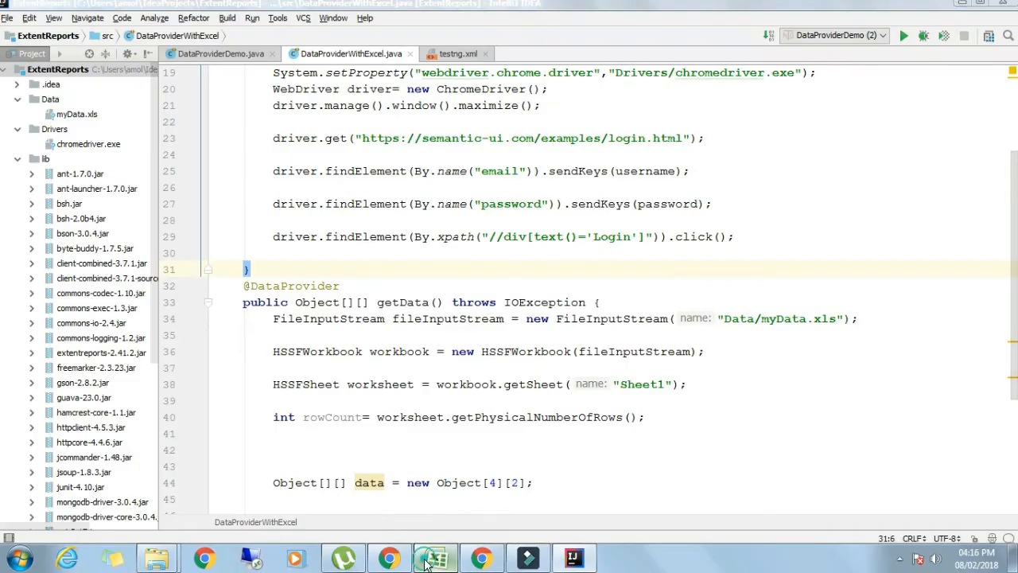
Check the four username/password rows in myData.xls in Excel, then return to the getData code
click(434, 557)
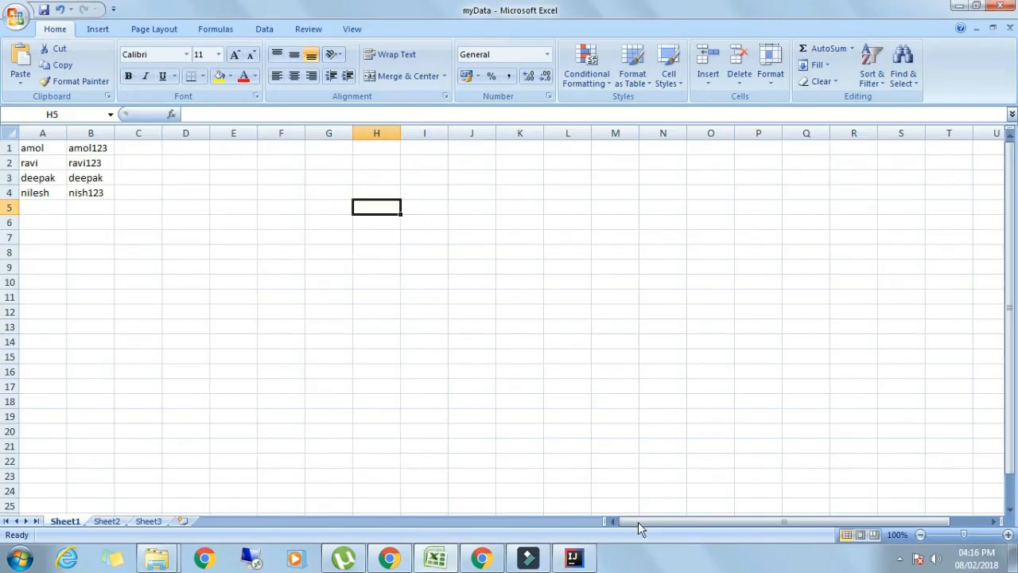
mouse_move(481, 557)
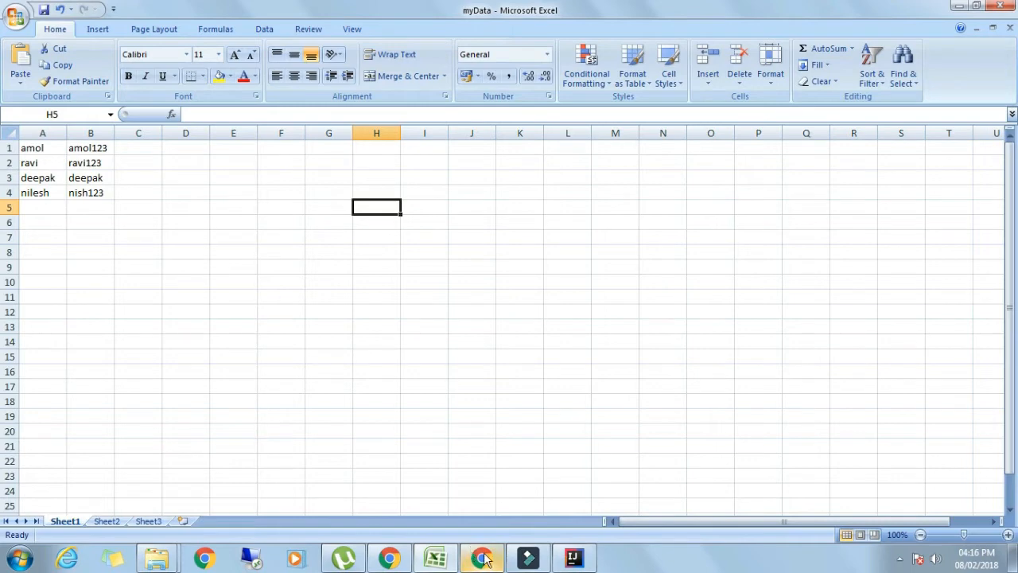
click(483, 557)
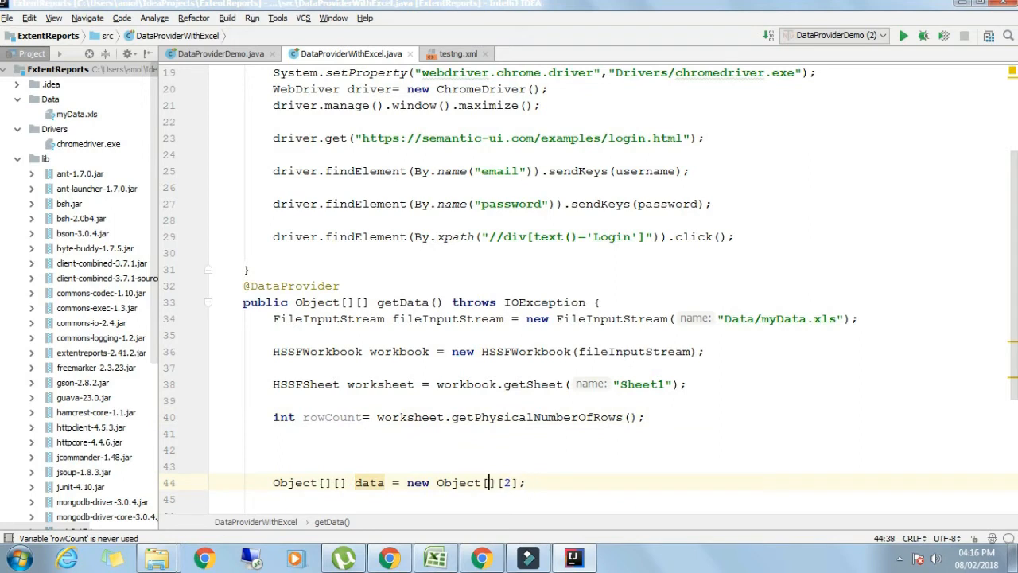
Size the data array by rowCount and write a for loop from 0 to rowCount
text(rowCount)
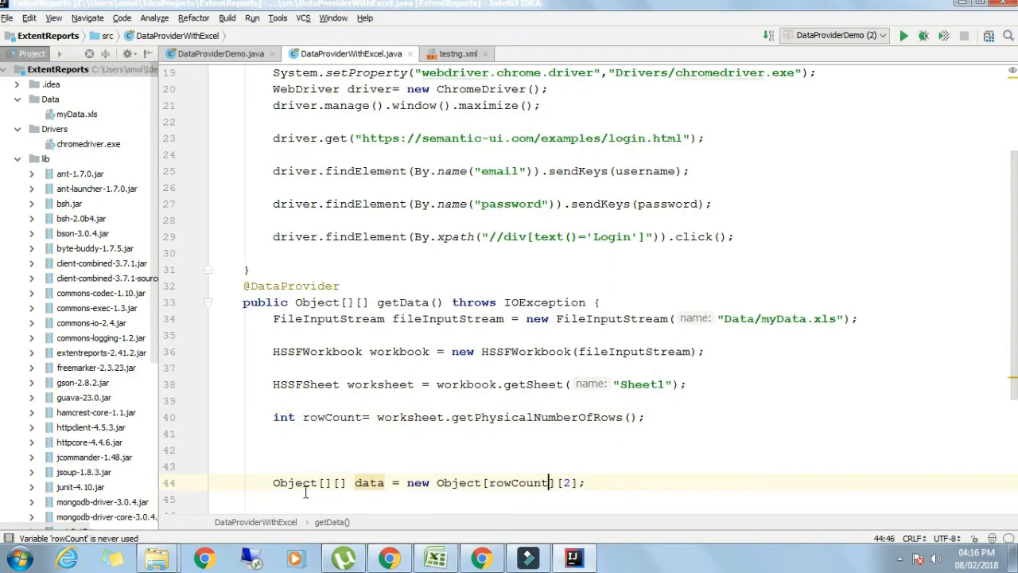
click(342, 434)
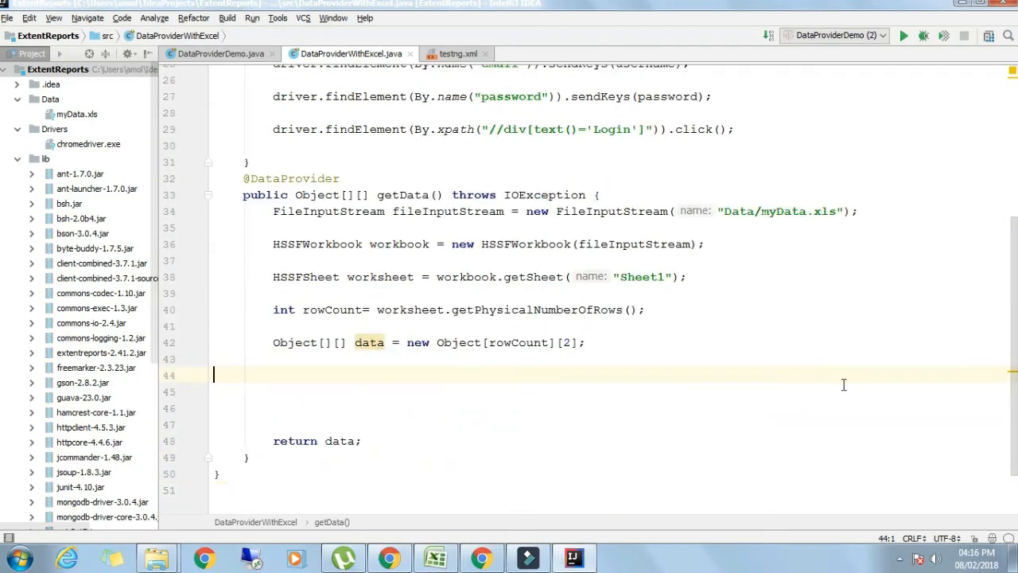
text(for(int i=0))
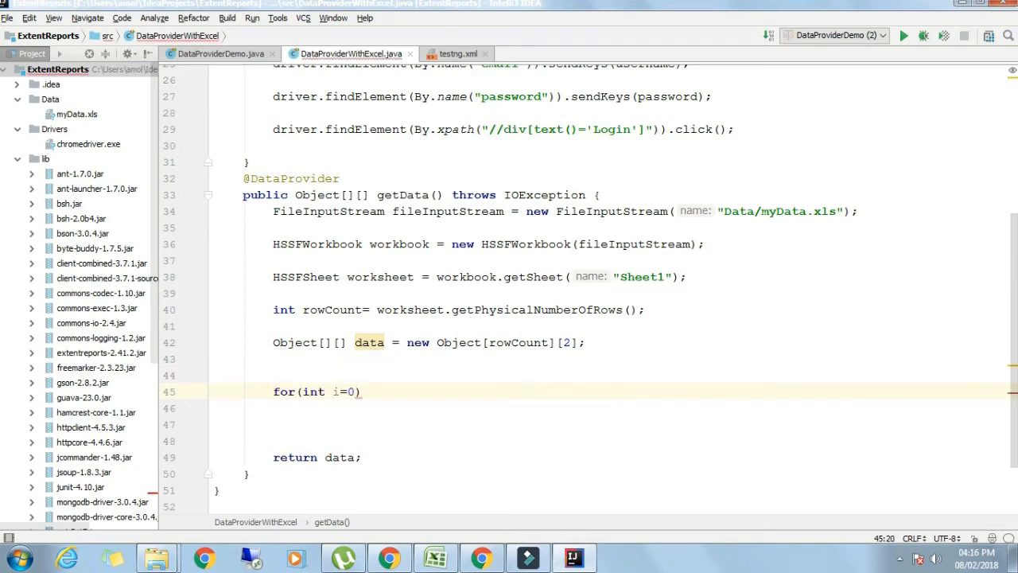
text(;i<)
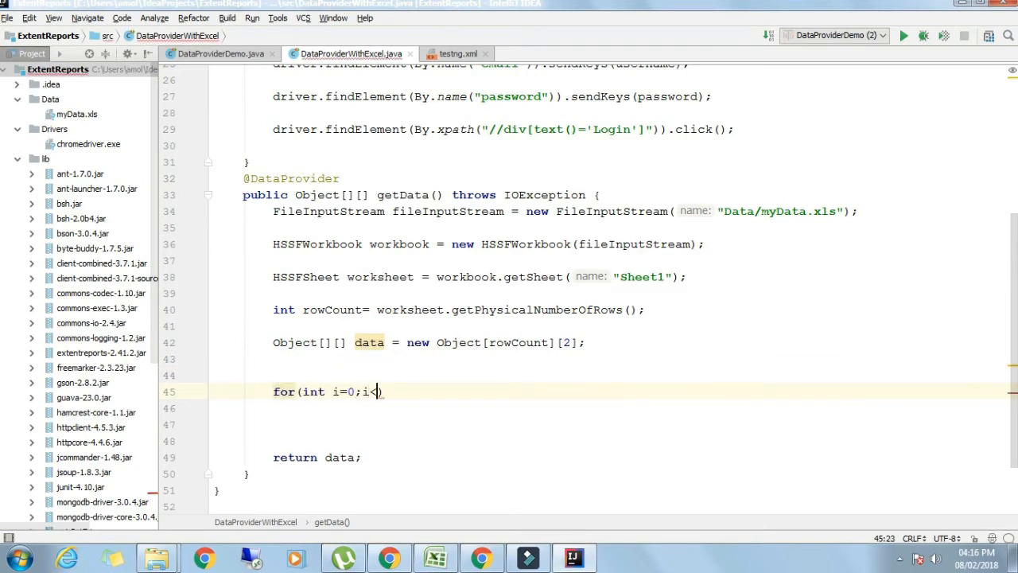
text(ro)
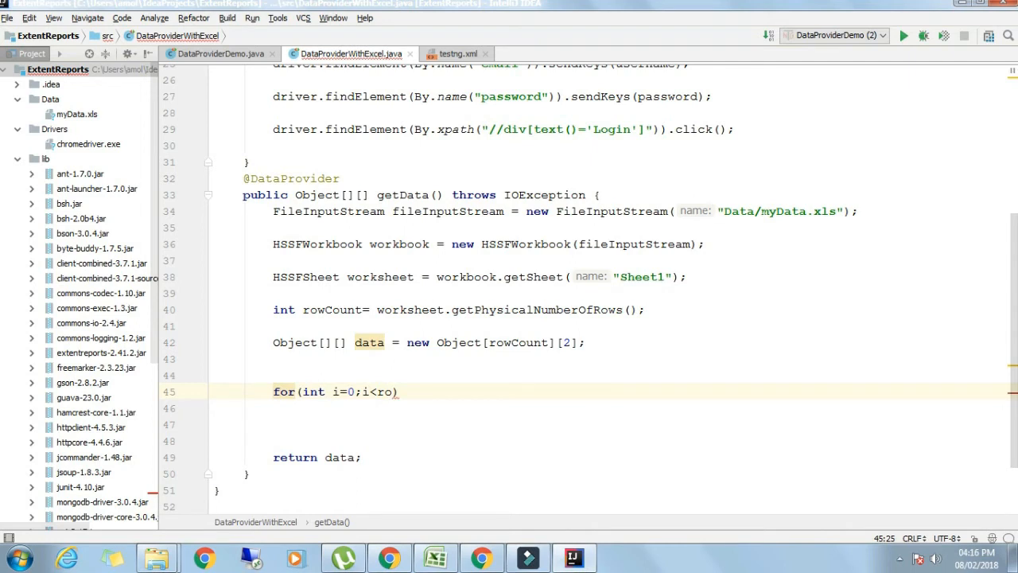
text(wCount;i++))
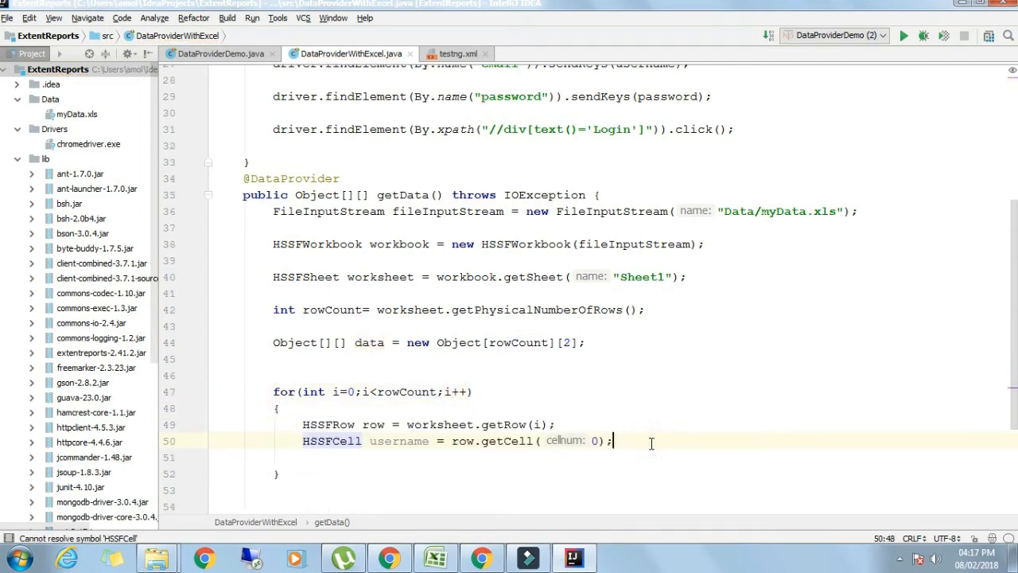
Store cell 0 as data[i][0] username and cell 1 as data[i][1] password via getStringCellValue()
text(data)
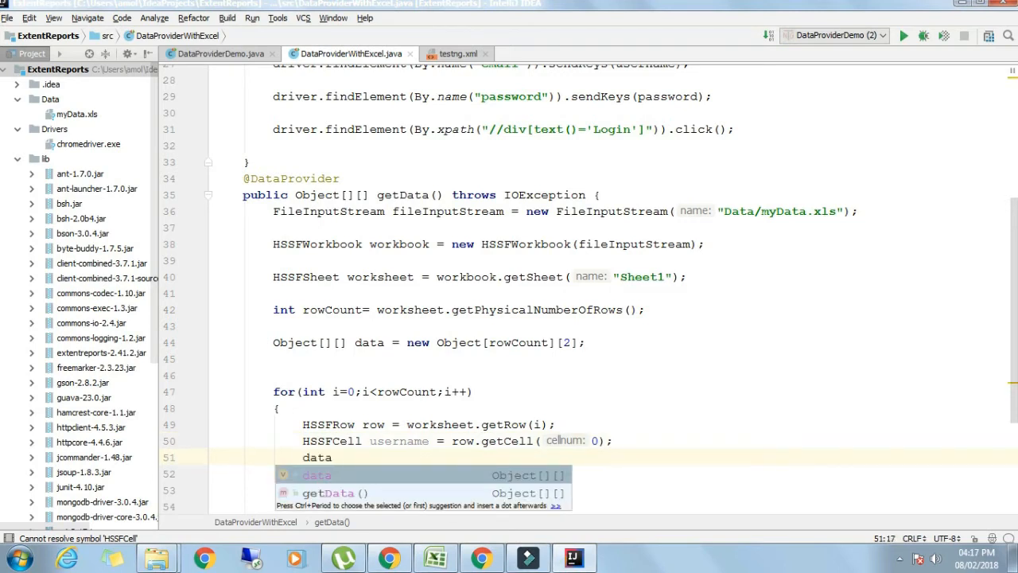
text([i][0])
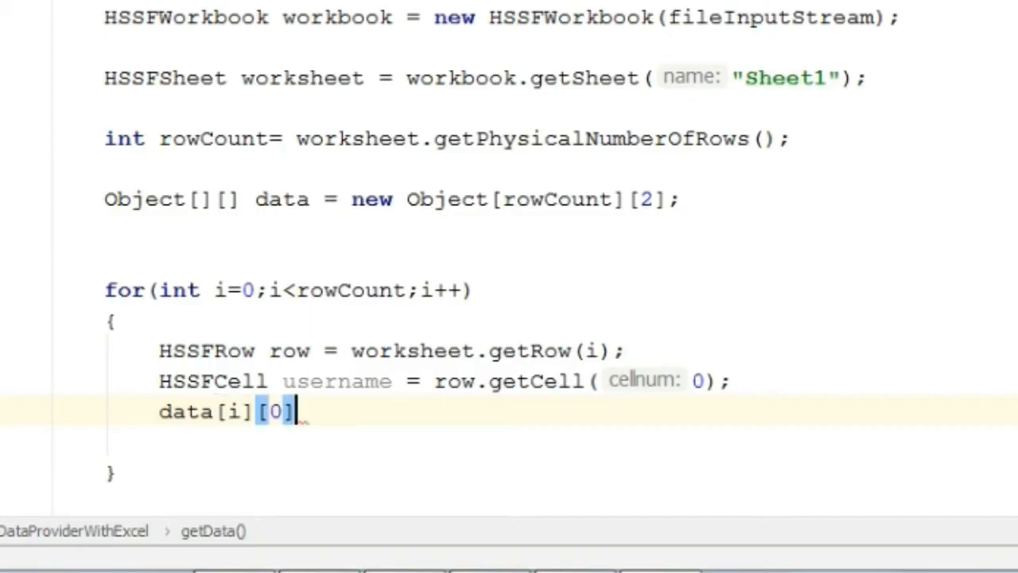
text(=username.getStringCellValue();)
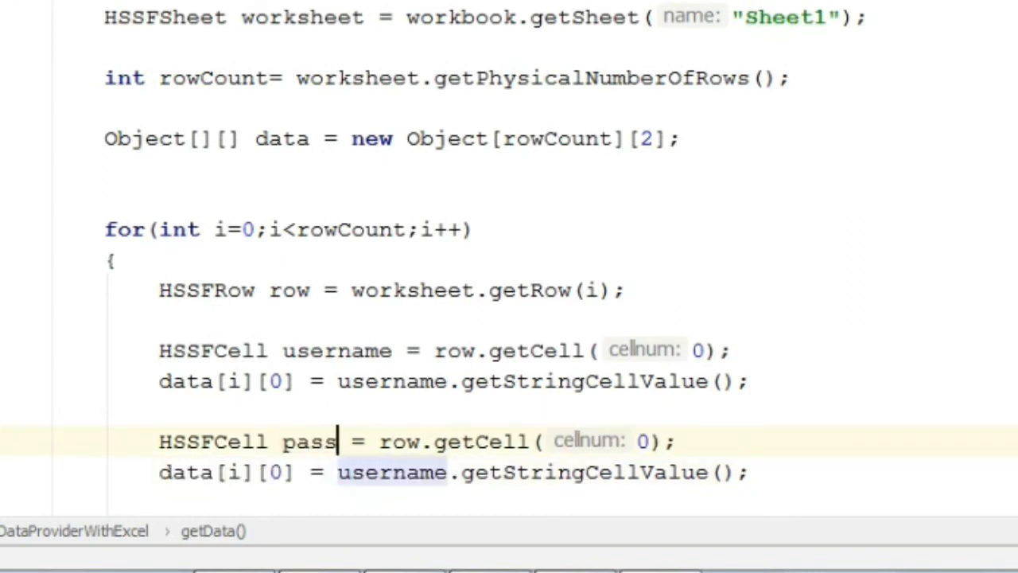
text(word)
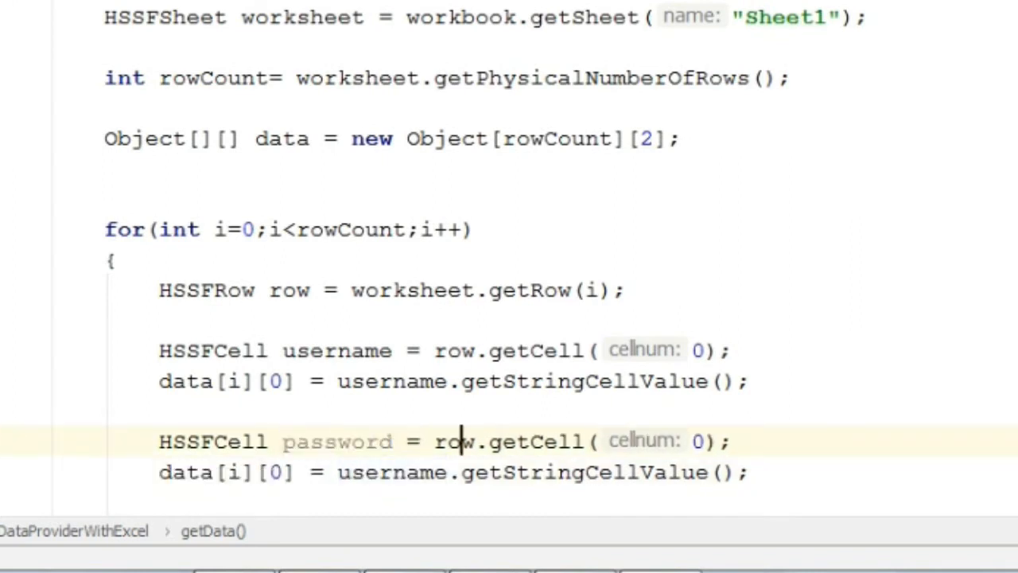
click(698, 442)
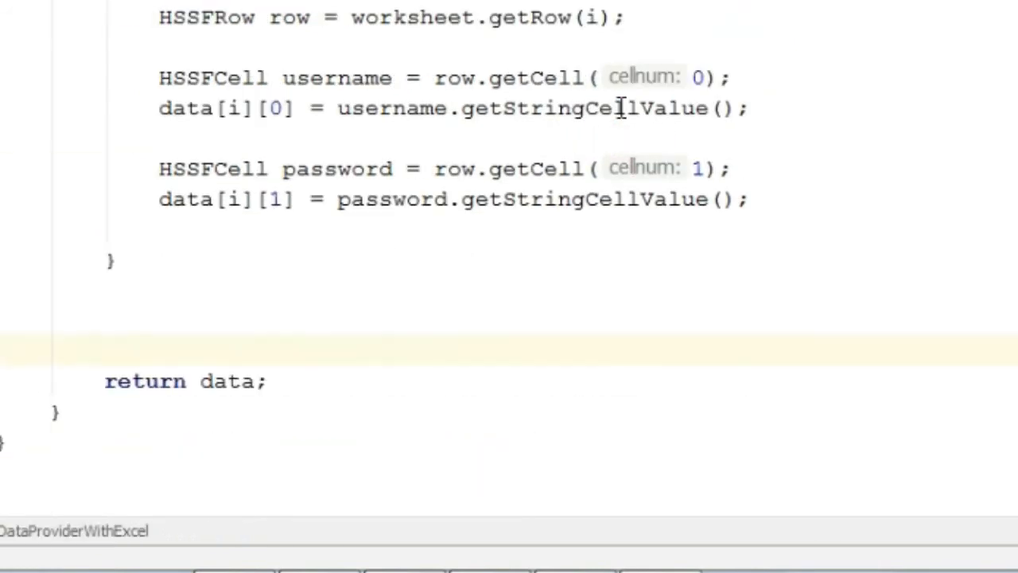
scroll(up, 3)
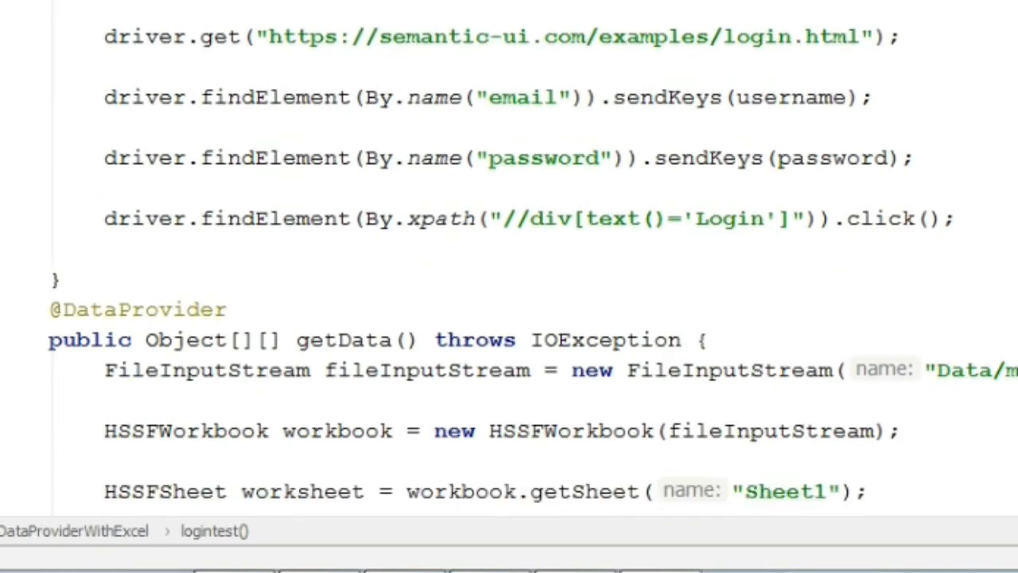
scroll(down, 3)
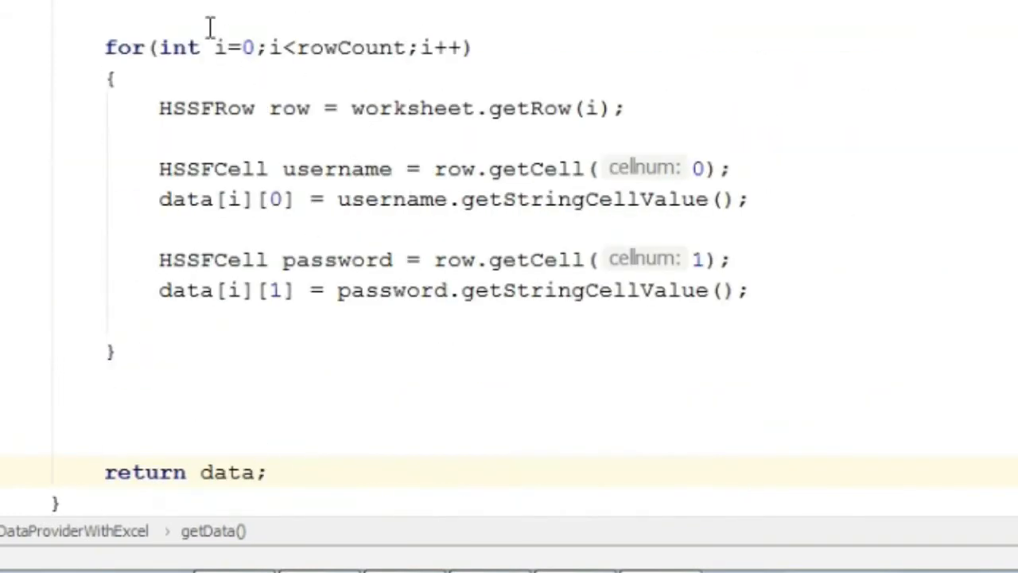
click(435, 557)
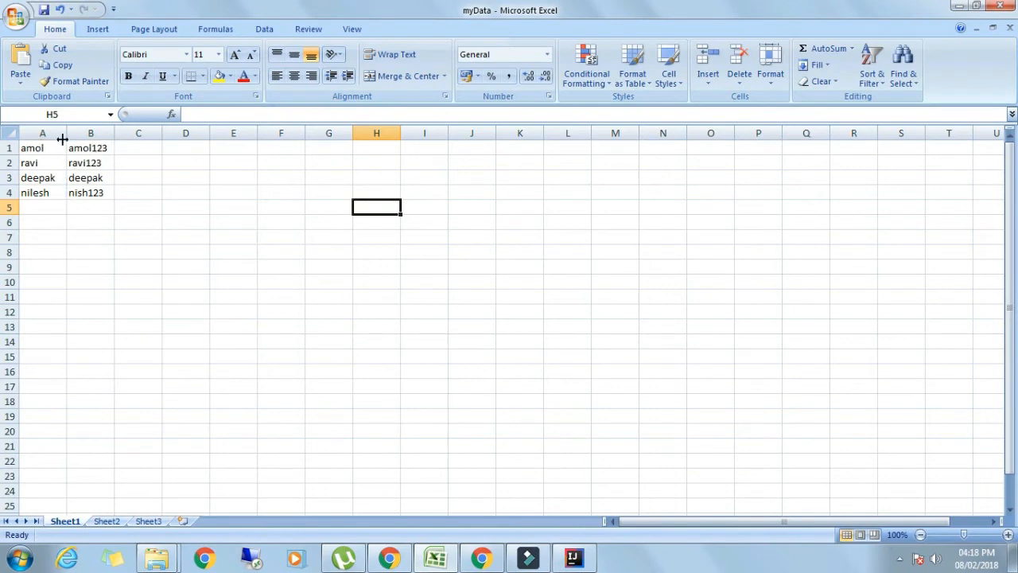
Run the DataProviderWithExcel test class and wait for compilation to finish
click(573, 557)
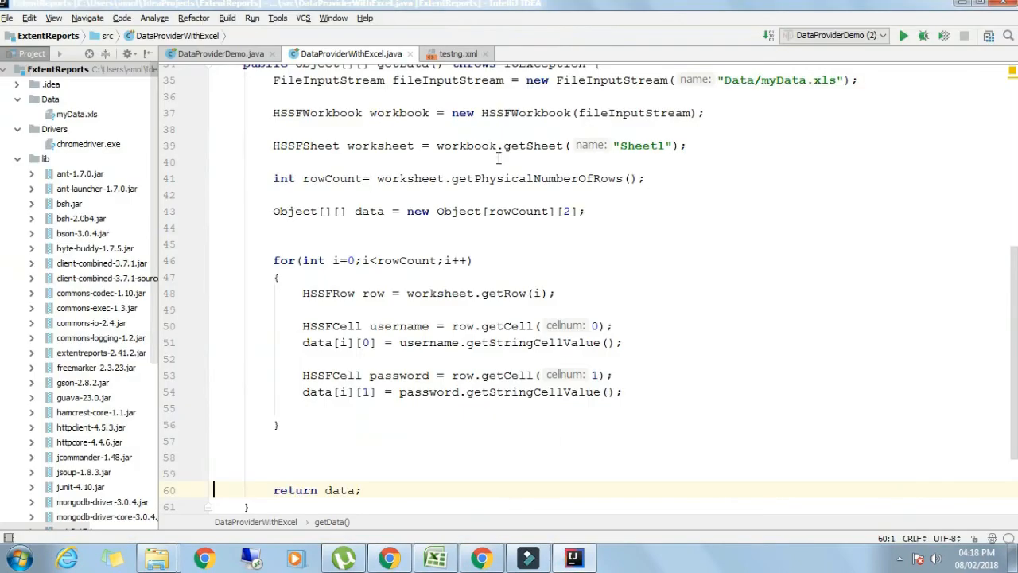
click(499, 163)
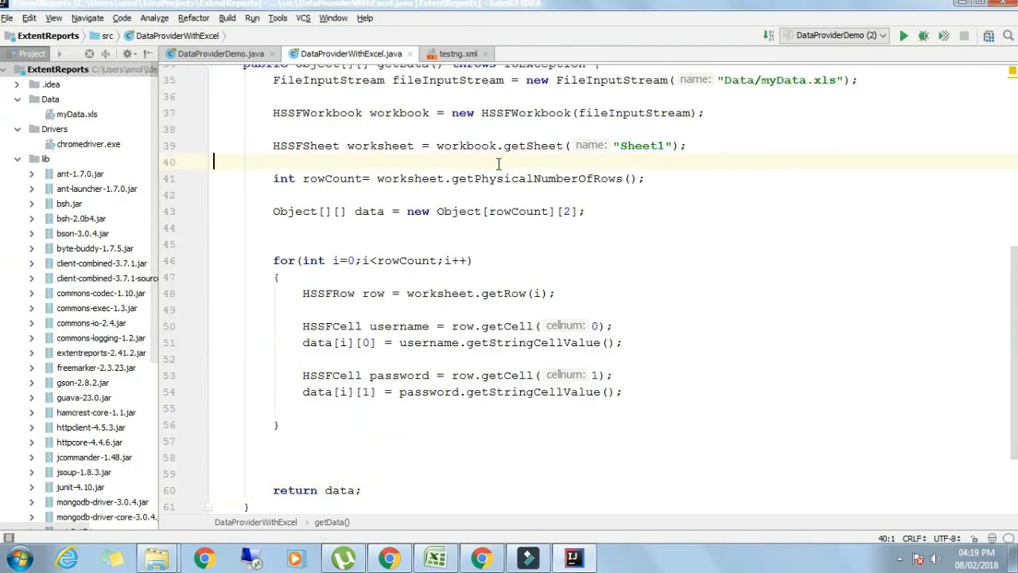
click(903, 35)
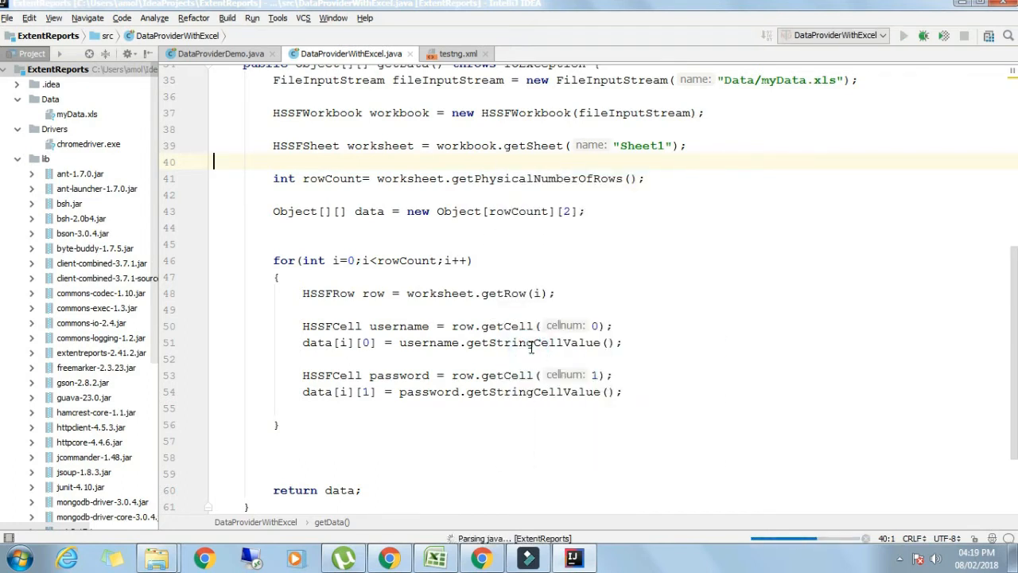
click(903, 36)
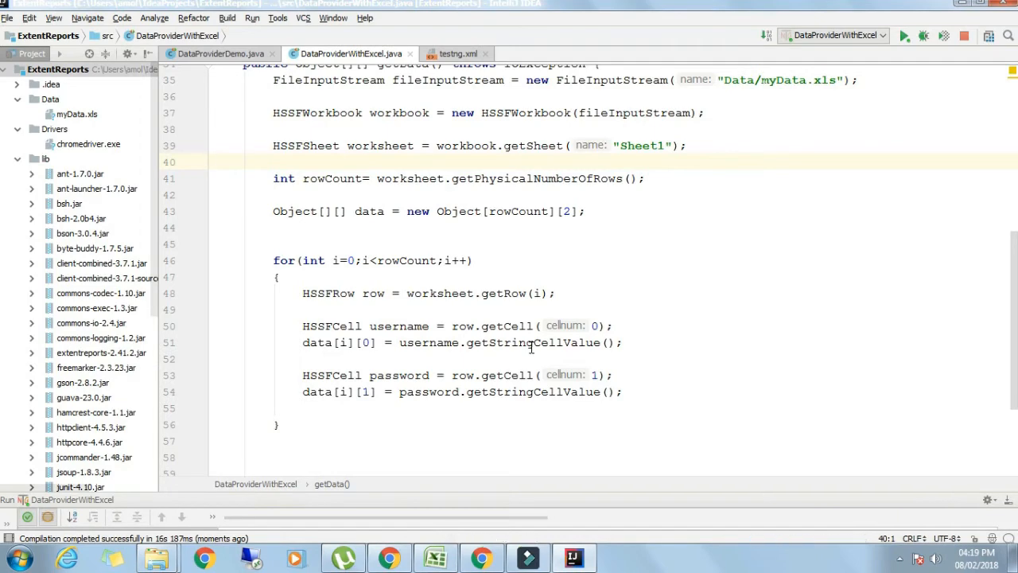
click(904, 36)
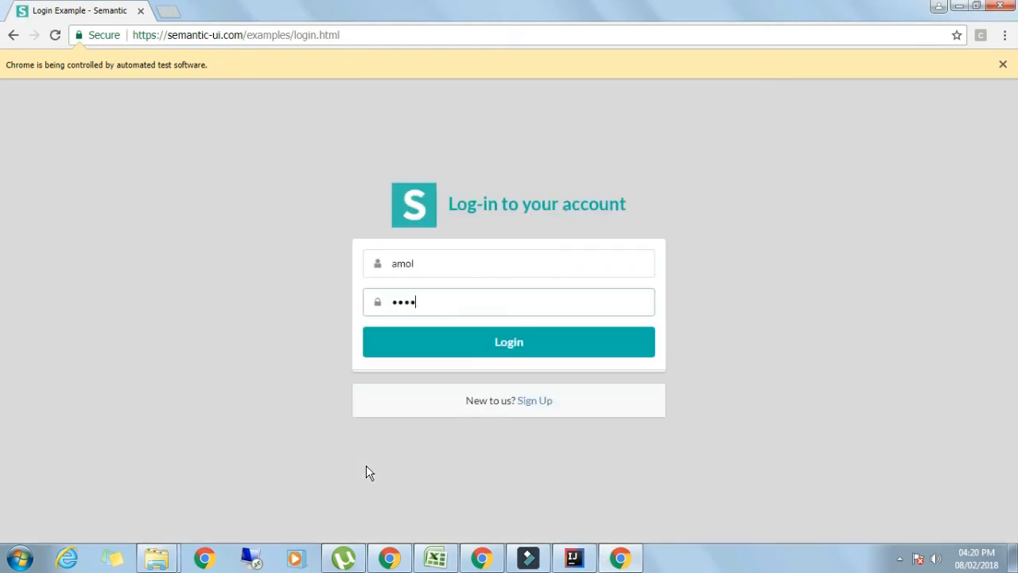
Let the Selenium-driven Chrome login run through each Excel row's credentials up to nilesh
click(509, 341)
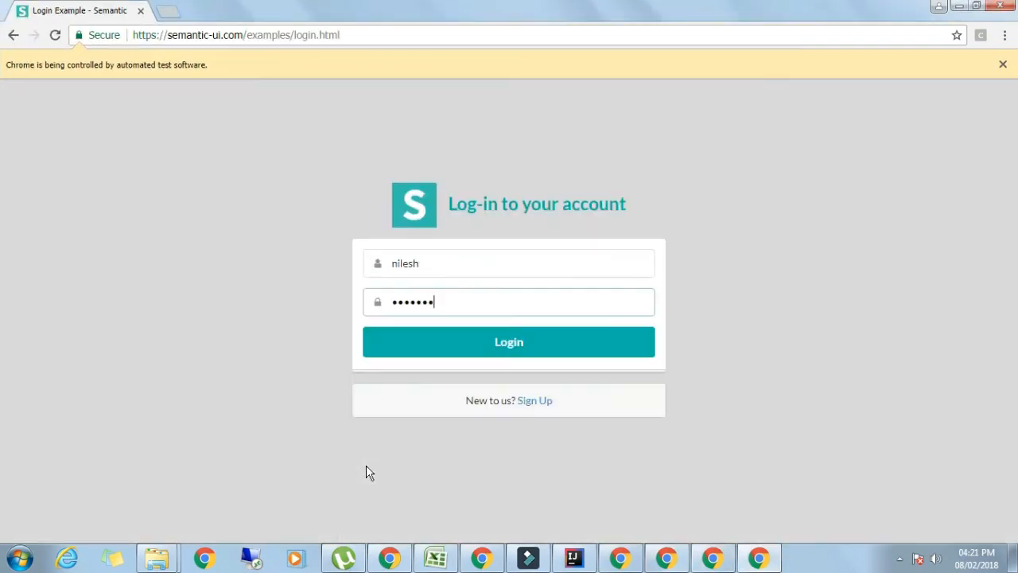
click(435, 557)
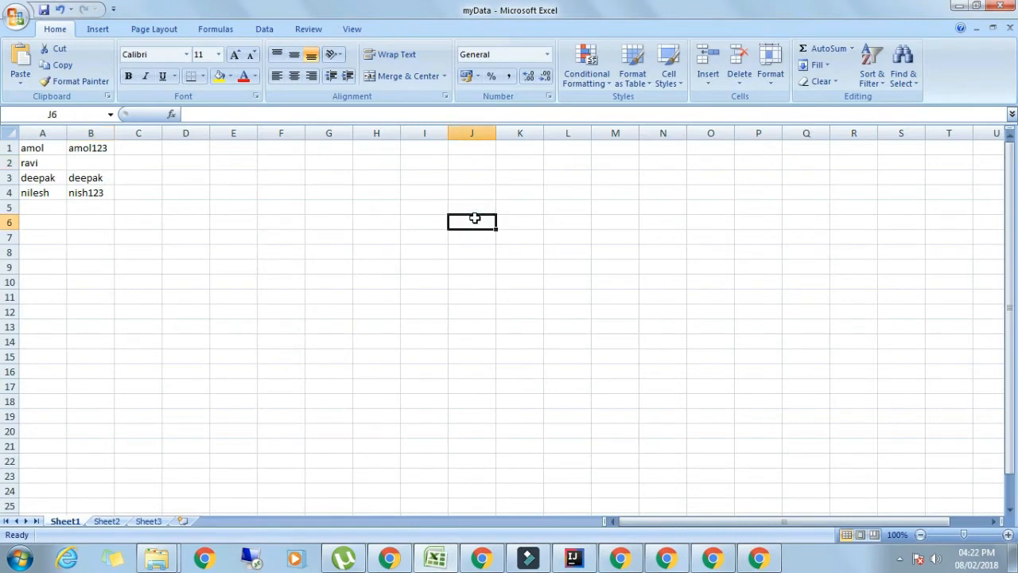
Confirm 4 tests passed, save myData with ravi's password blank, rerun, and begin an if(username) null check
click(572, 558)
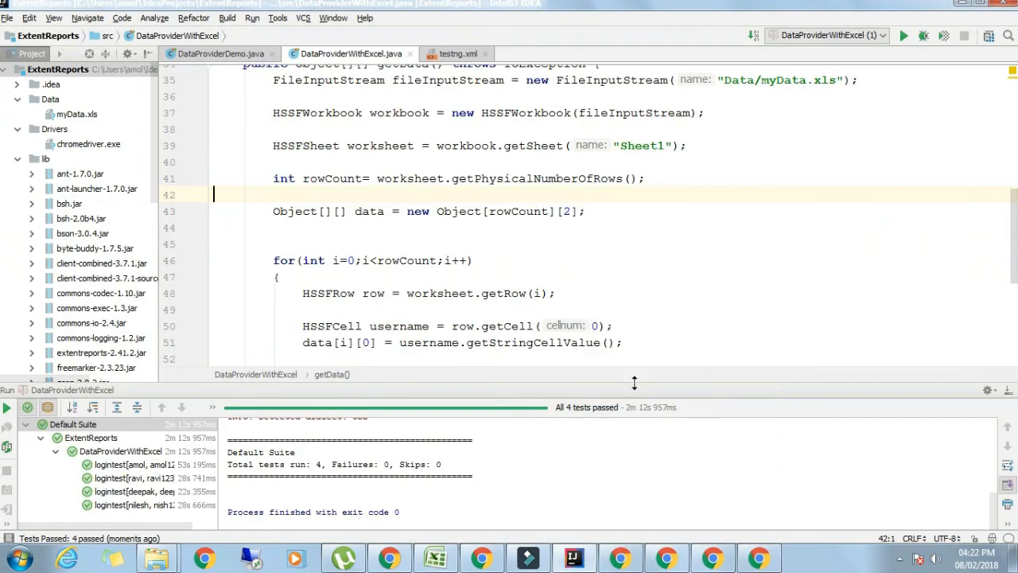
click(435, 556)
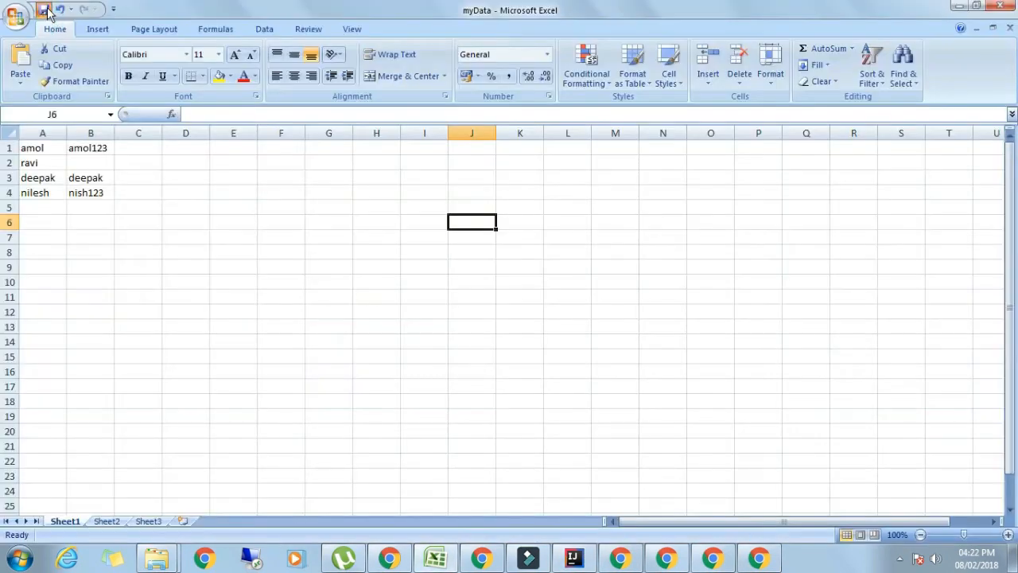
click(572, 557)
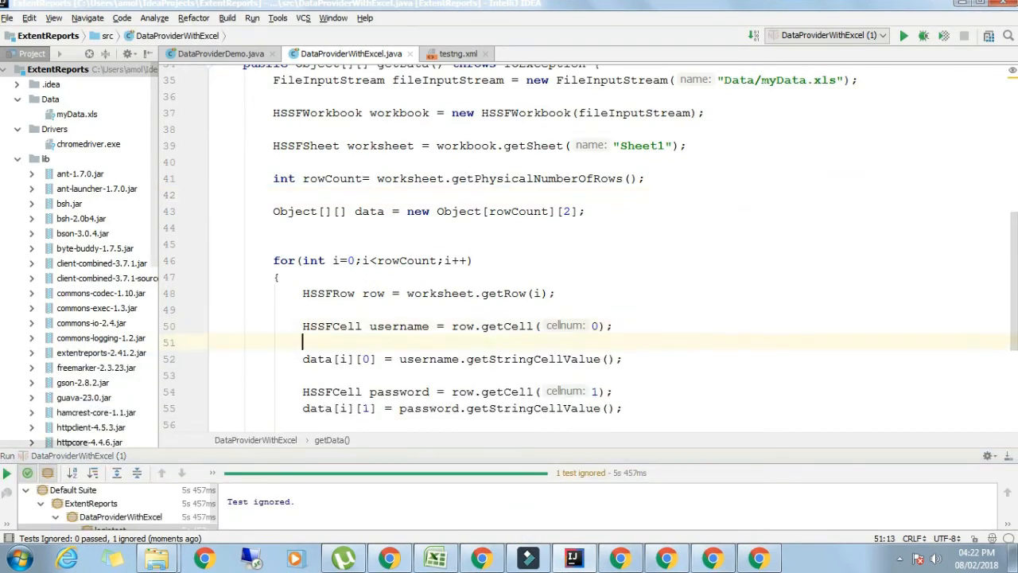
text(if(username))
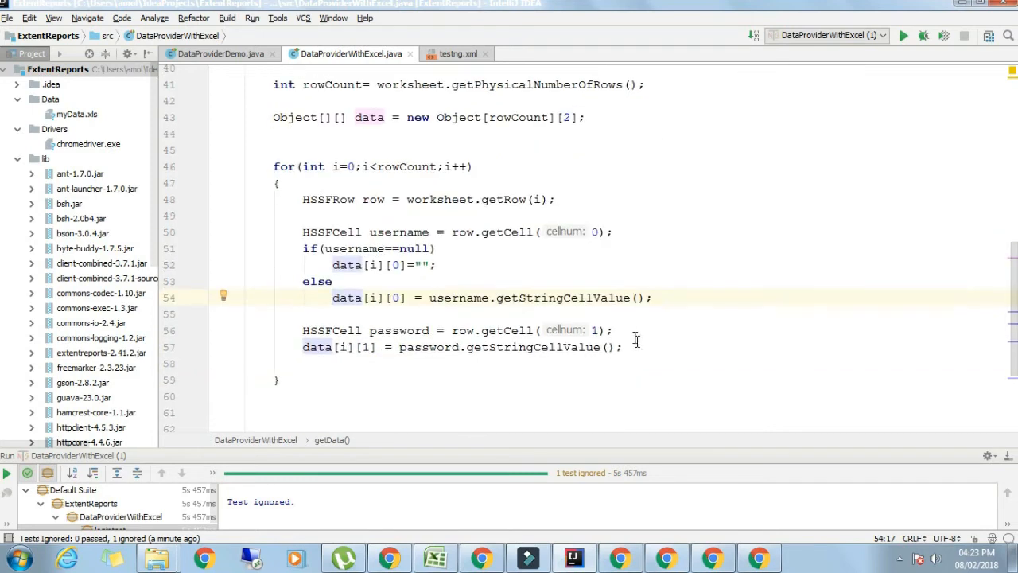
Add null checks for the cells, then wrap the username read in try/catch(Exception e) storing ""
text(if(password==null)
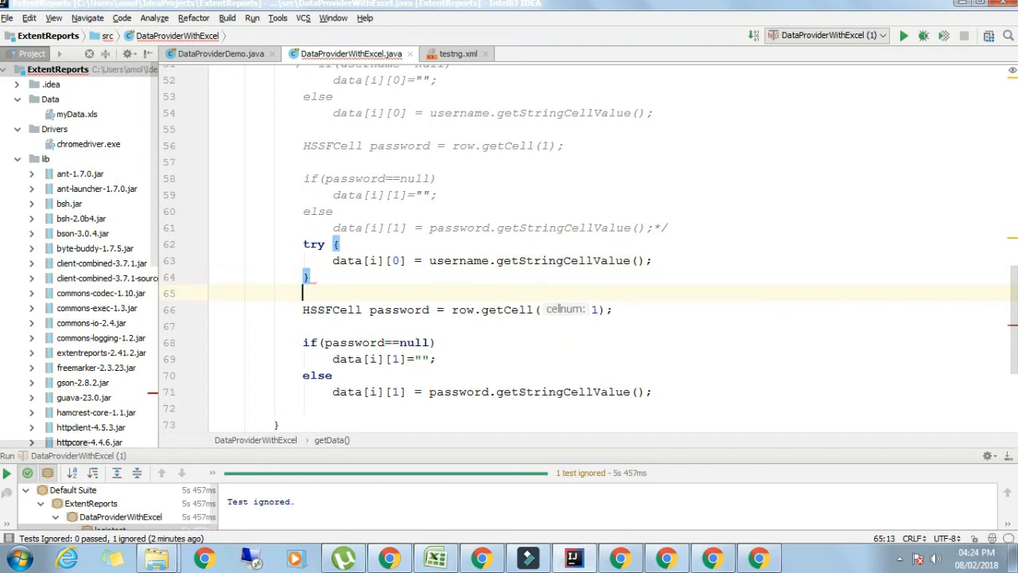
text(catch(Exce)
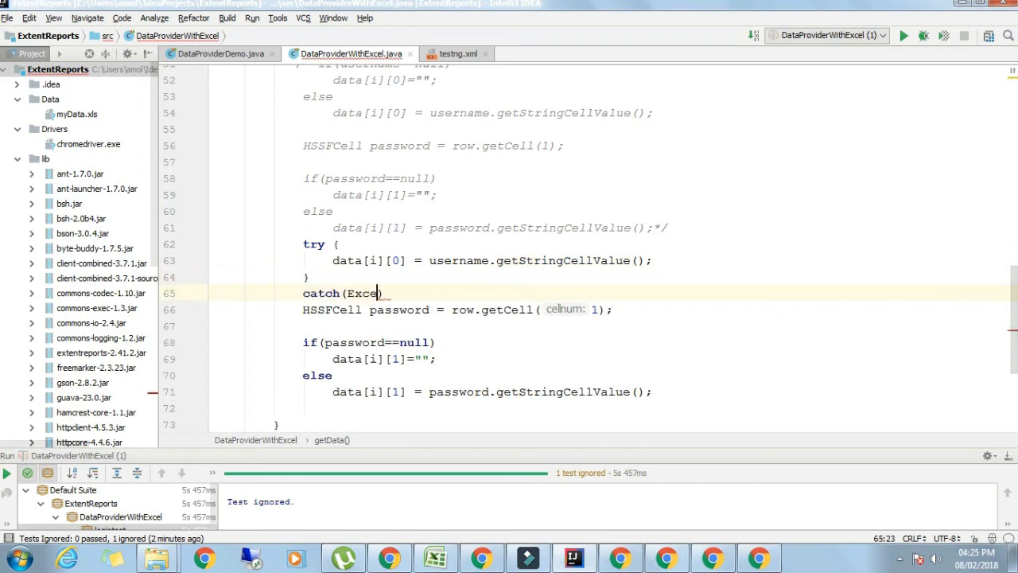
text(ption e)
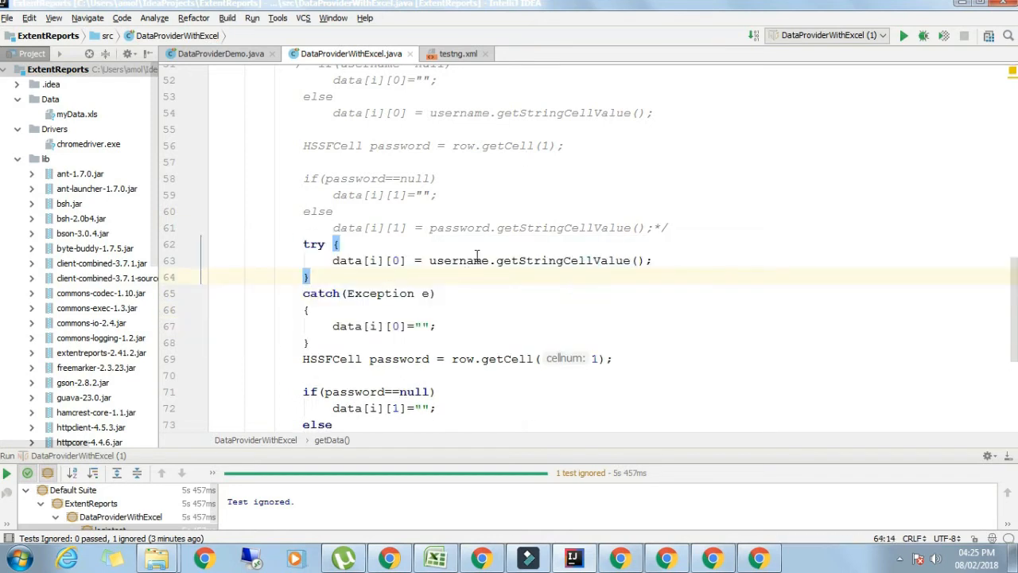
mouse_move(291, 252)
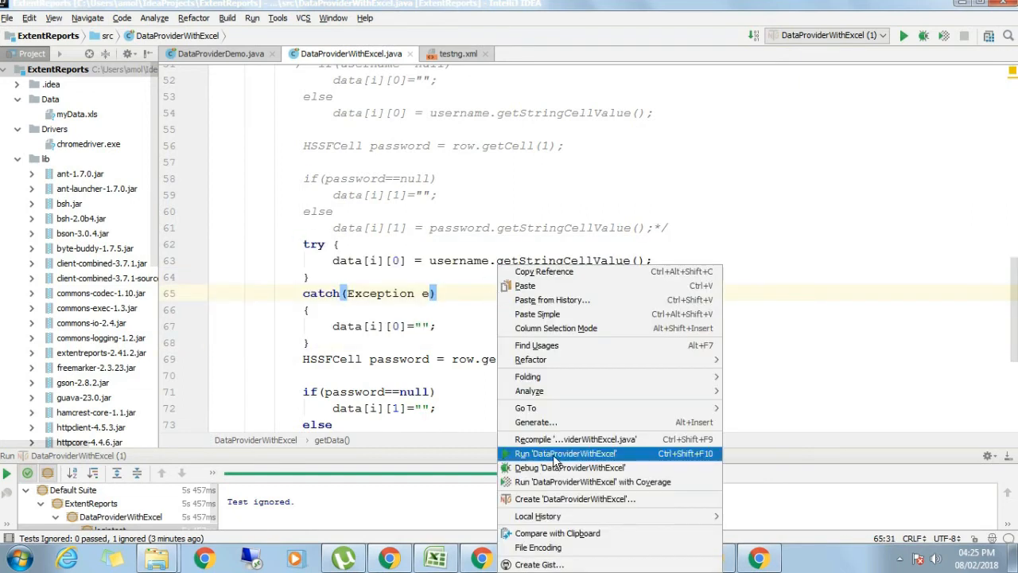
Run DataProviderWithExcel, stop it after one of two passes, and return to remove the try/catch
click(566, 453)
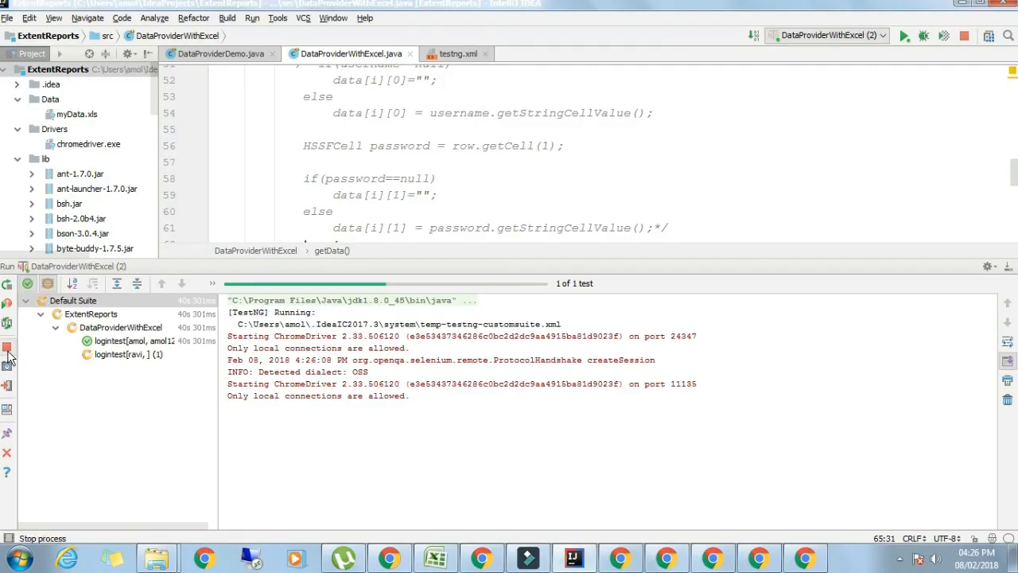
click(434, 557)
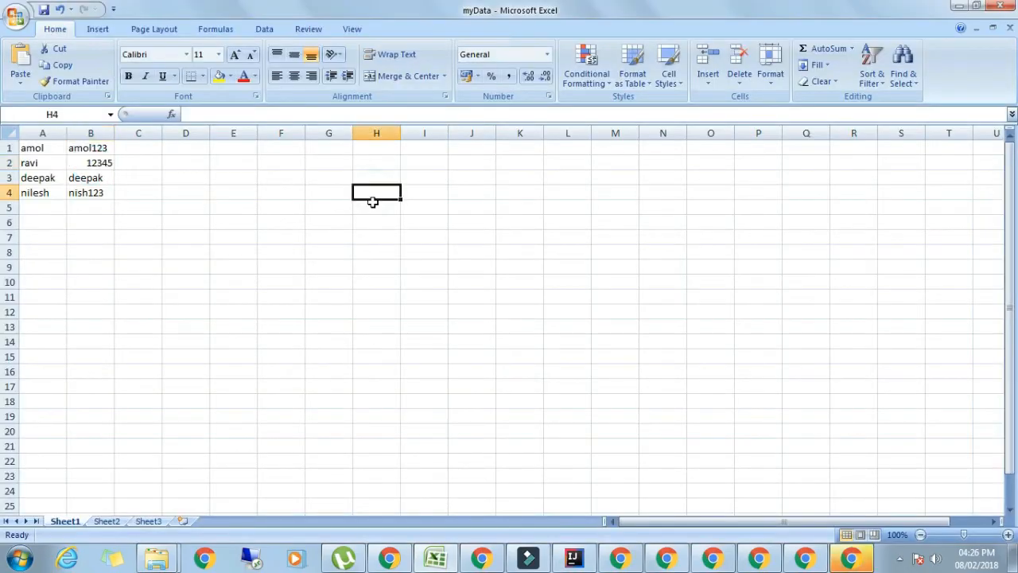
click(572, 557)
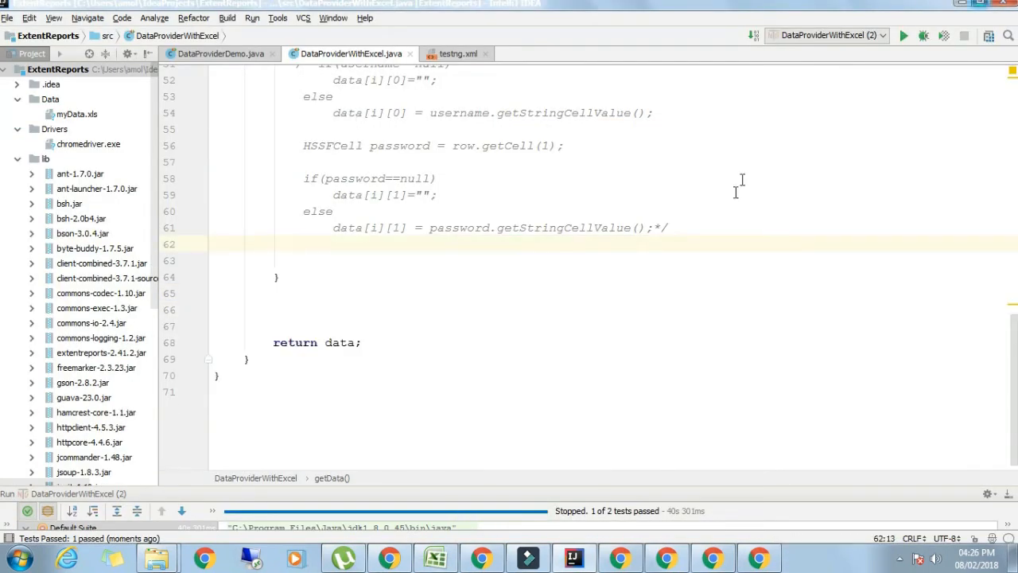
scroll(up, 3)
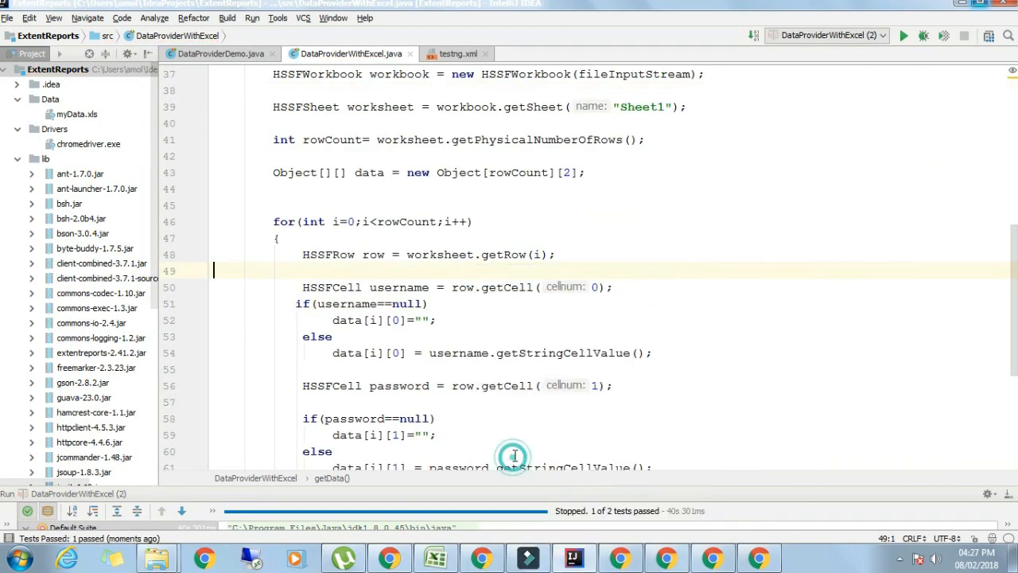
click(903, 35)
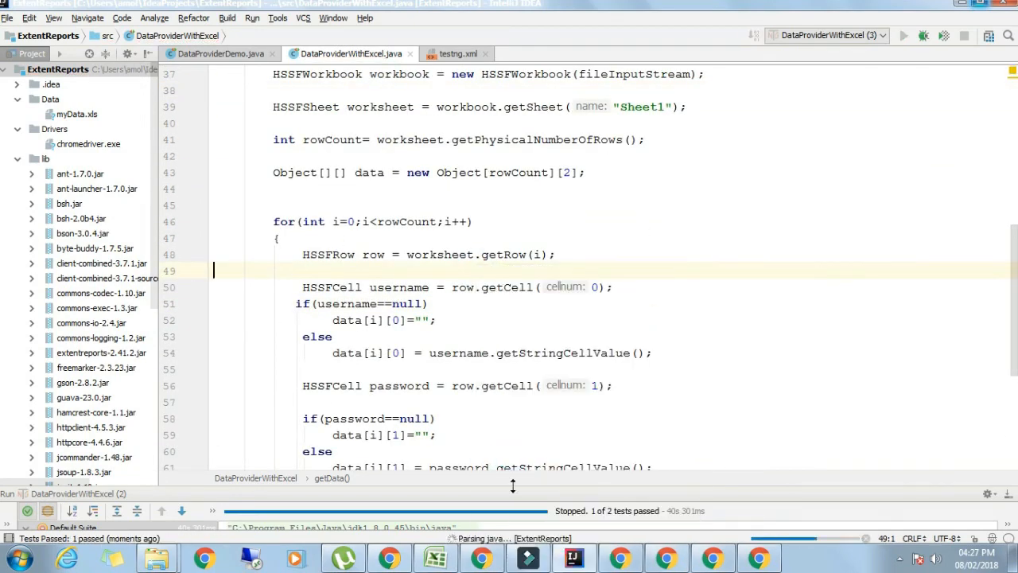
click(904, 36)
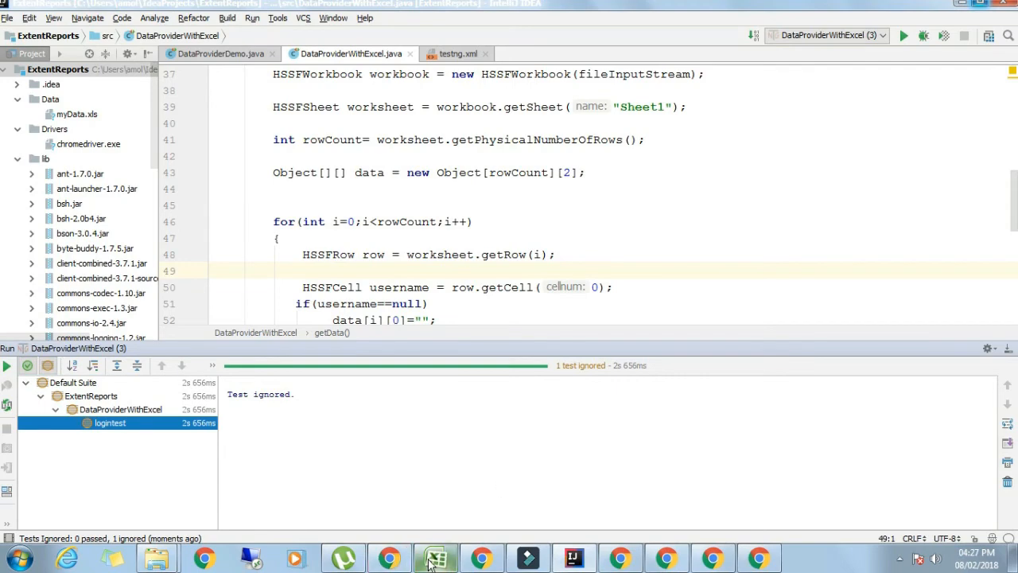
click(435, 557)
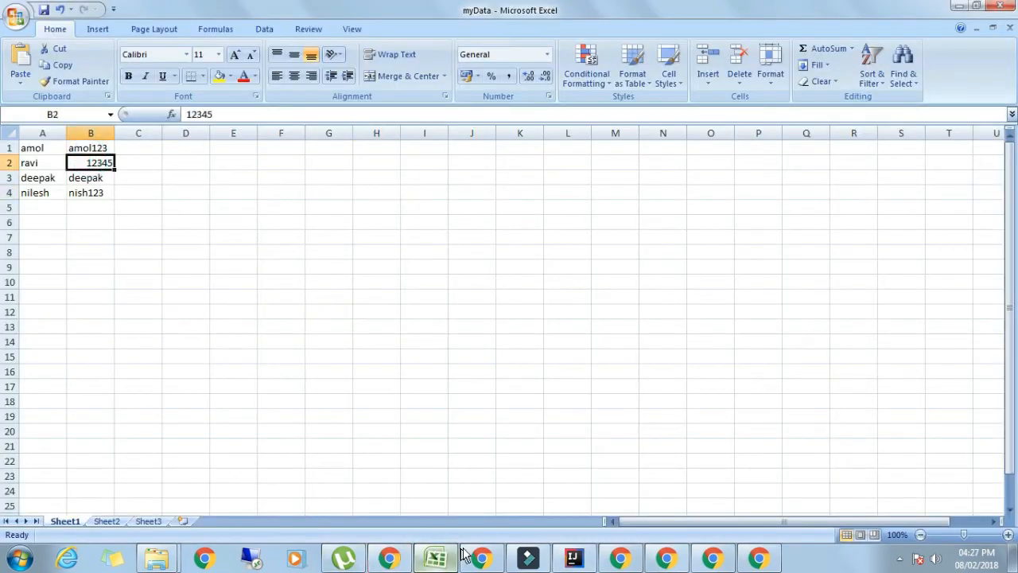
click(572, 557)
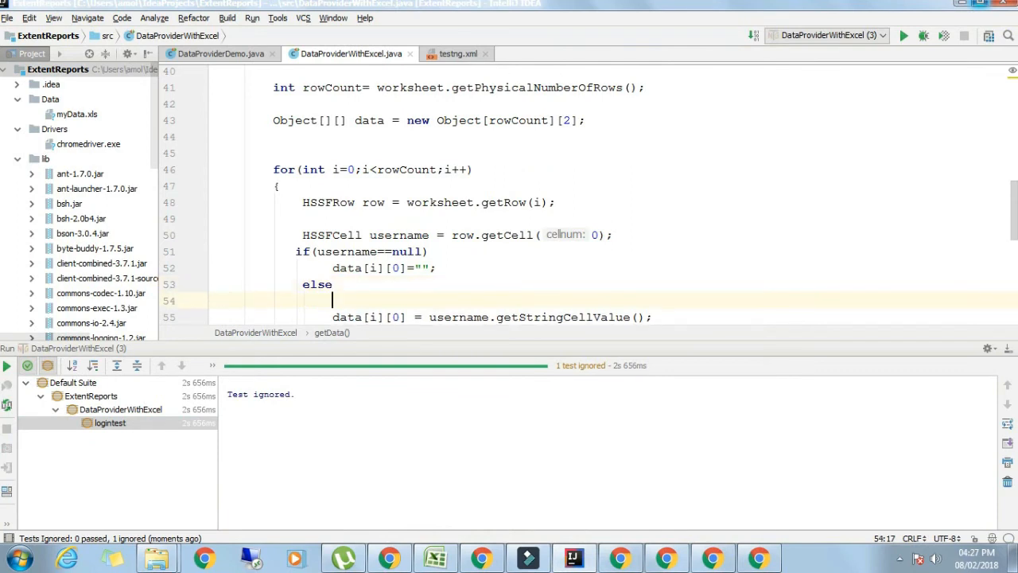
Force the username cell to STRING with username.setCellType(CellType.STRING)
text(u)
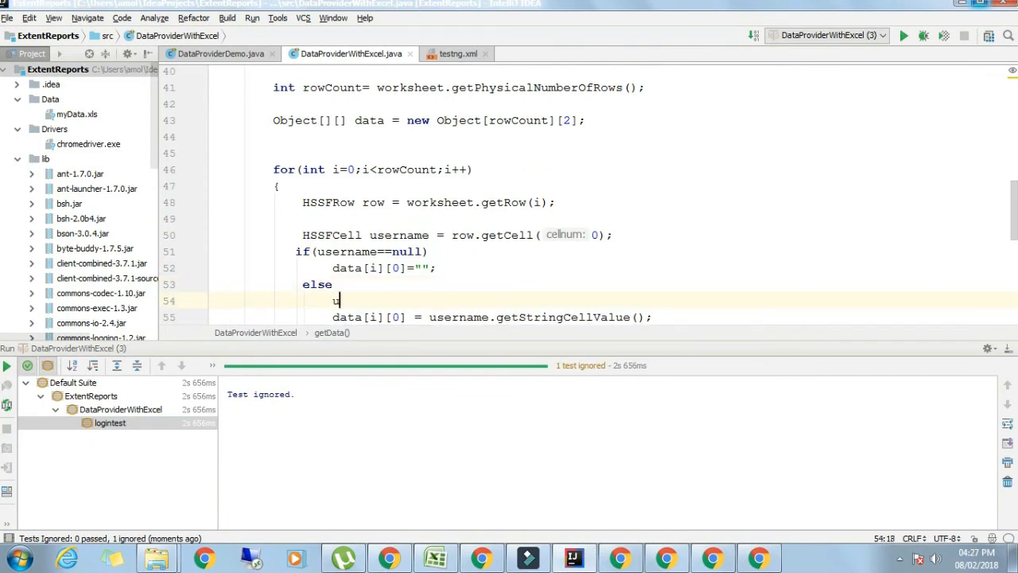
text(sername.set)
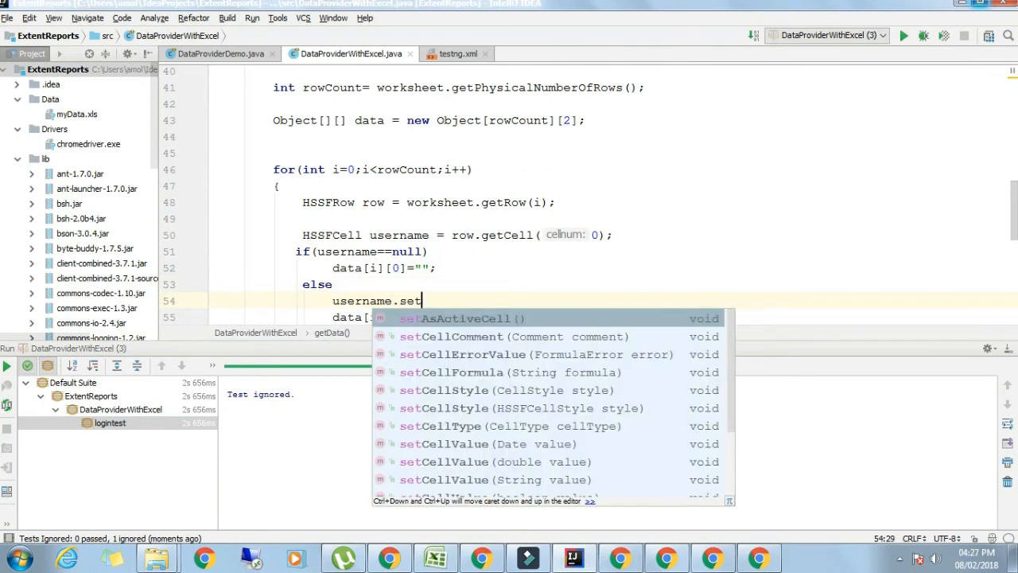
text(CellT)
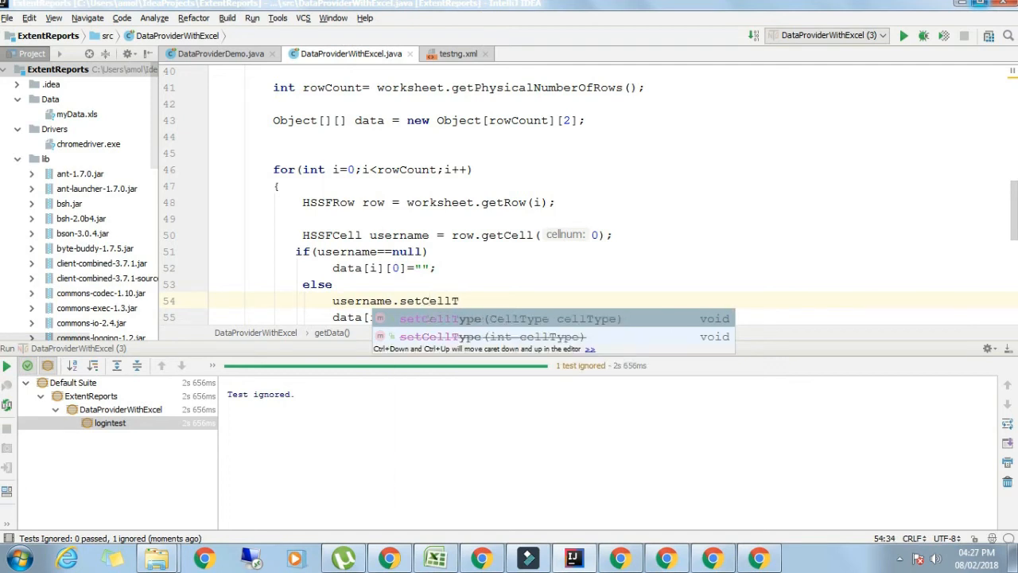
text(Cell);)
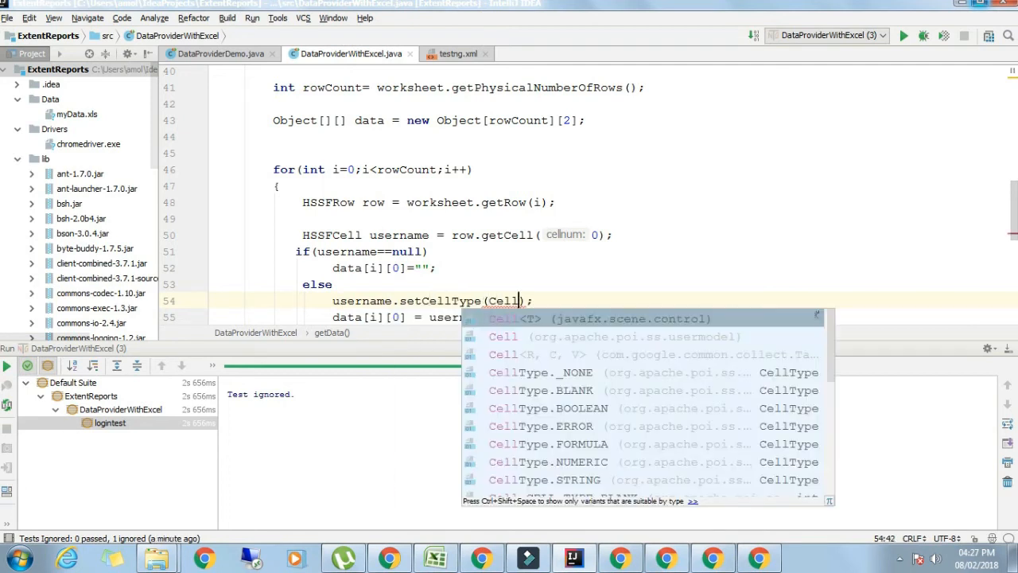
text(Type.STRING)
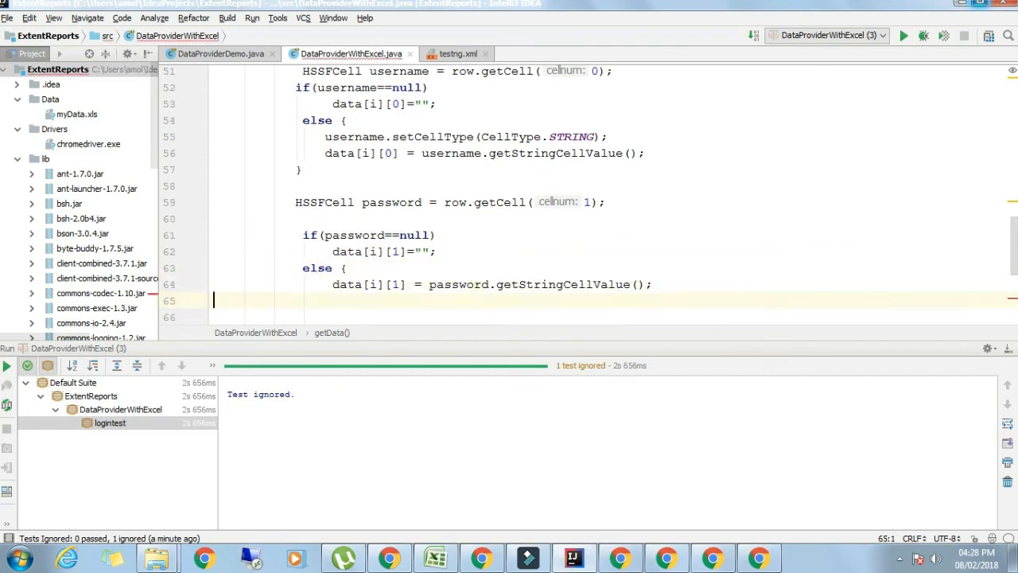
Force the password cell to STRING with password.setCellType(CellType.STRING)
text(passwor)
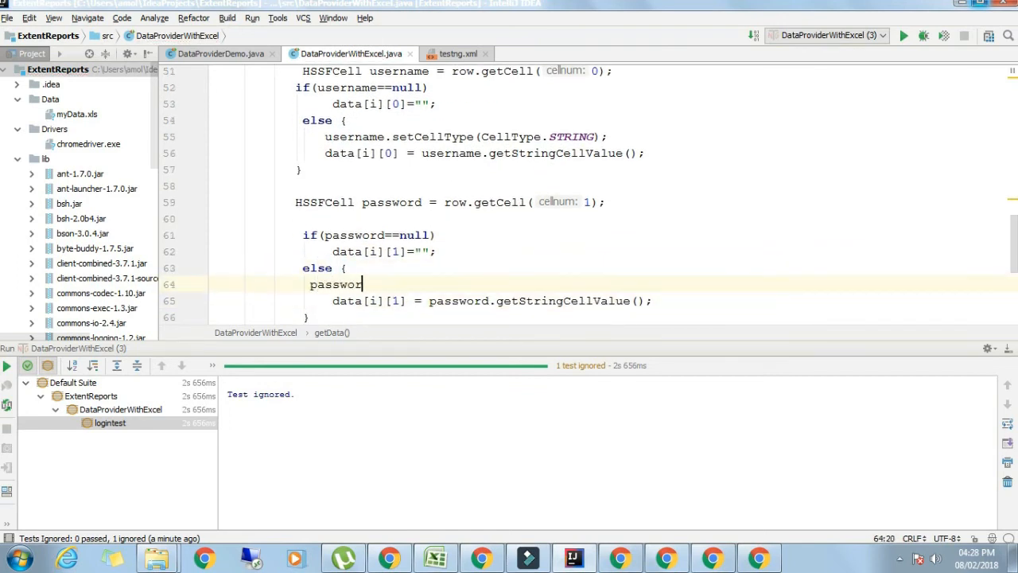
text(d.setCellType();)
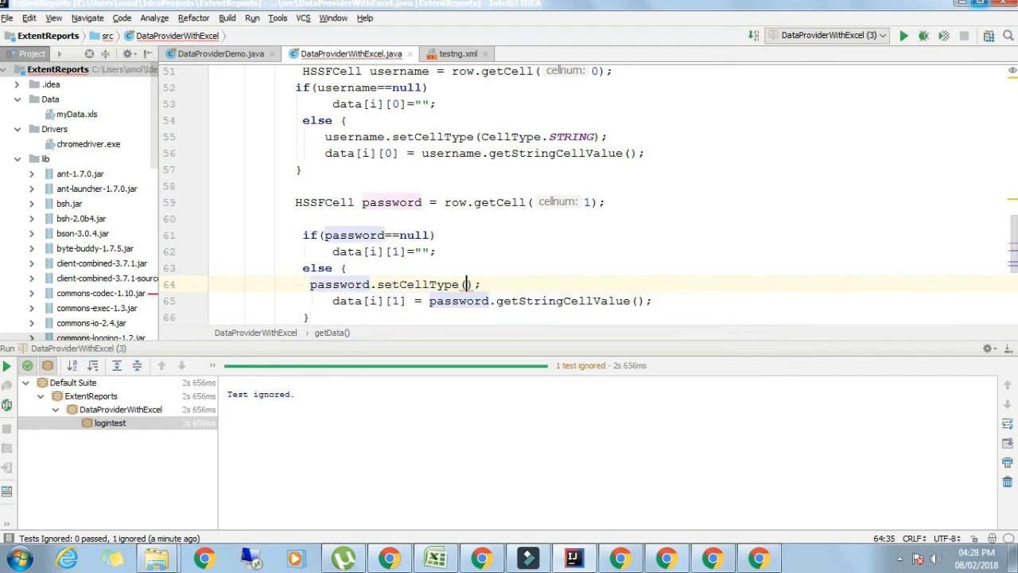
text(CellType.STRING)
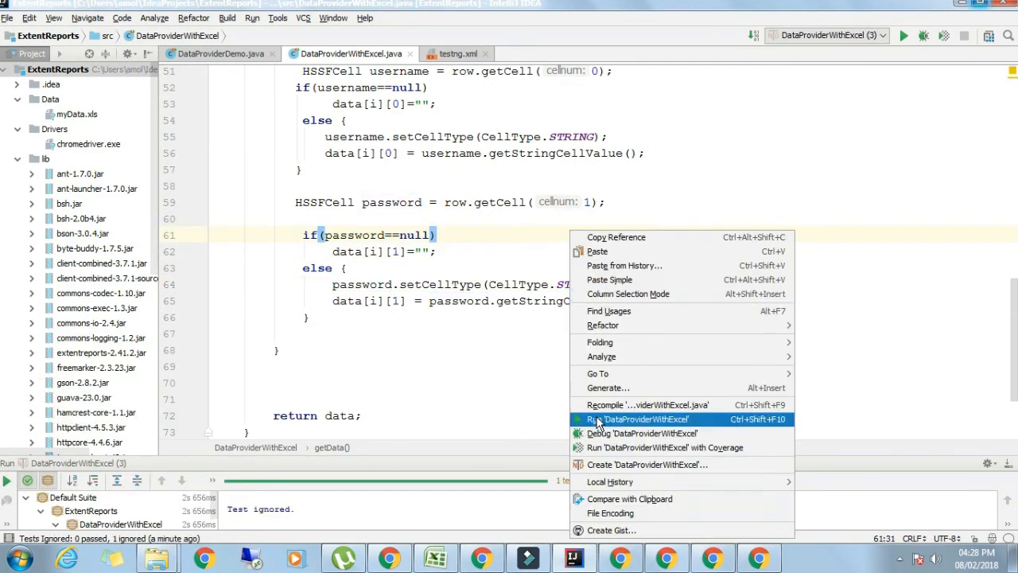
Rerun DataProviderWithExcel, then switch getData() to XSSF classes reading Data/myData2.xlsx
click(644, 419)
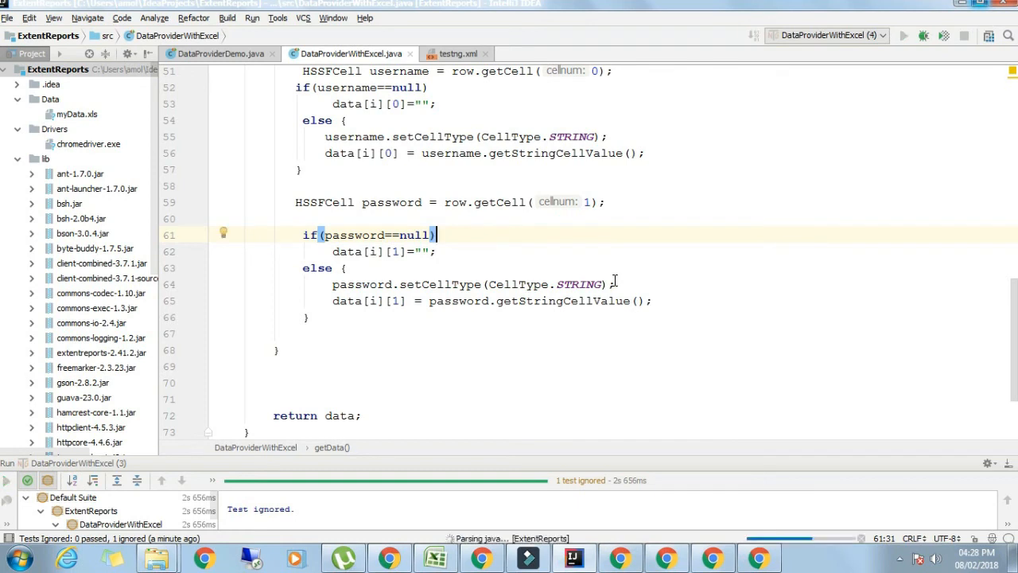
click(904, 35)
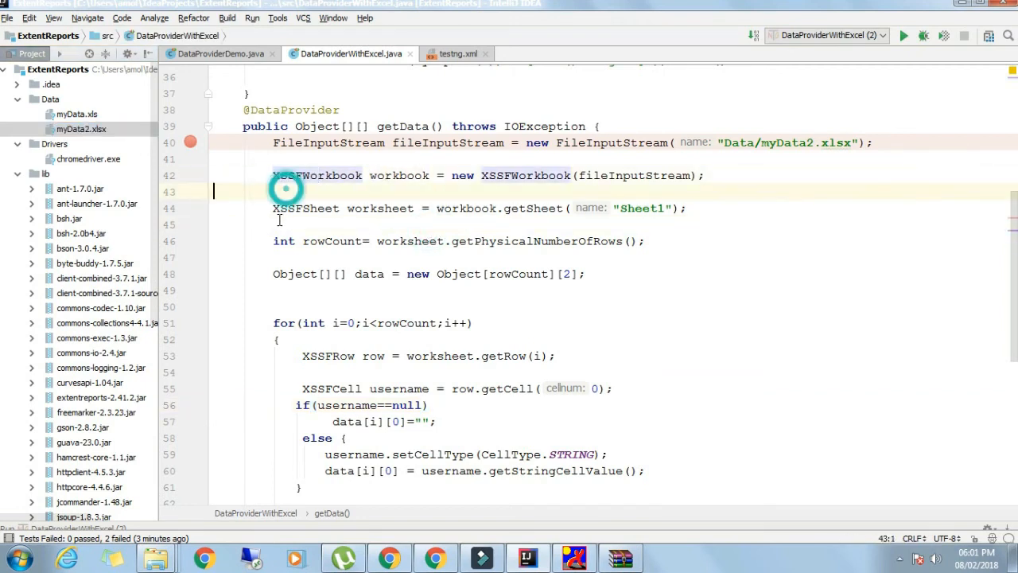
Scroll through the XSSF version of getData() from the username null check down and back
click(483, 175)
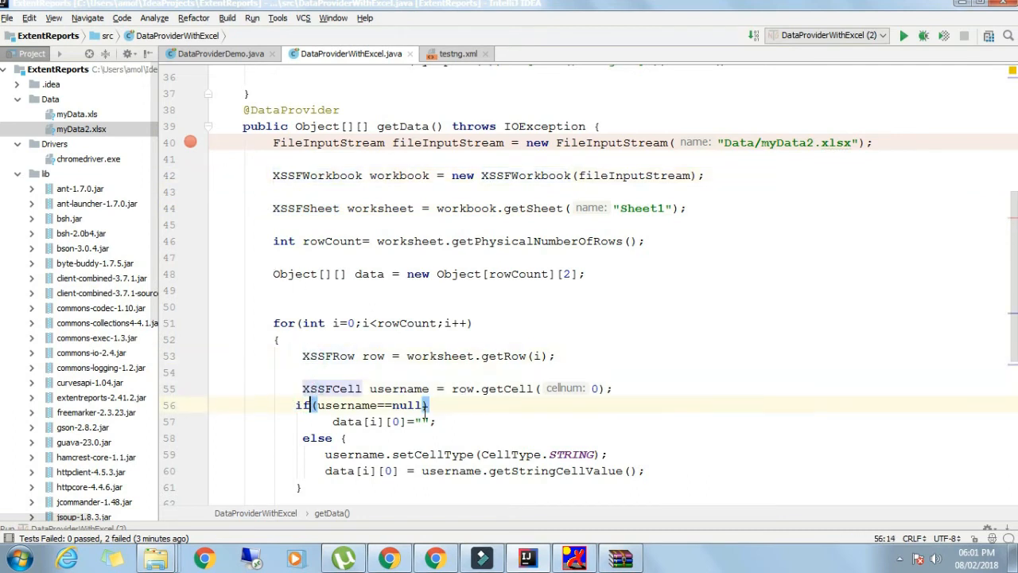
scroll(down, 3)
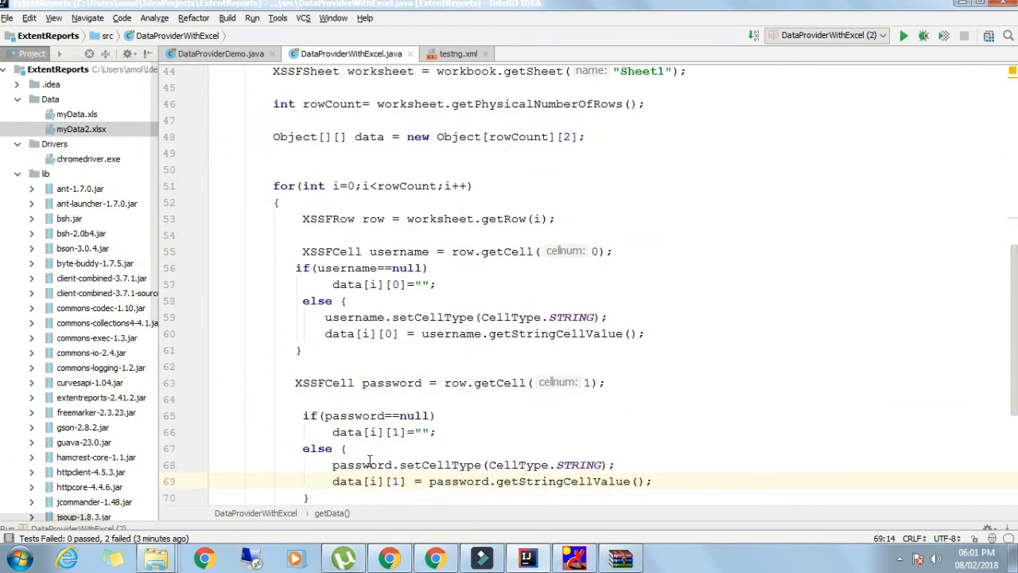
scroll(down, 3)
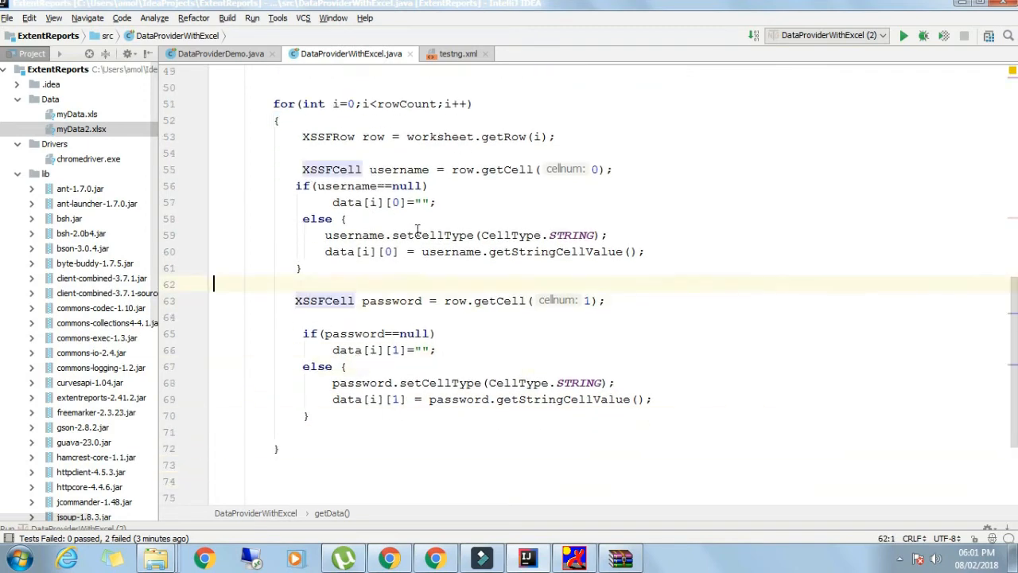
scroll(up, 3)
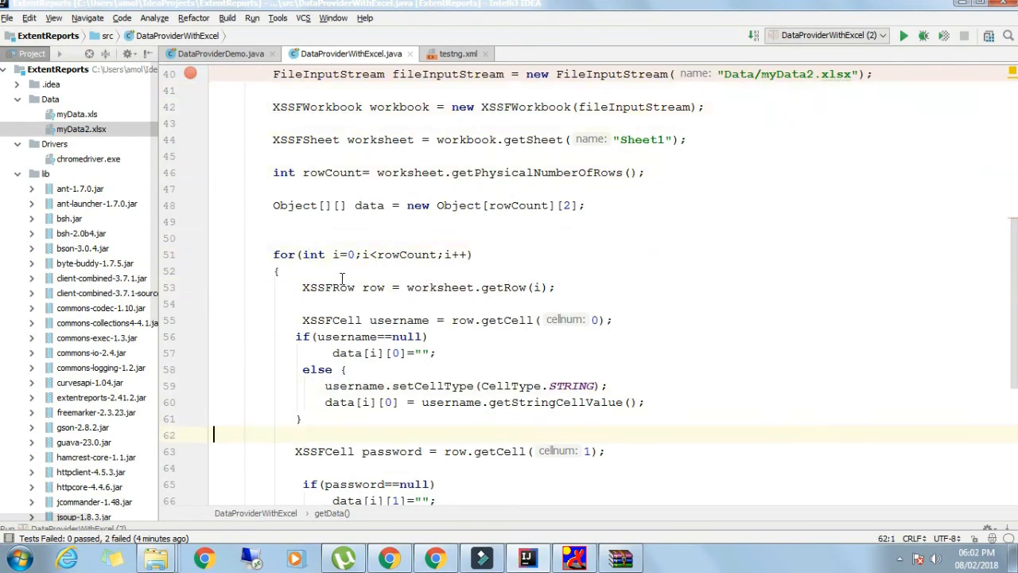
scroll(down, 3)
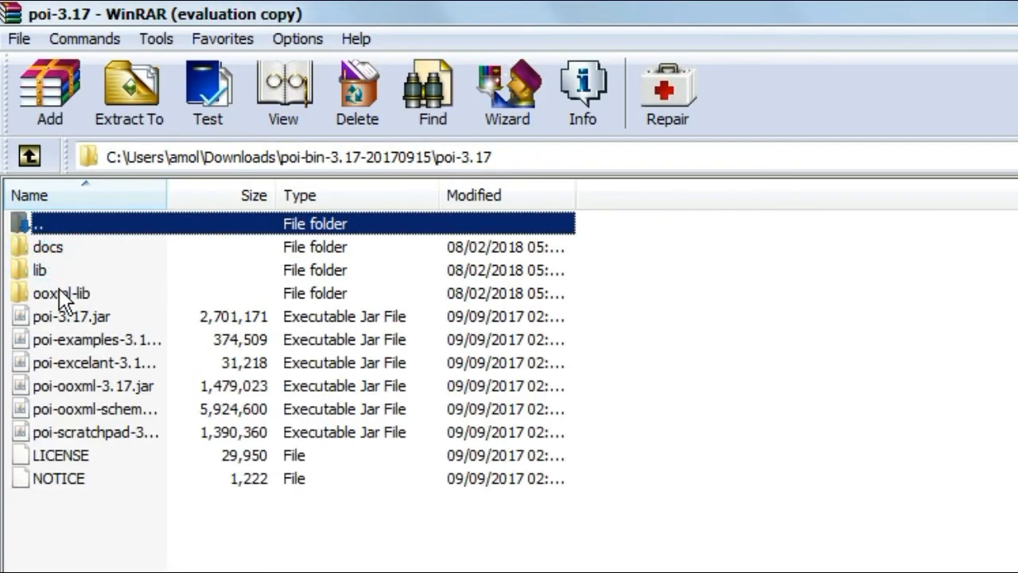
Open the ooxml-lib folder of the poi-3.17 download in WinRAR
click(60, 293)
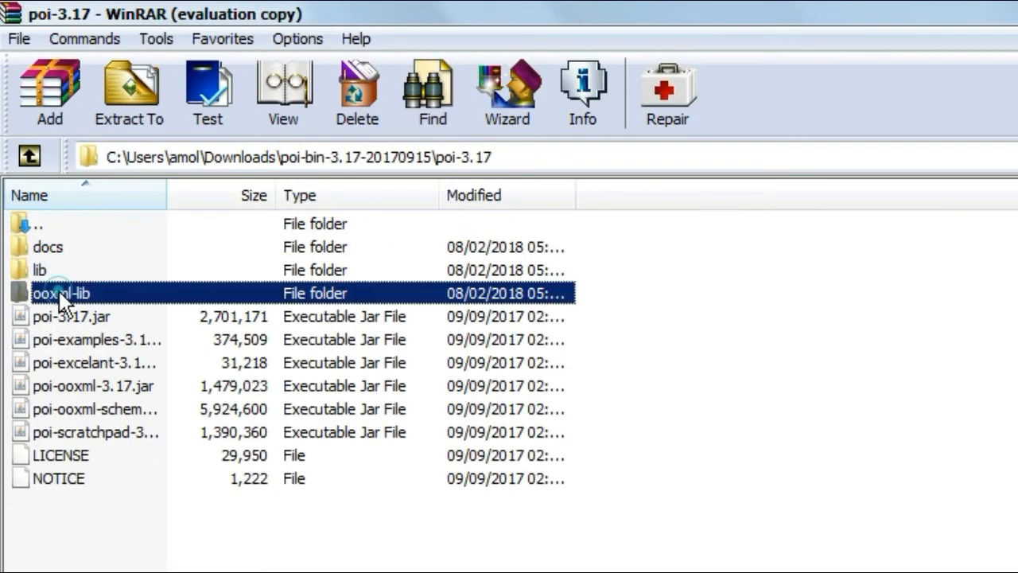
double_click(59, 293)
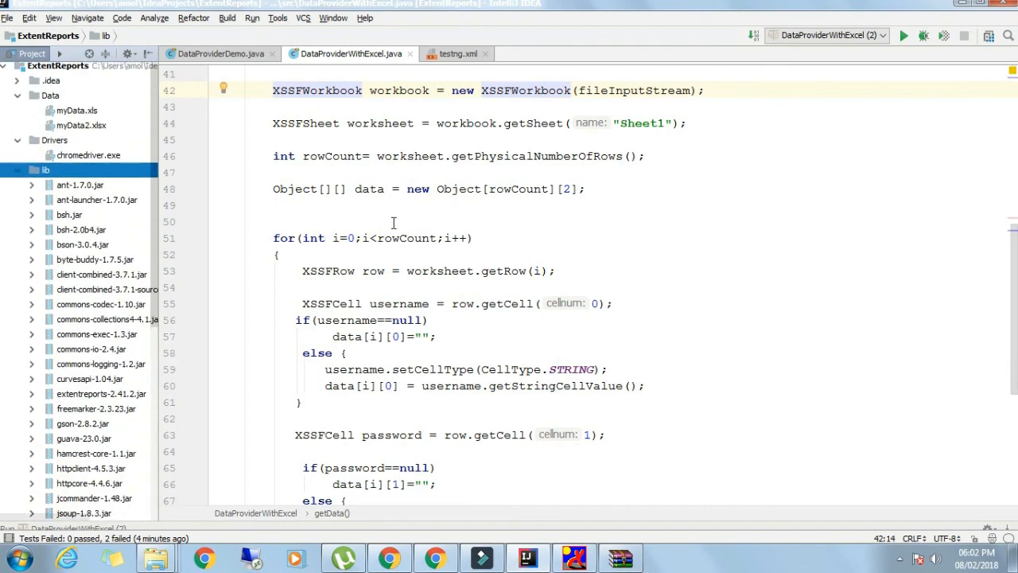
Check the four login rows in myData2.xlsx, then run DataProviderWithExcel so Chrome opens the login page
click(81, 125)
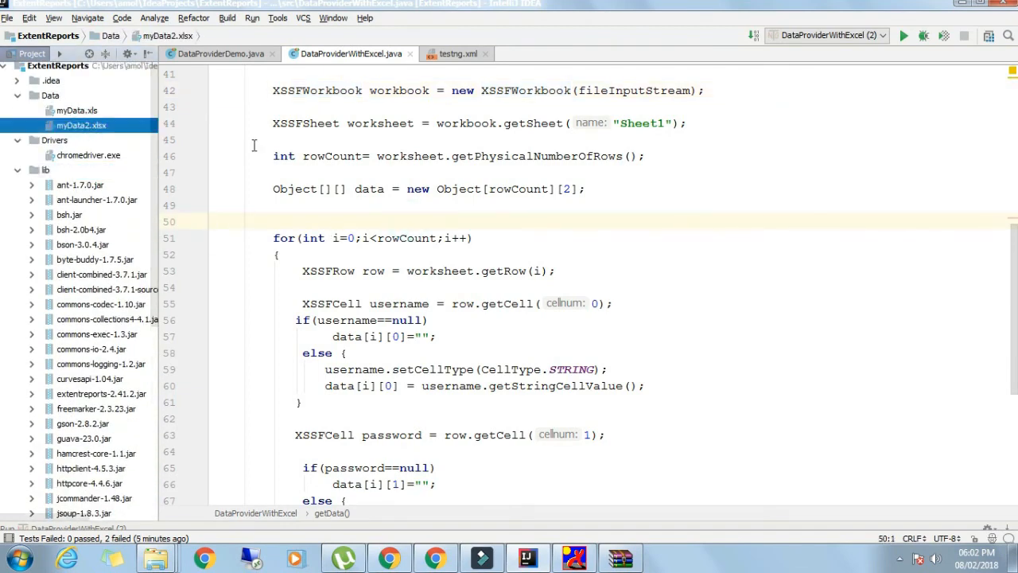
mouse_move(135, 145)
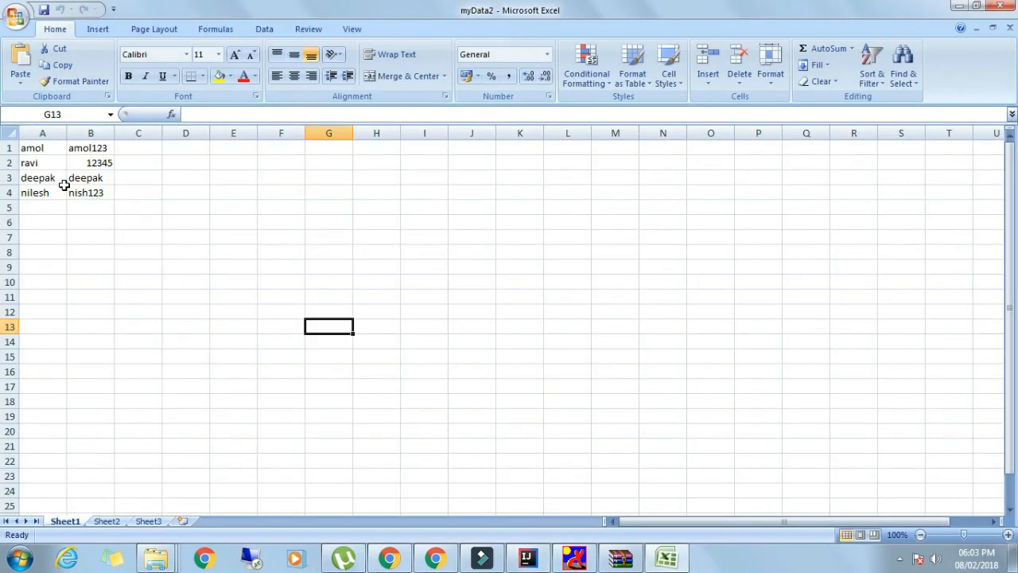
click(527, 557)
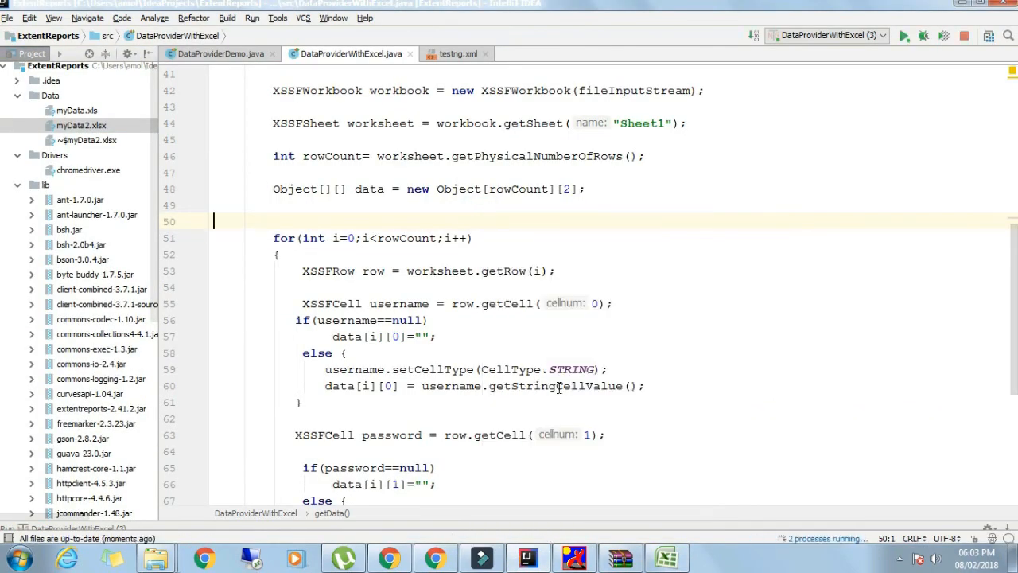
click(904, 35)
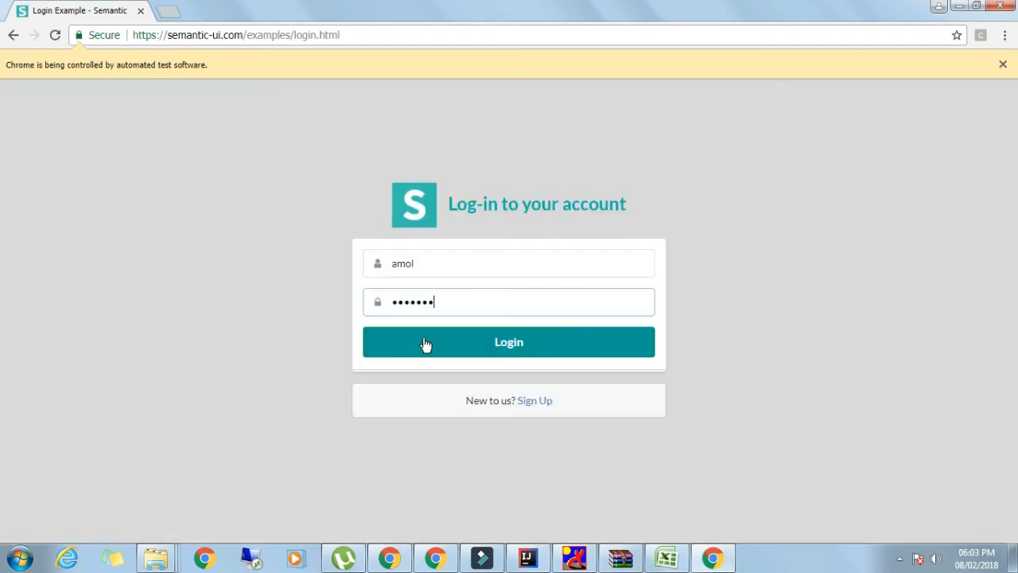
Watch Chrome submit each spreadsheet login, through ravi and on to nilesh's credentials
click(508, 341)
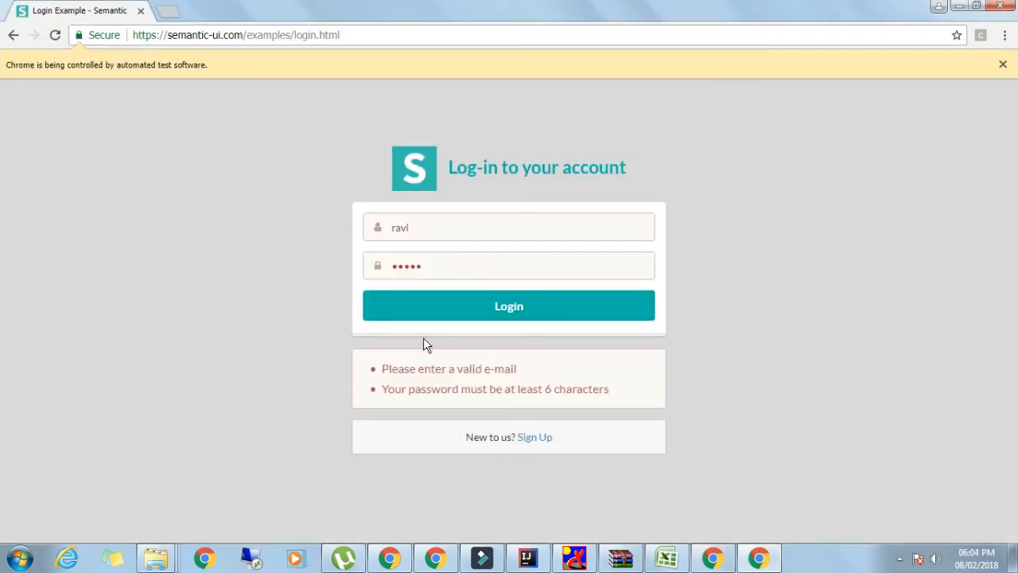
click(509, 306)
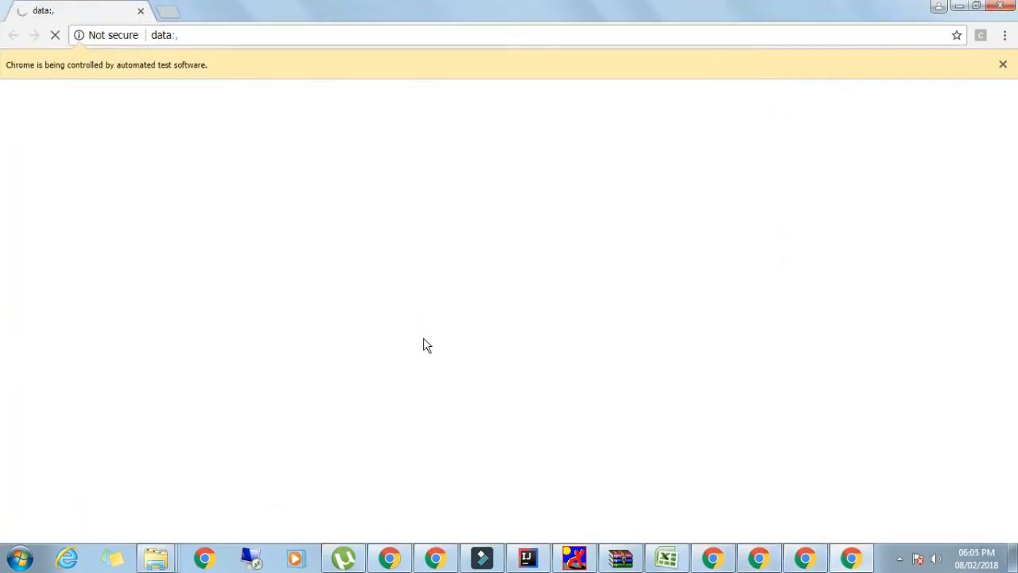
click(508, 316)
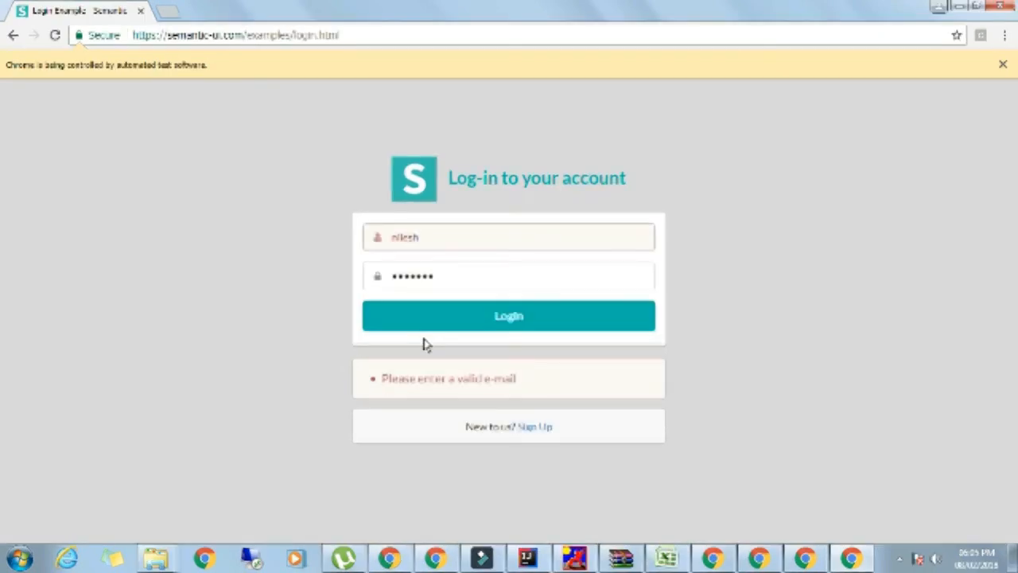